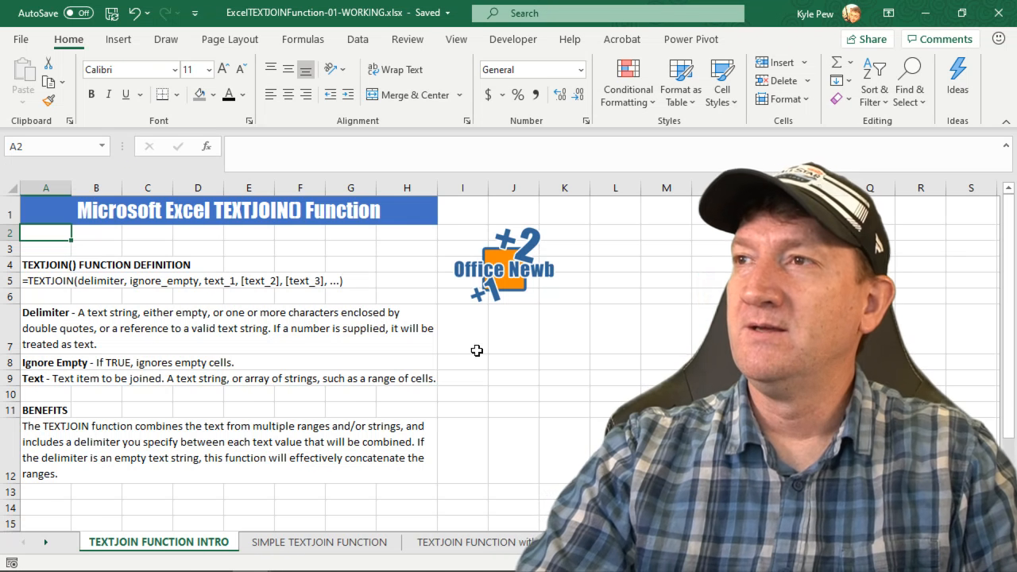
mouse_move(676, 246)
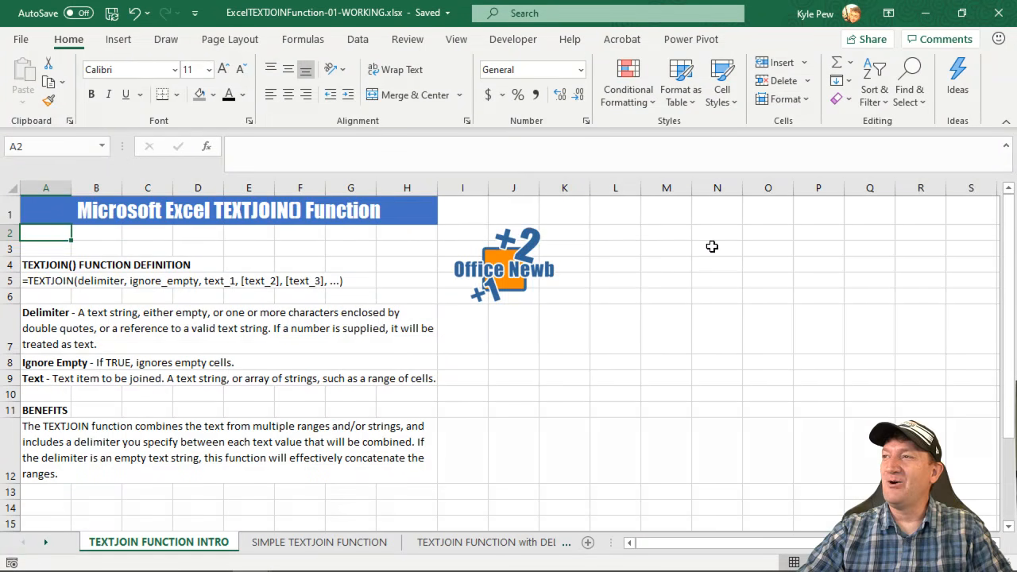
mouse_move(678, 249)
text(Hello)
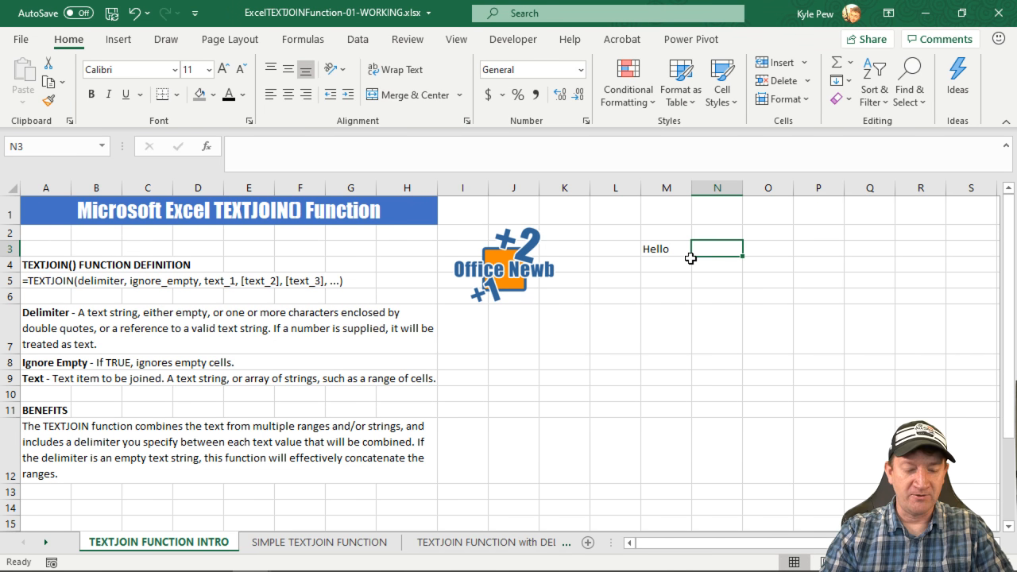
Enter the sample word World in N3 beside Hello.
text(Worl)
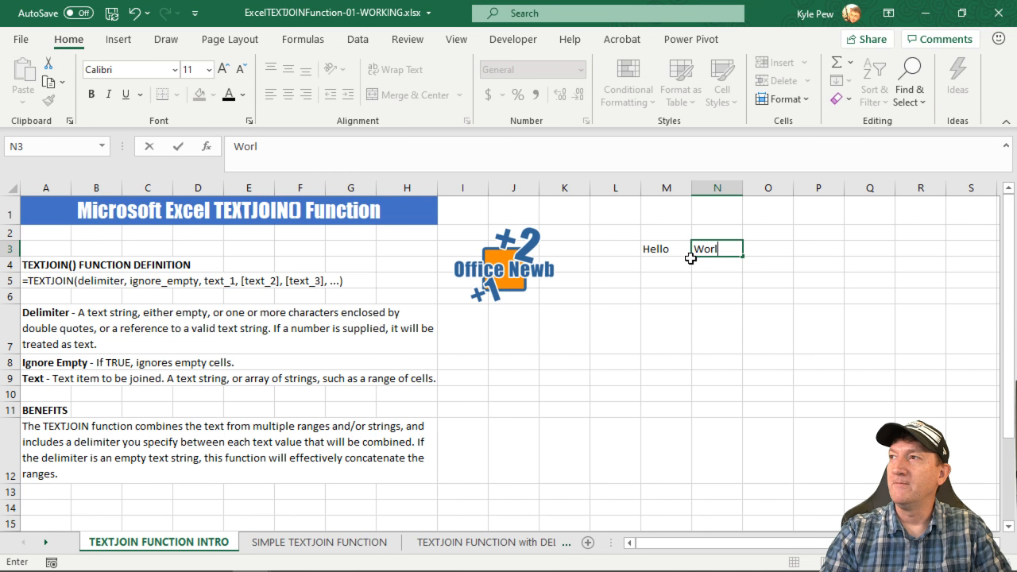
key(Enter)
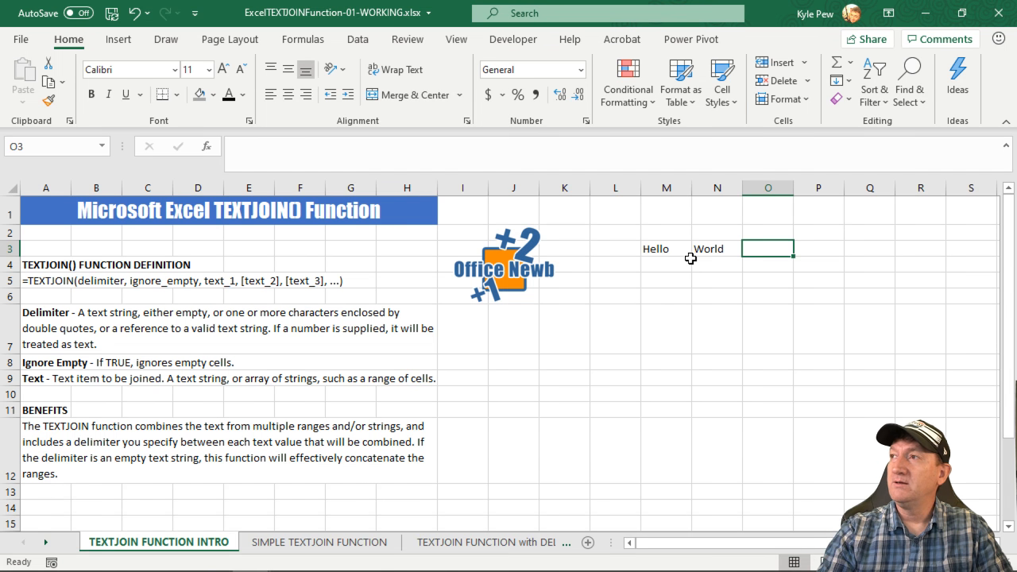
Begin a formula in O3 with =conc so CONCAT is suggested.
text(=co)
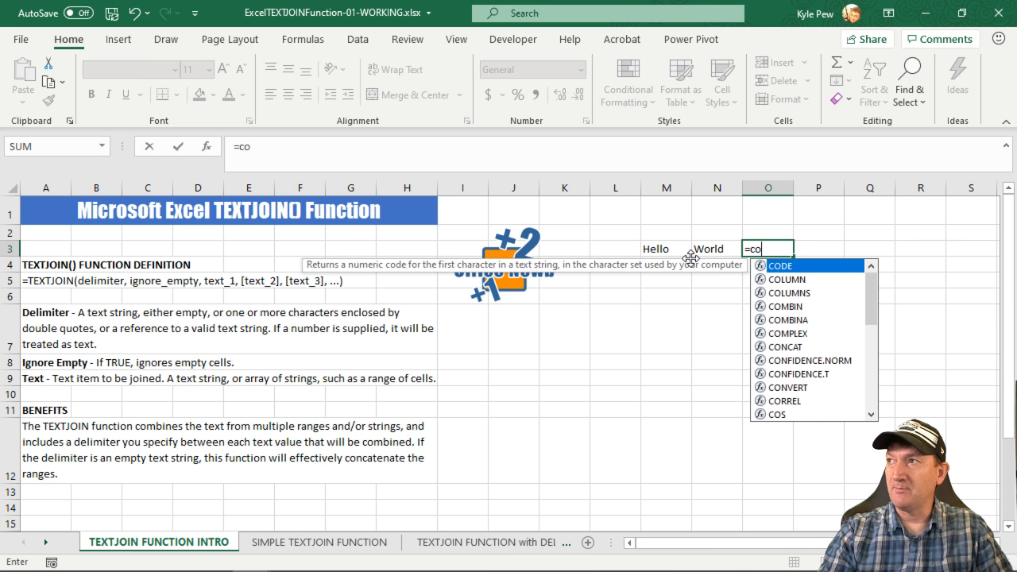
text(nc)
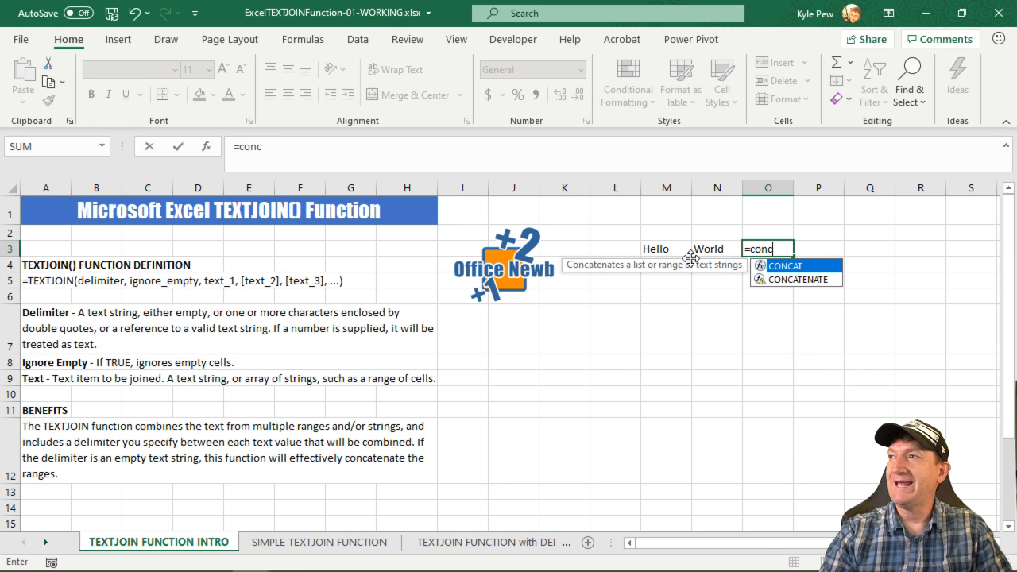
mouse_move(791, 287)
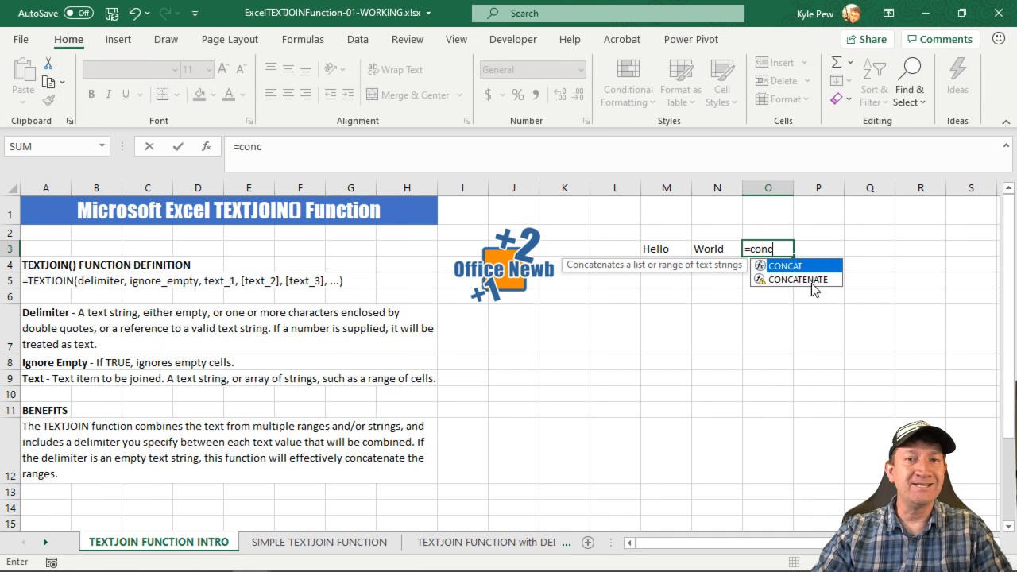
mouse_move(807, 287)
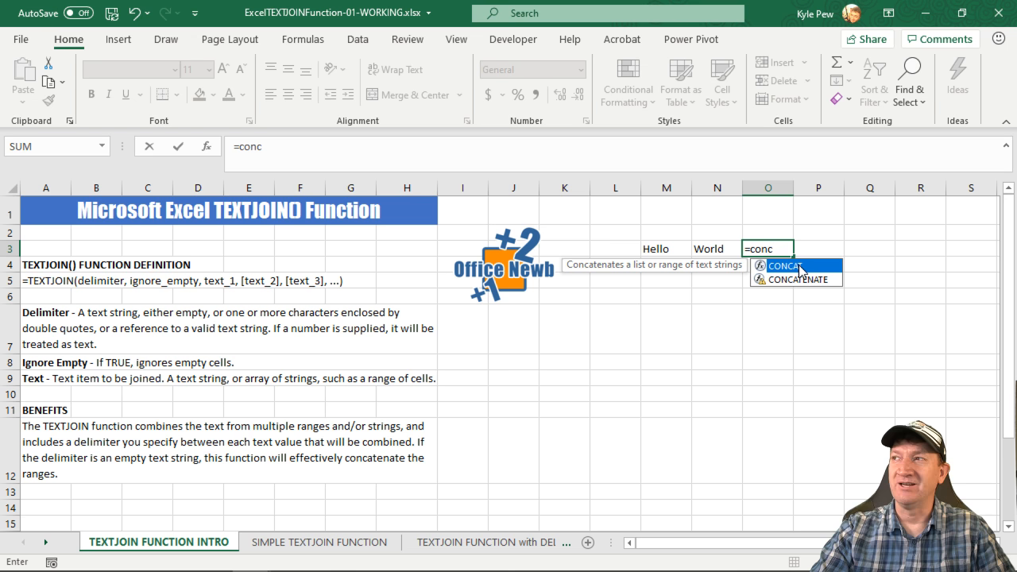
mouse_move(767, 295)
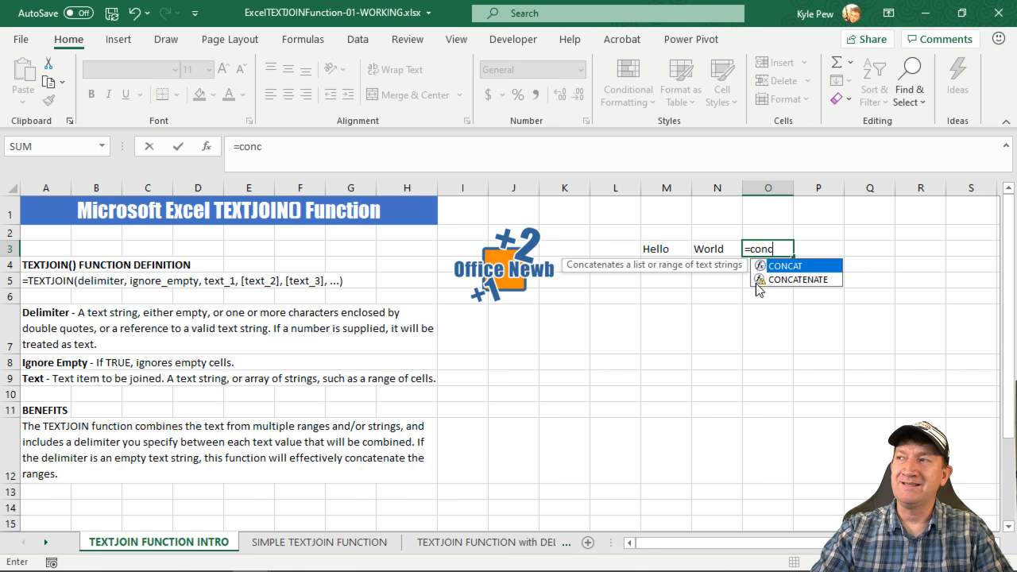
mouse_move(825, 269)
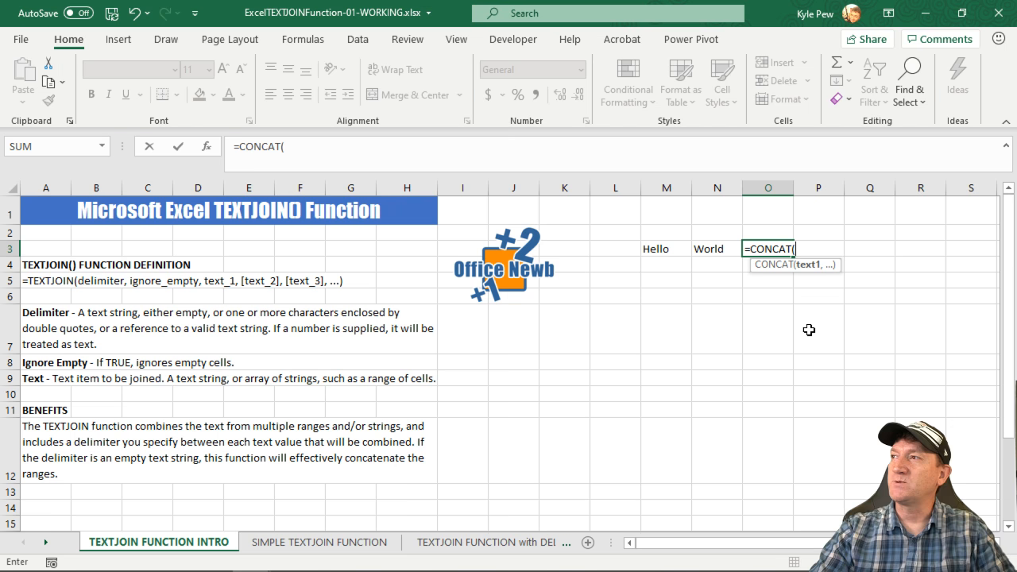
mouse_move(205, 150)
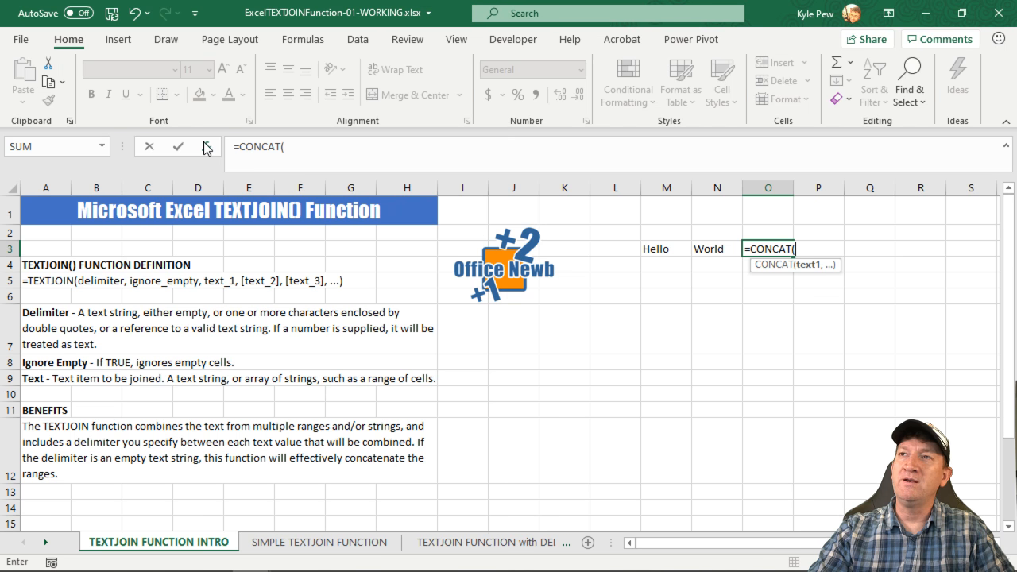
Set CONCAT arguments Text1 M3, Text2 " ", Text3 N3 so O3 shows Hello World.
click(206, 146)
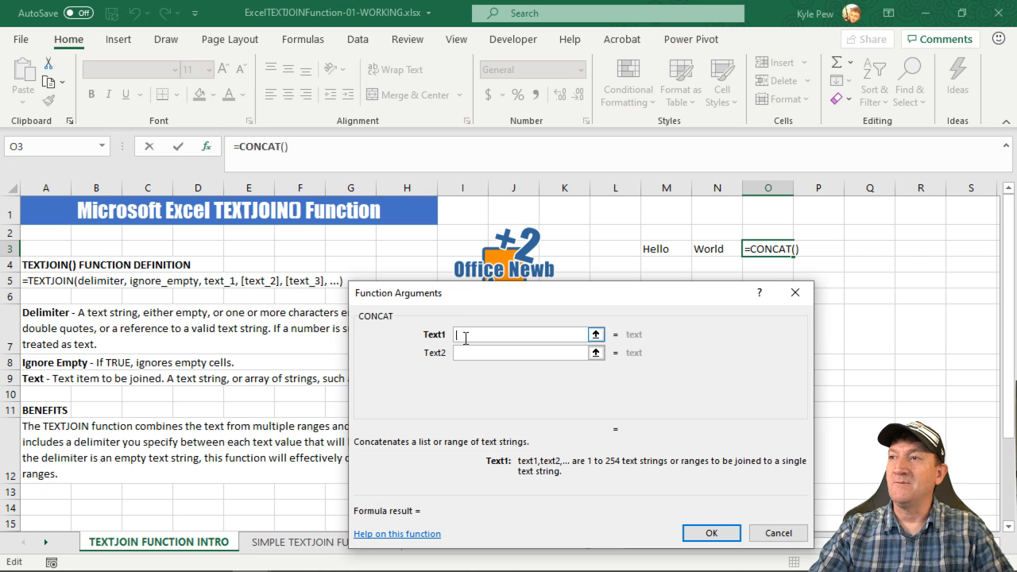
click(666, 248)
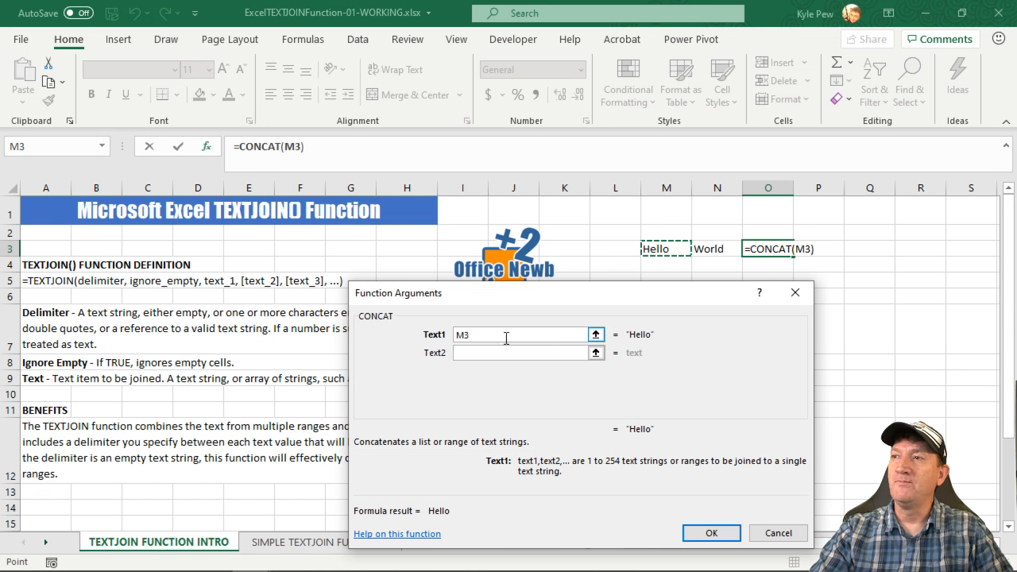
click(525, 352)
text(" )
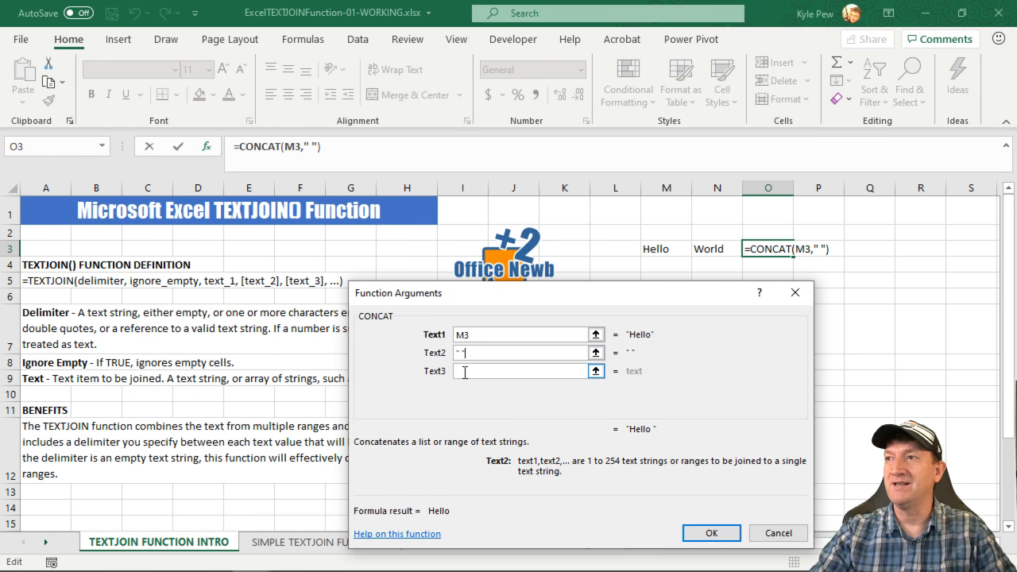
text(N3)
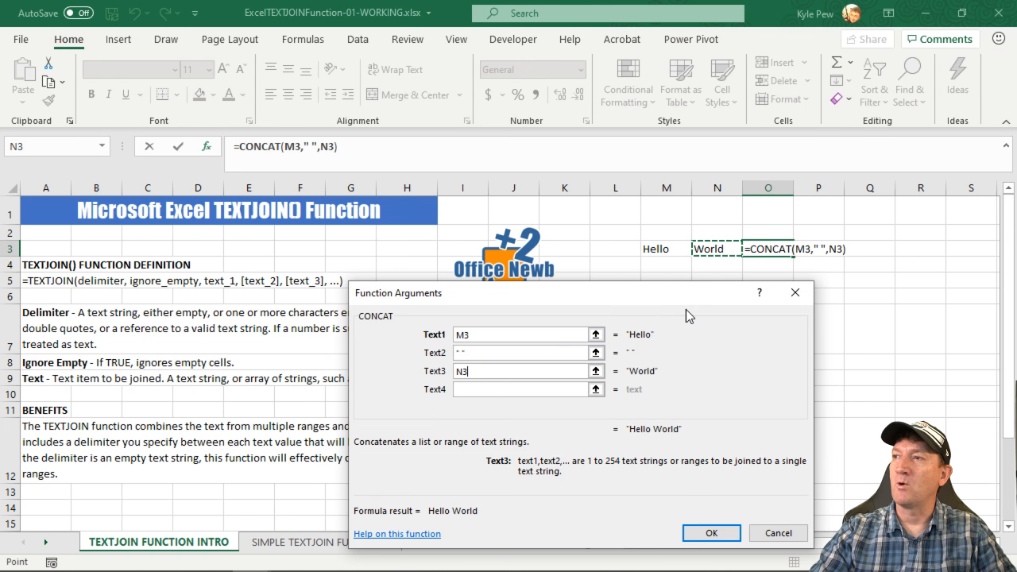
click(711, 533)
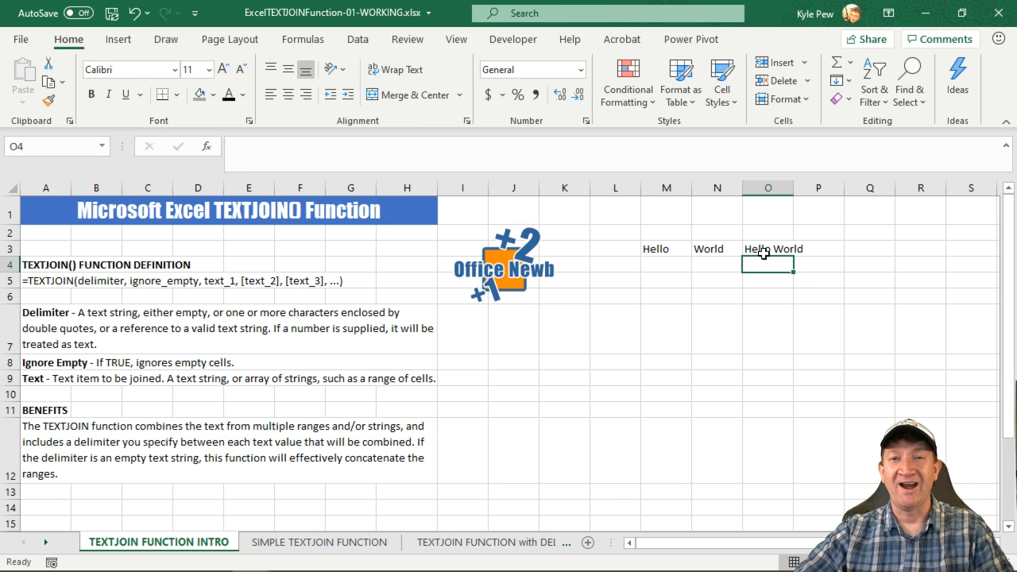
mouse_move(264, 270)
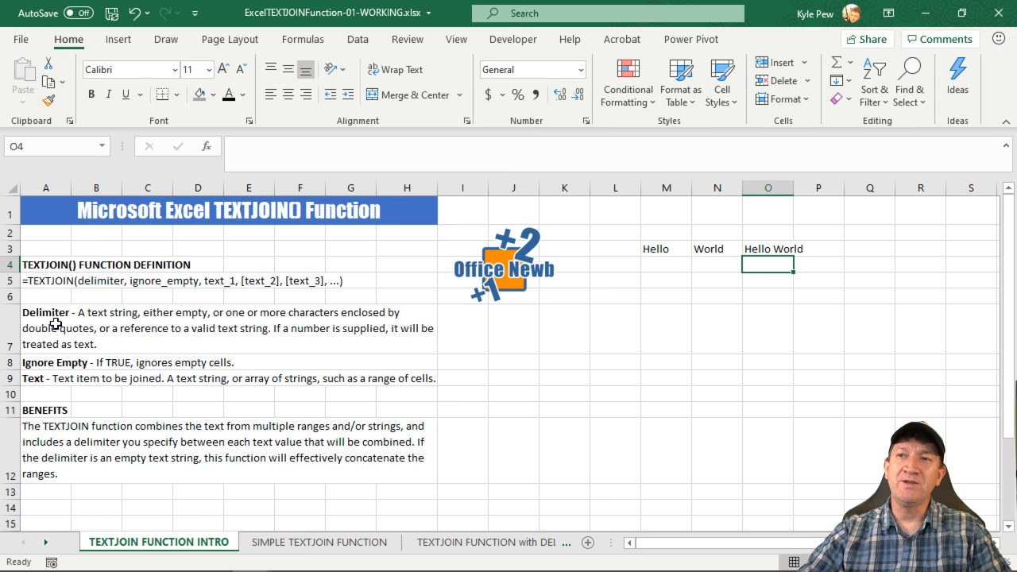
mouse_move(49, 367)
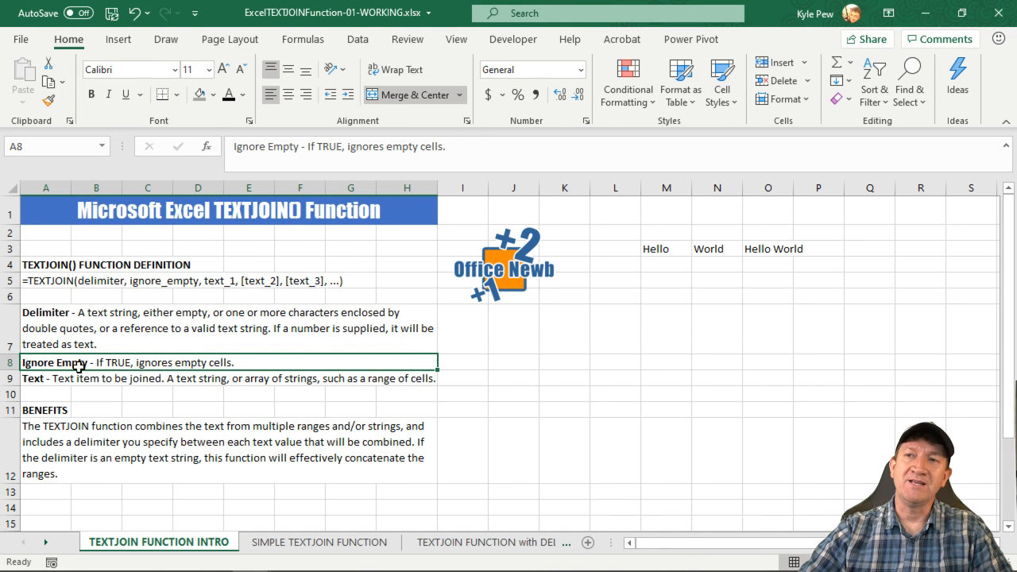
mouse_move(276, 379)
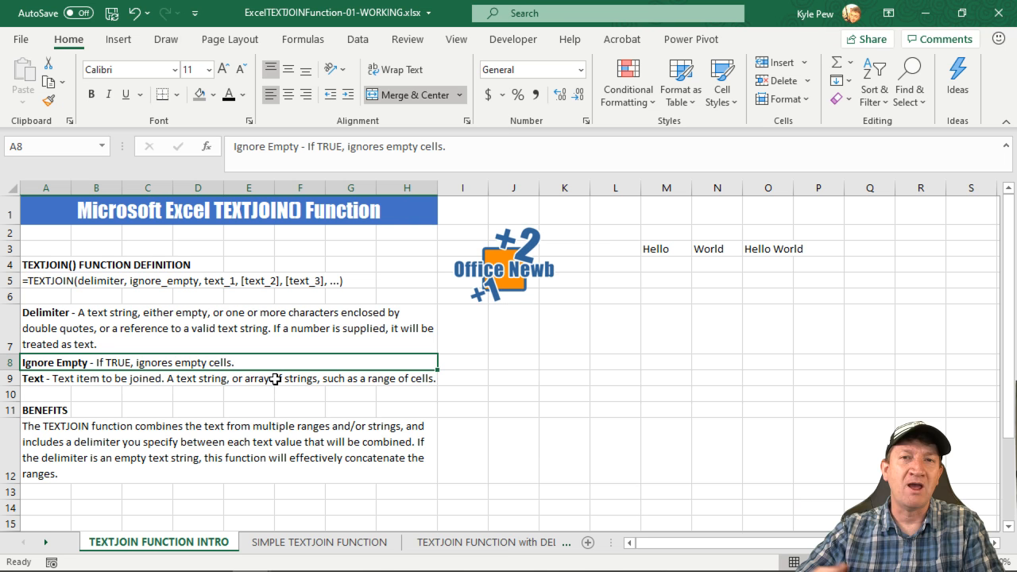
mouse_move(184, 372)
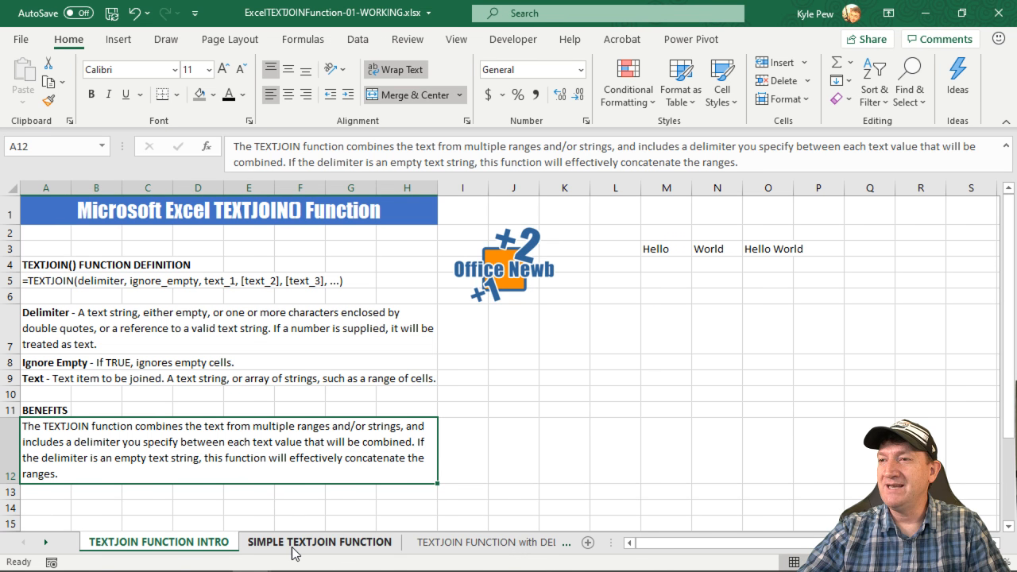
Switch to the SIMPLE TEXTJOIN FUNCTION sheet with George and Fred's table.
click(320, 542)
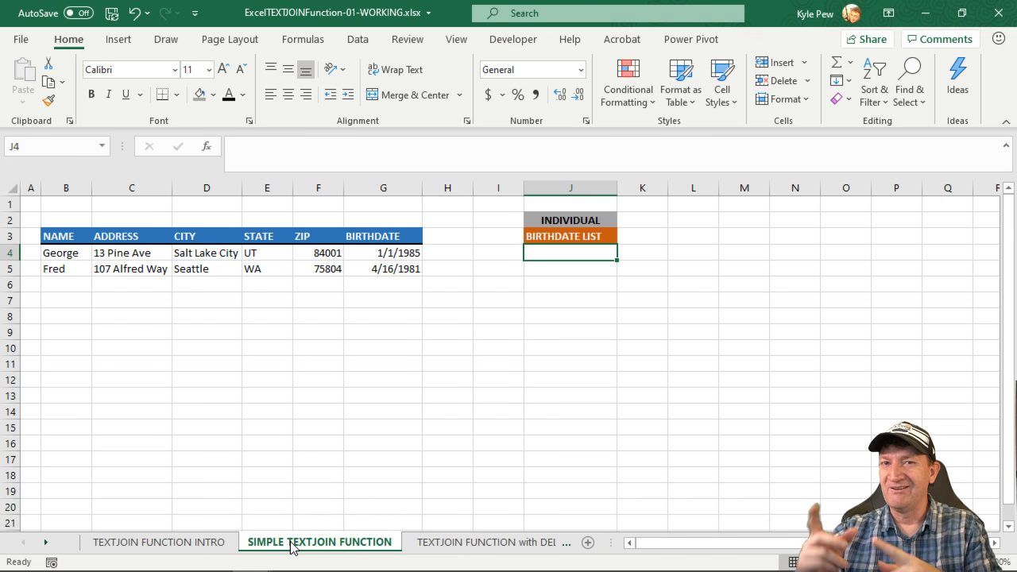
mouse_move(546, 250)
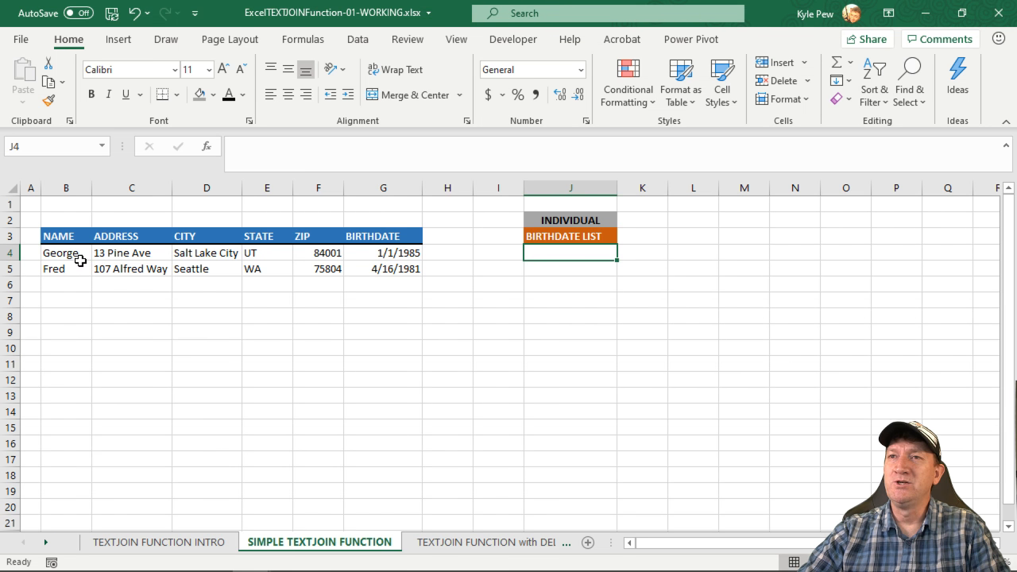
mouse_move(381, 261)
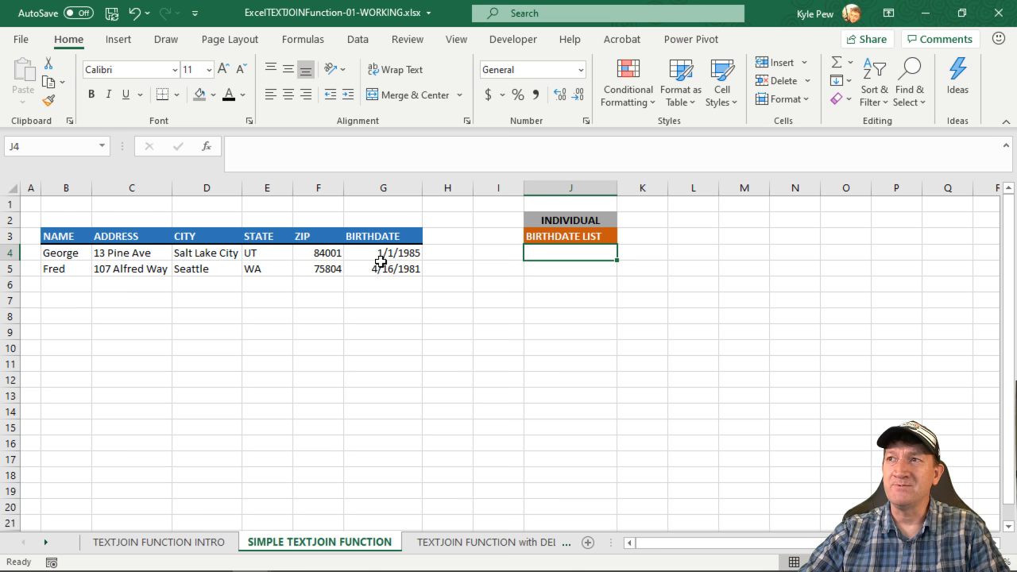
mouse_move(312, 359)
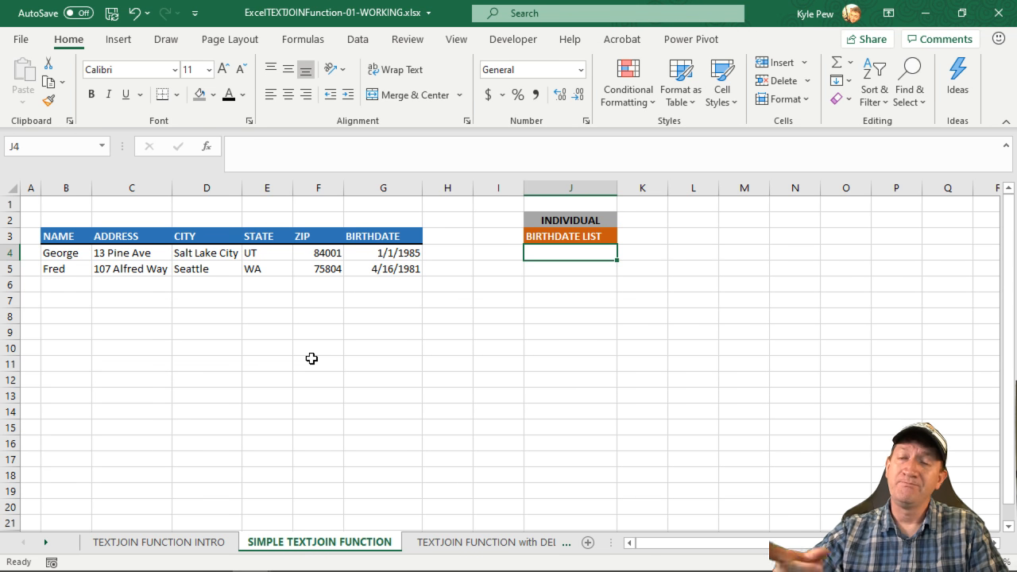
mouse_move(404, 324)
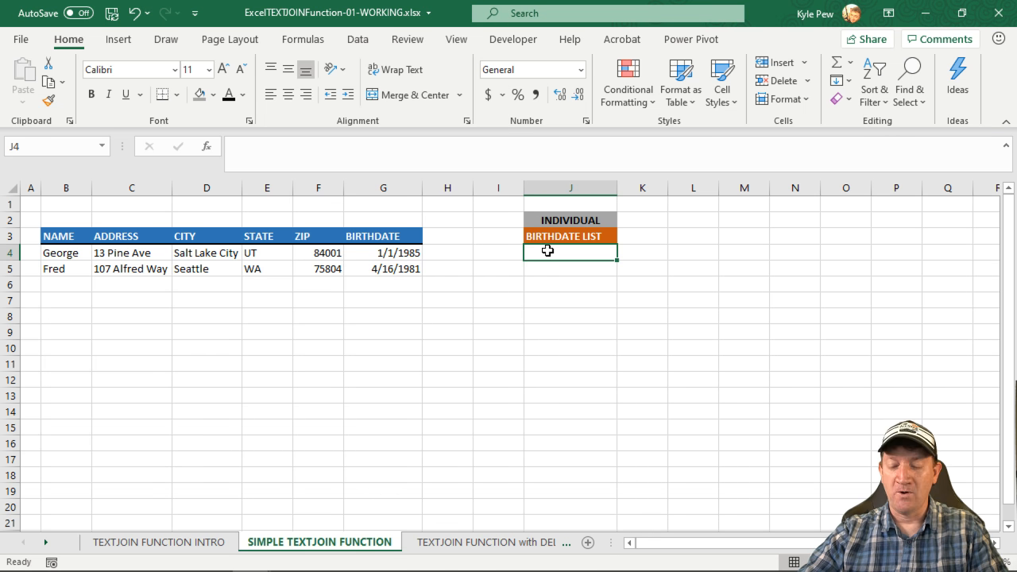
Begin a formula in J4 with =textj so TEXTJOIN is suggested.
text(=)
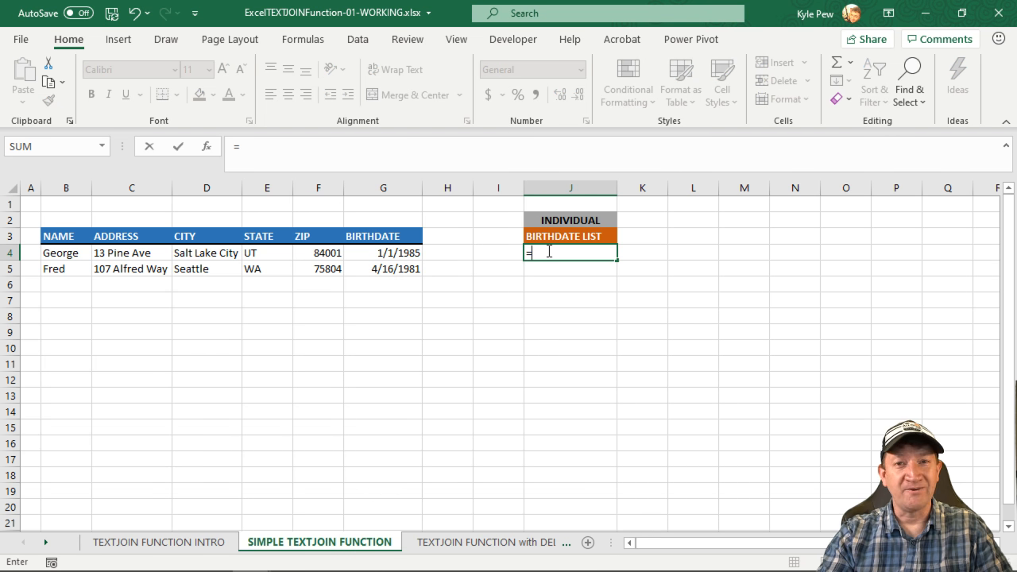
text(te)
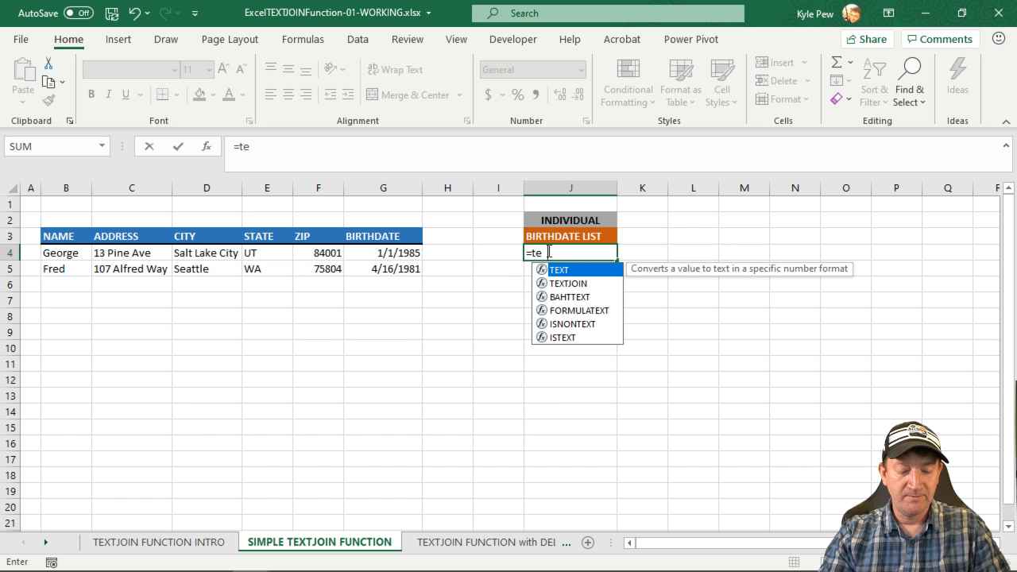
text(xtj)
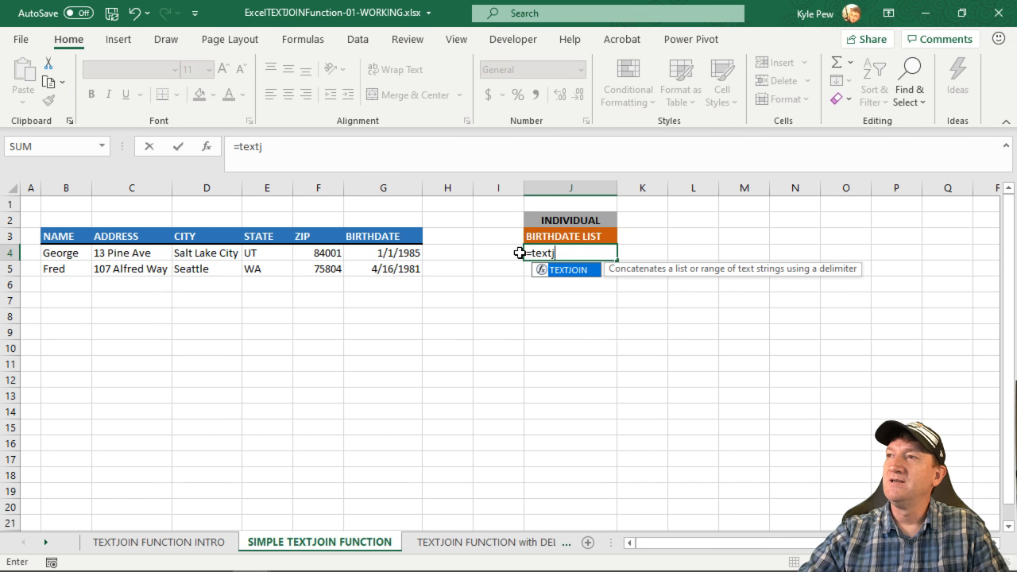
mouse_move(566, 289)
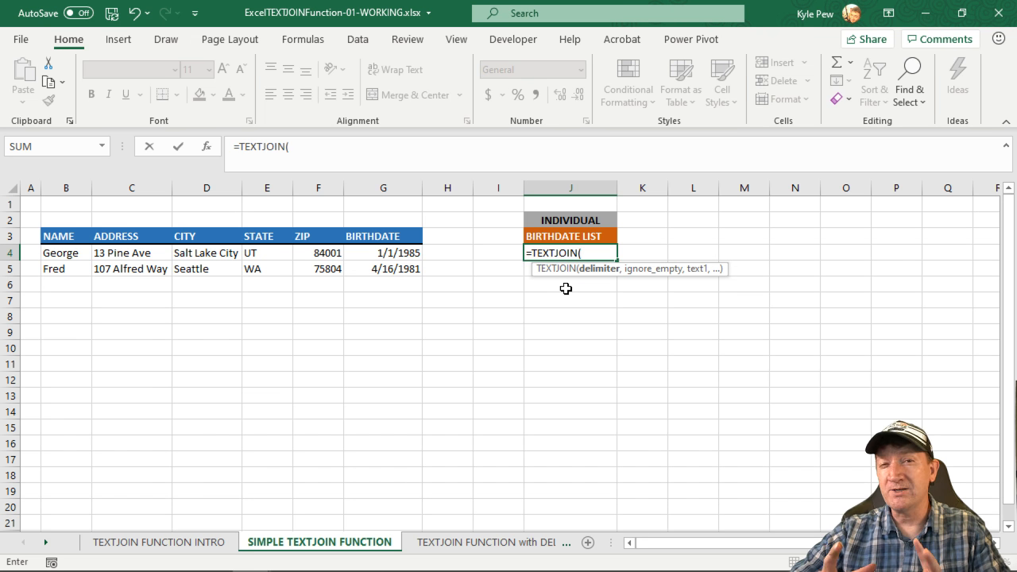
mouse_move(206, 147)
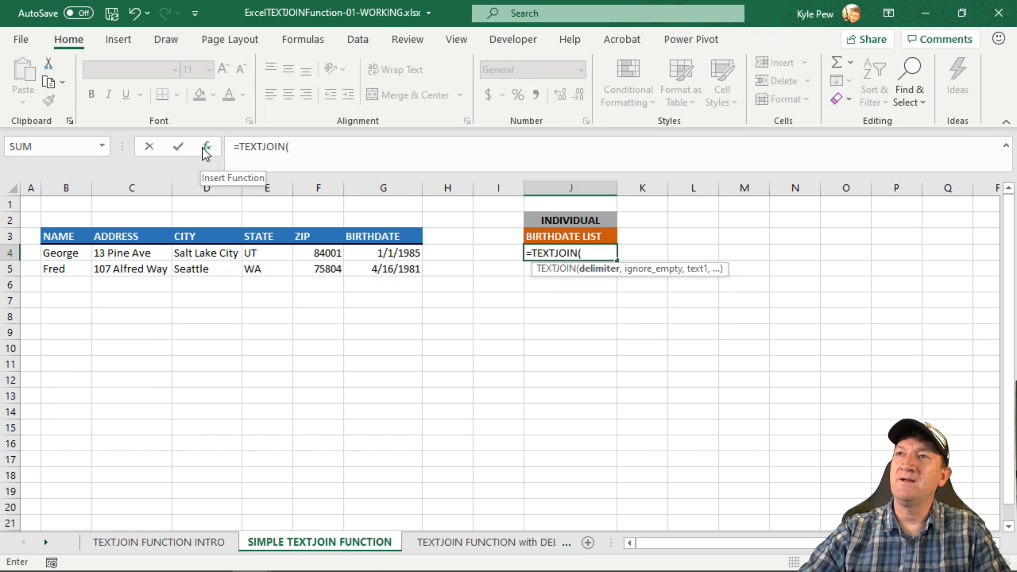
Set TEXTJOIN delimiter ", ", Ignore_empty true and Text1 to George's name in B4.
click(206, 146)
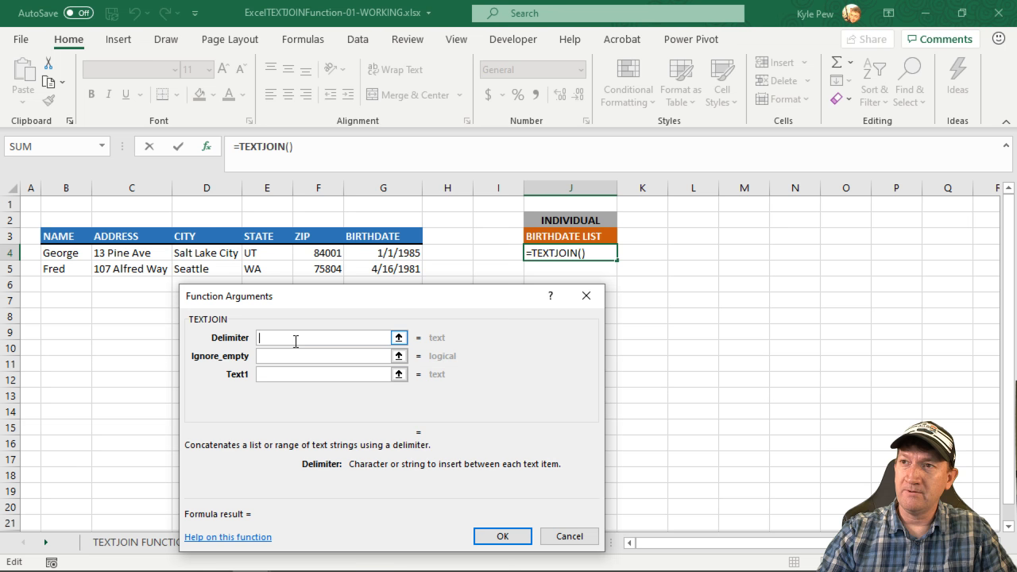
text(",)
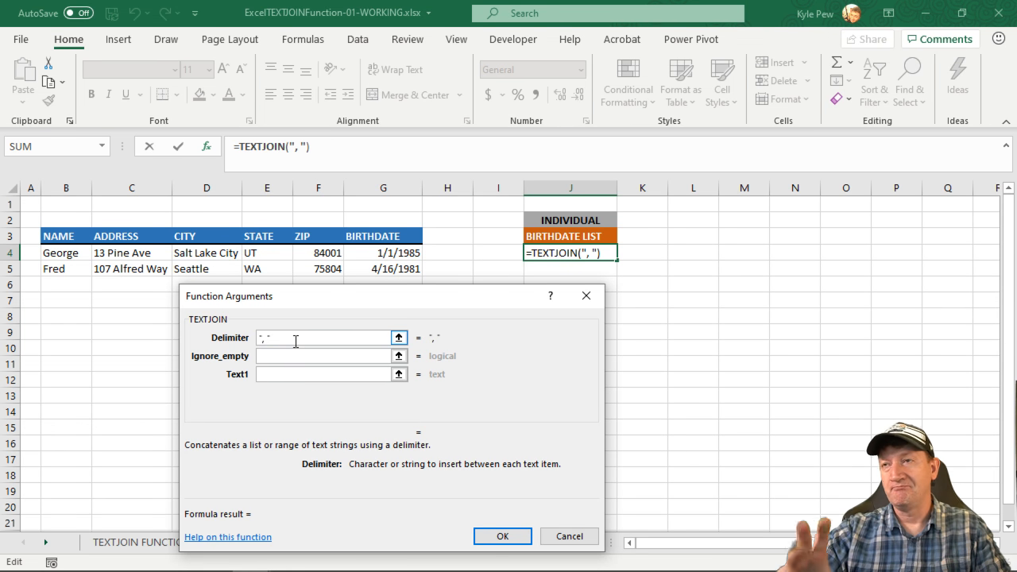
click(326, 356)
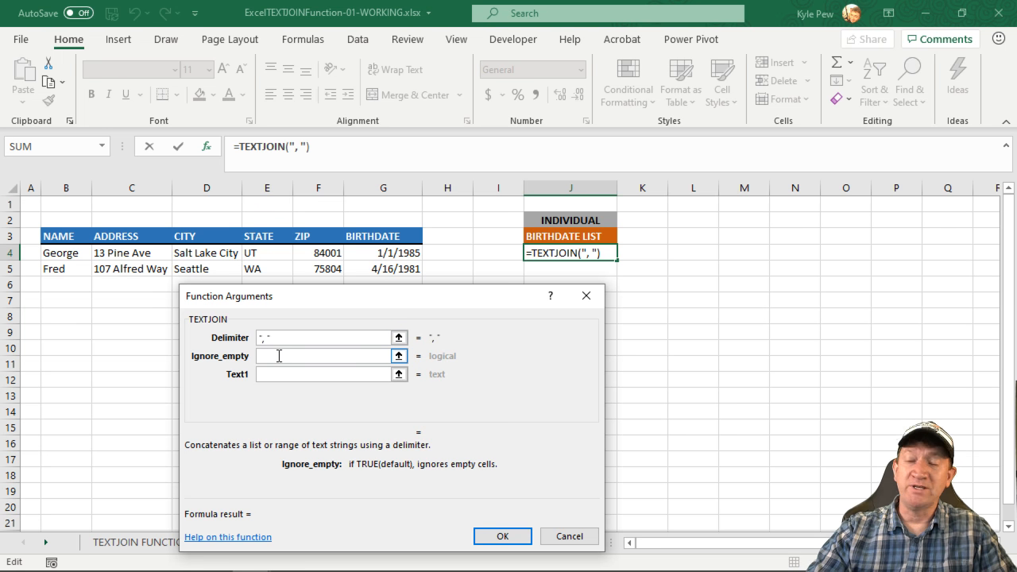
text(try)
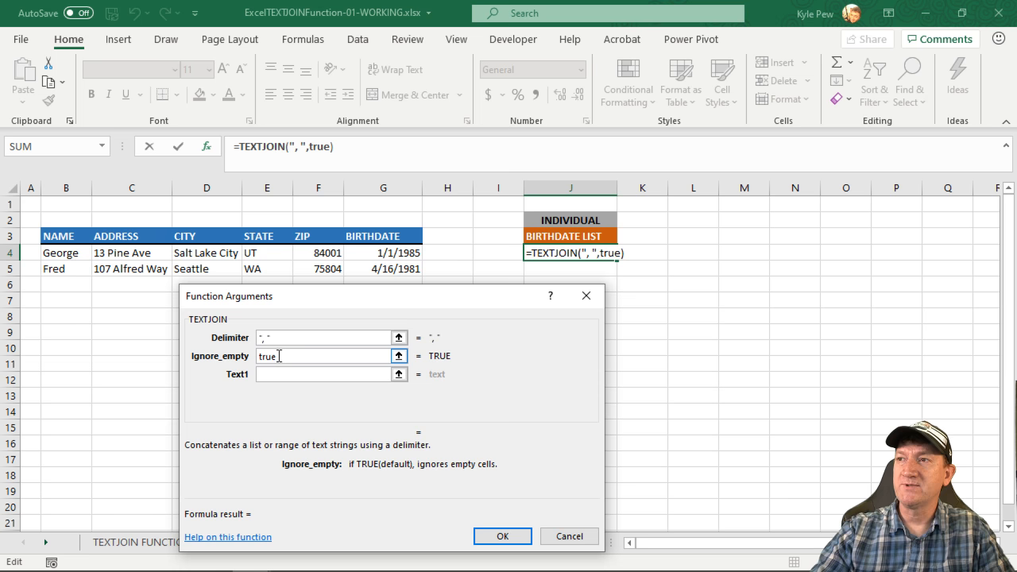
click(326, 373)
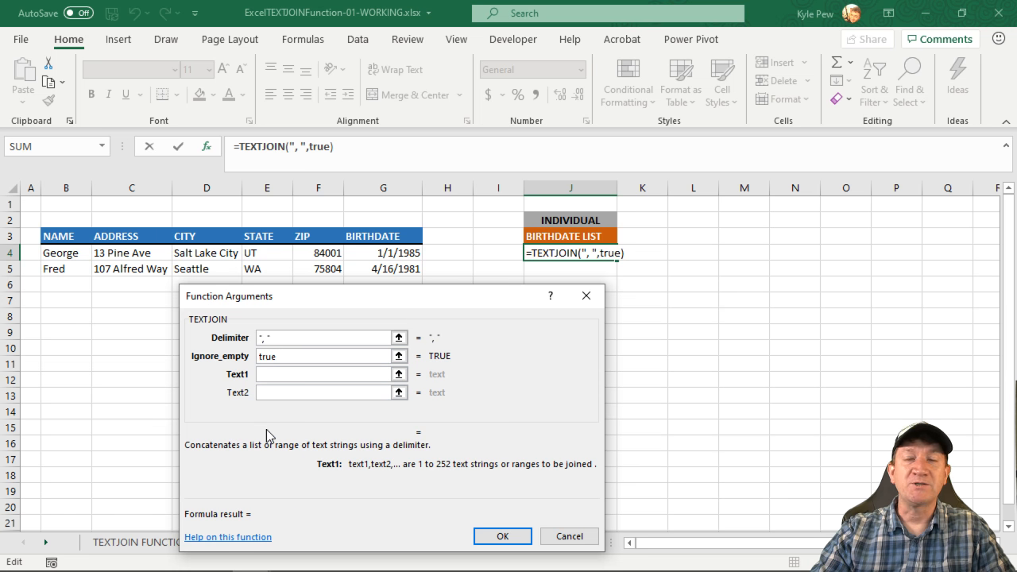
click(66, 253)
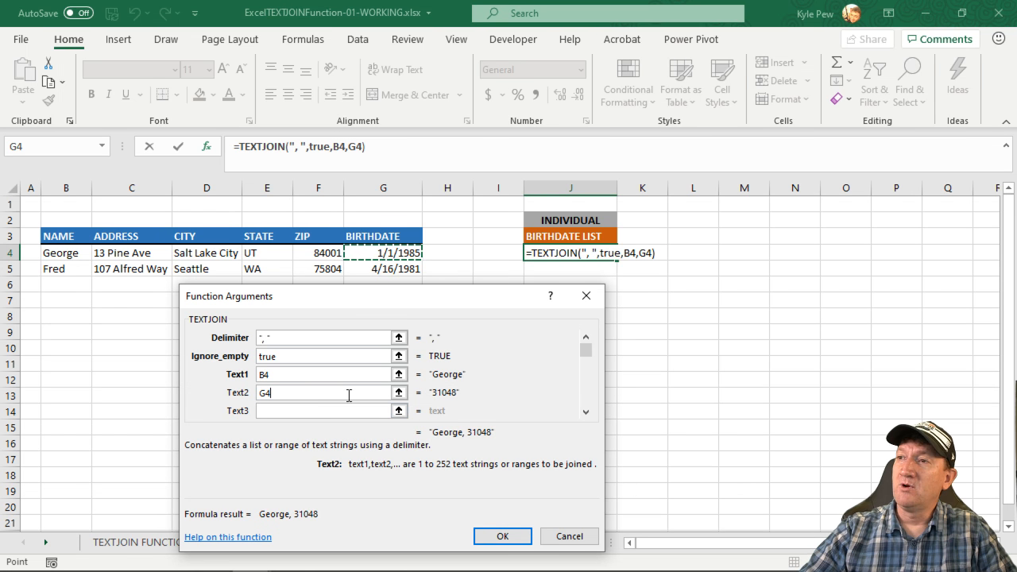
mouse_move(473, 405)
text(text(G4,)
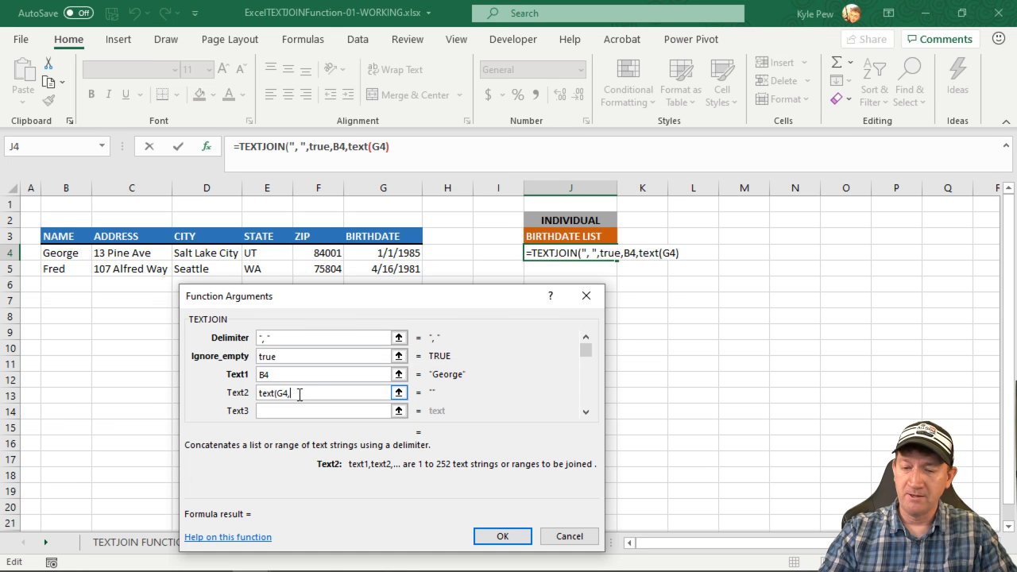
Add Text2 as TEXT(G4,"mmm-dd-yyyy") and confirm so J4 shows George, Jan-01-1985.
text(")
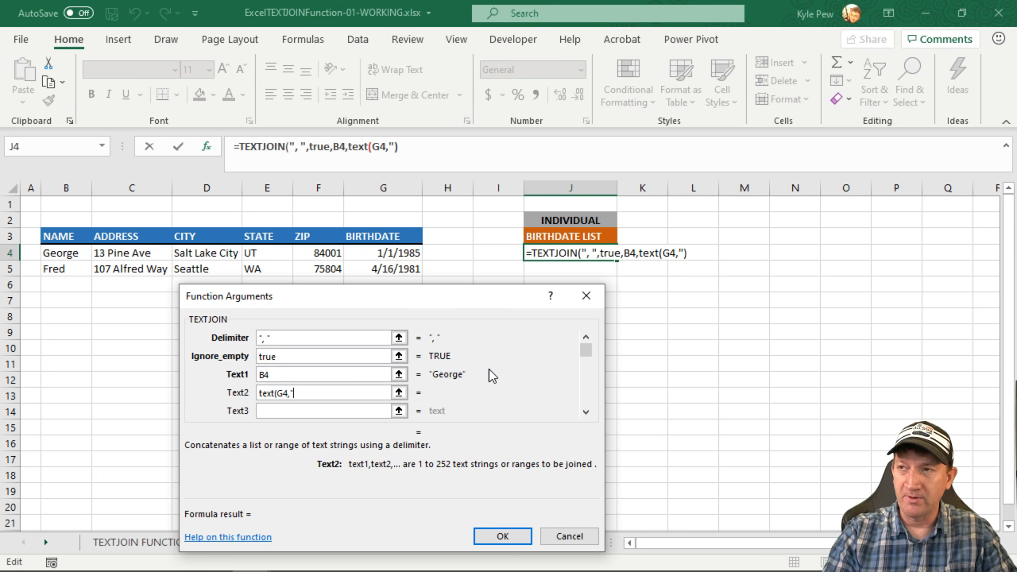
text(mmm)
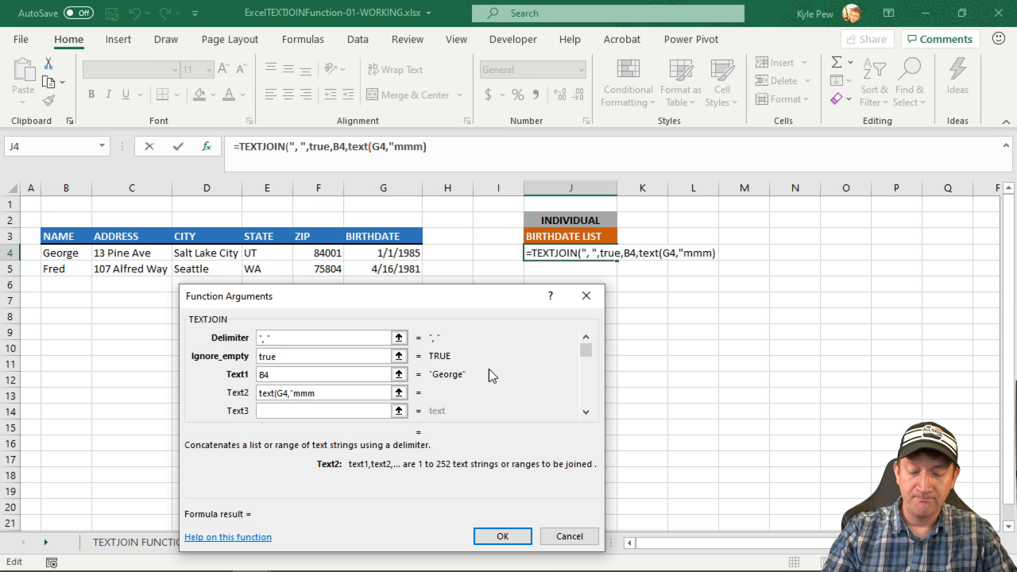
text(-yyy)
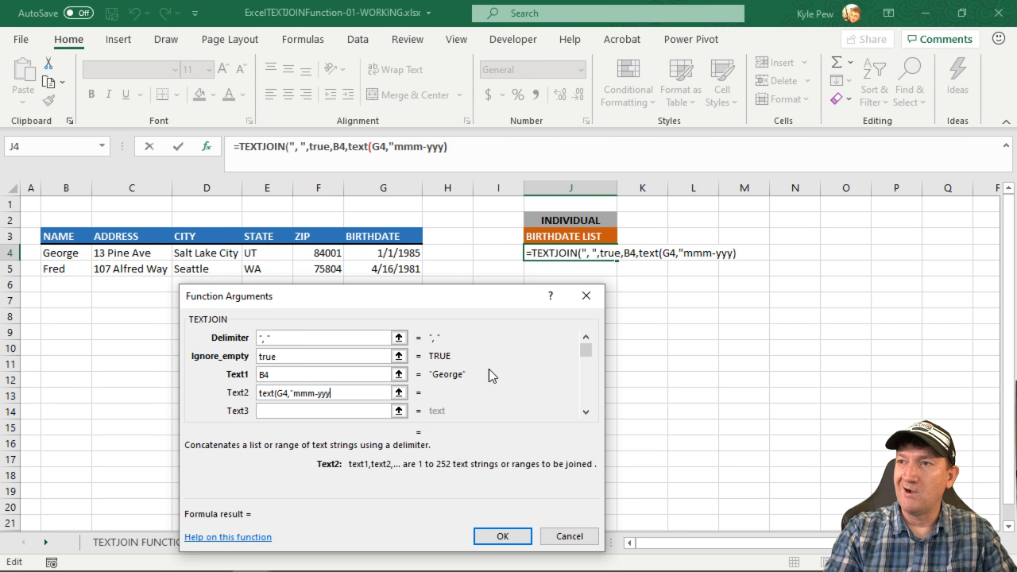
text())
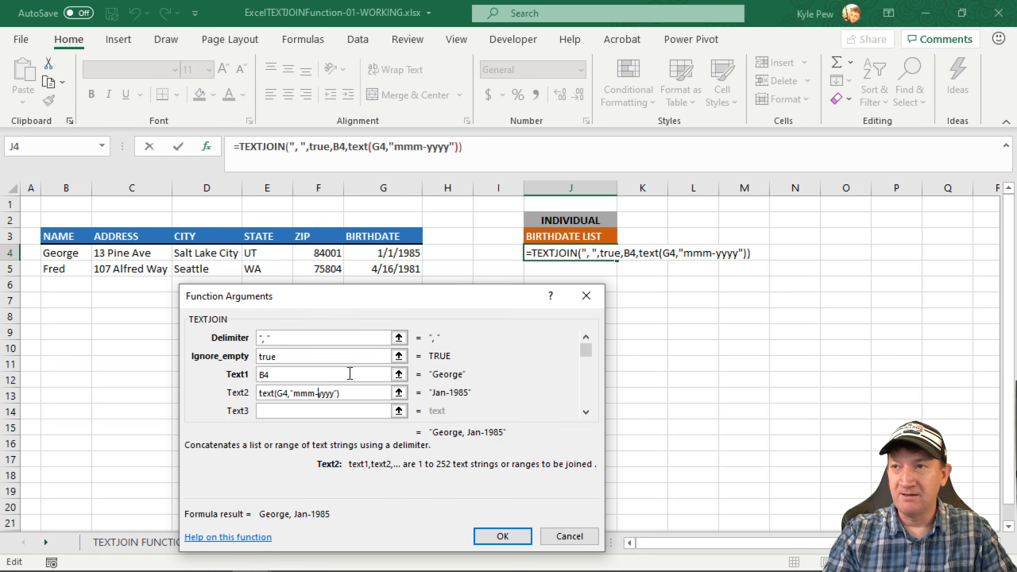
text(-dd-)
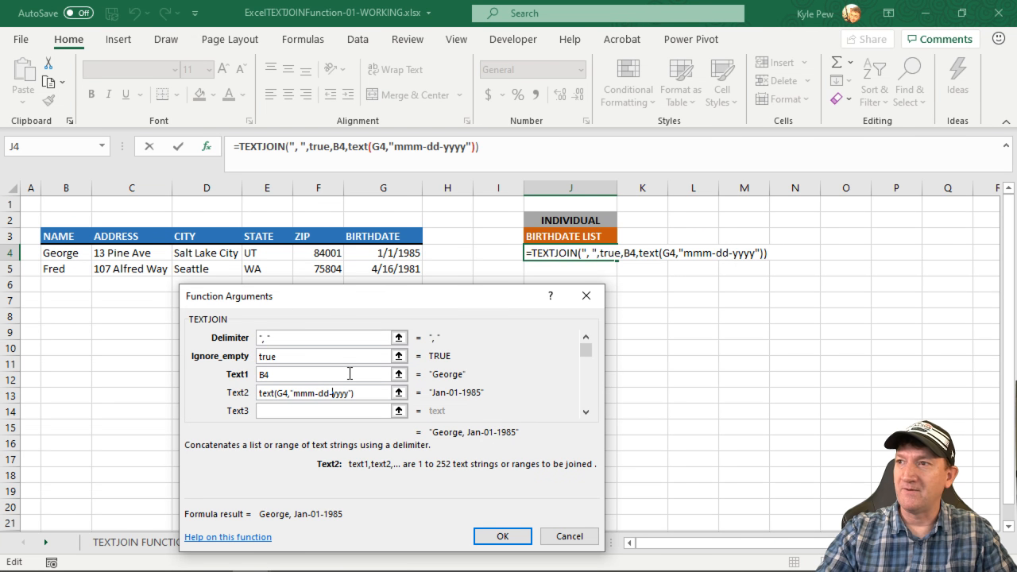
mouse_move(497, 452)
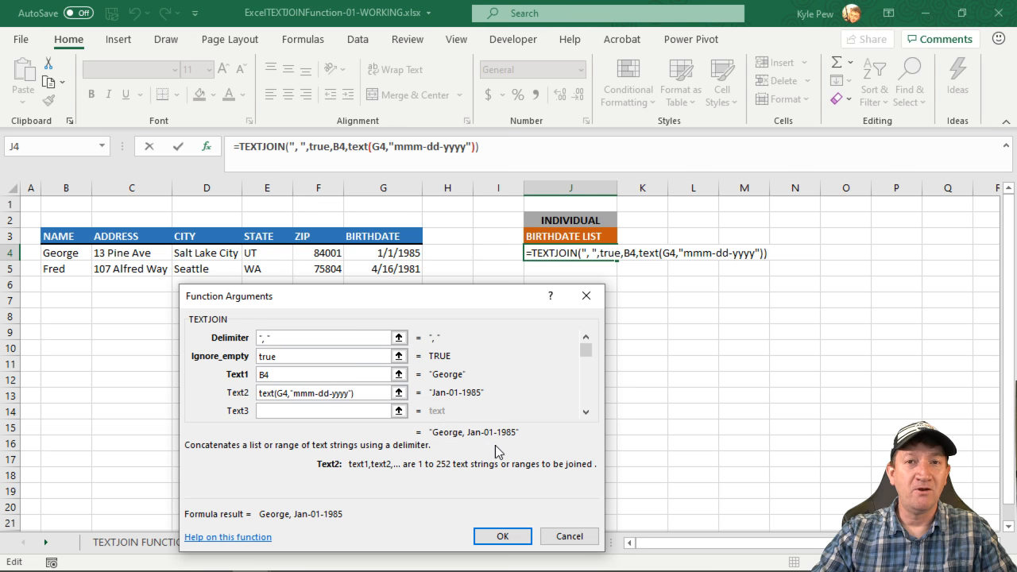
mouse_move(523, 445)
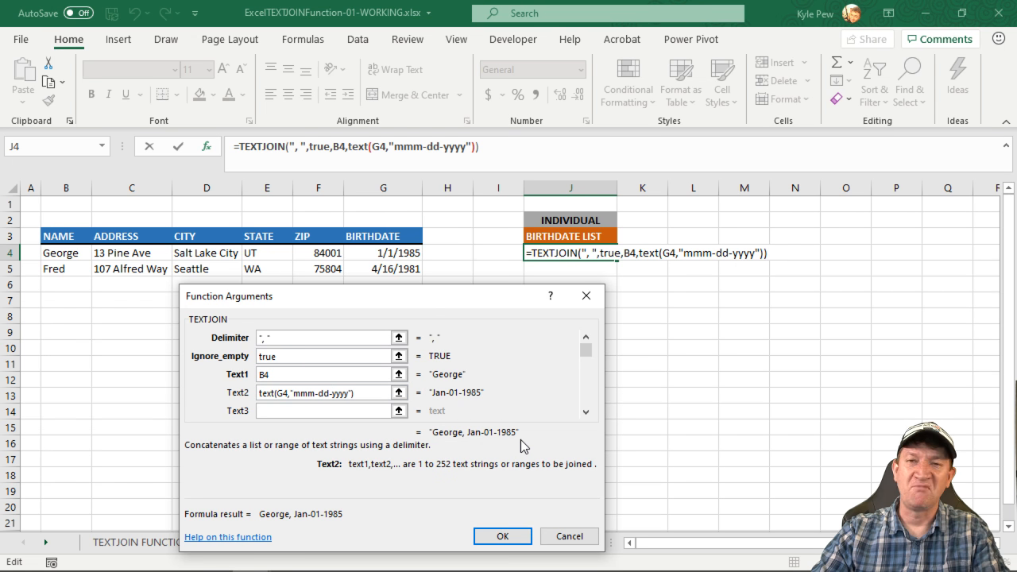
click(503, 536)
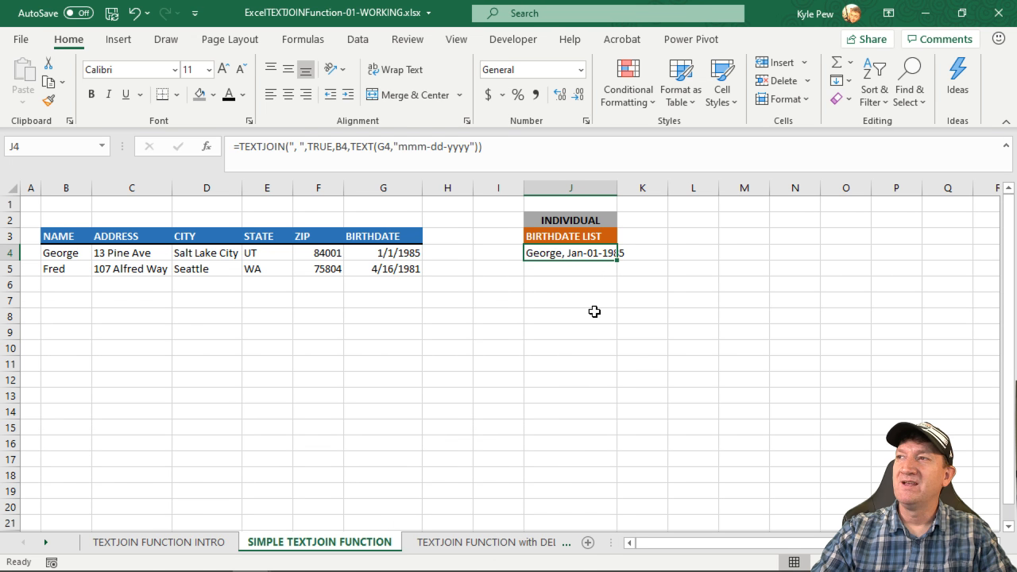
mouse_move(590, 286)
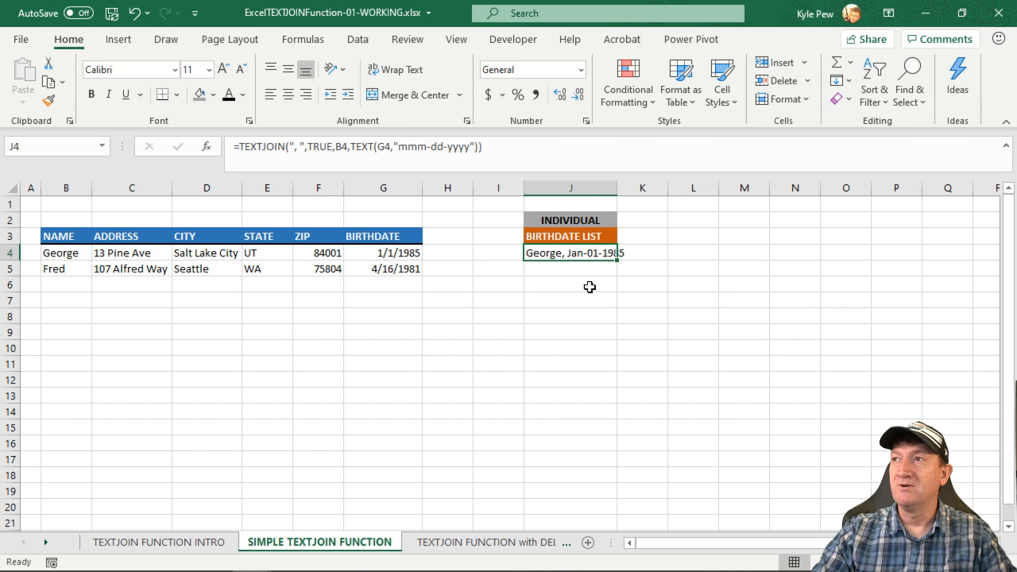
mouse_move(590, 253)
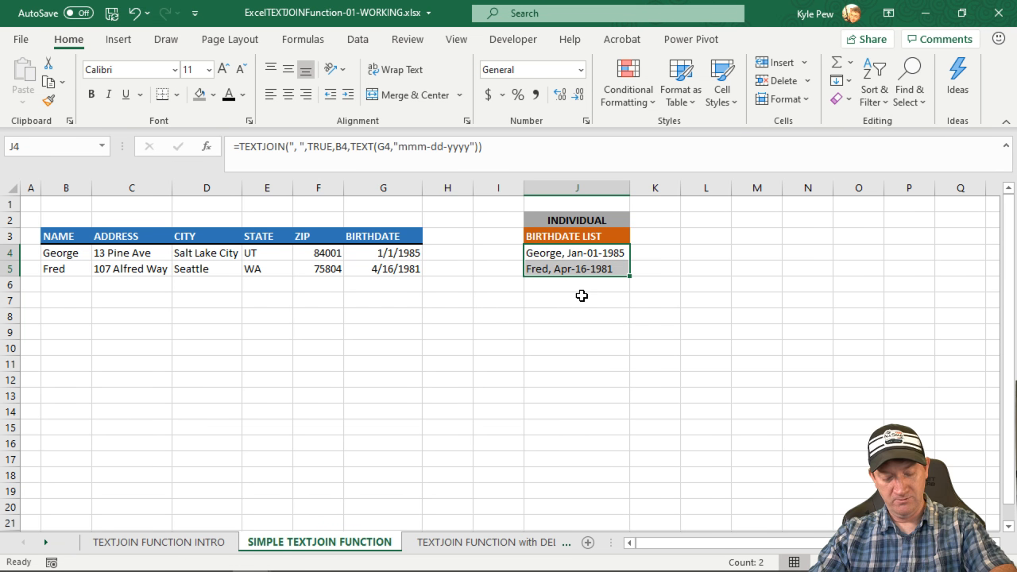
mouse_move(611, 284)
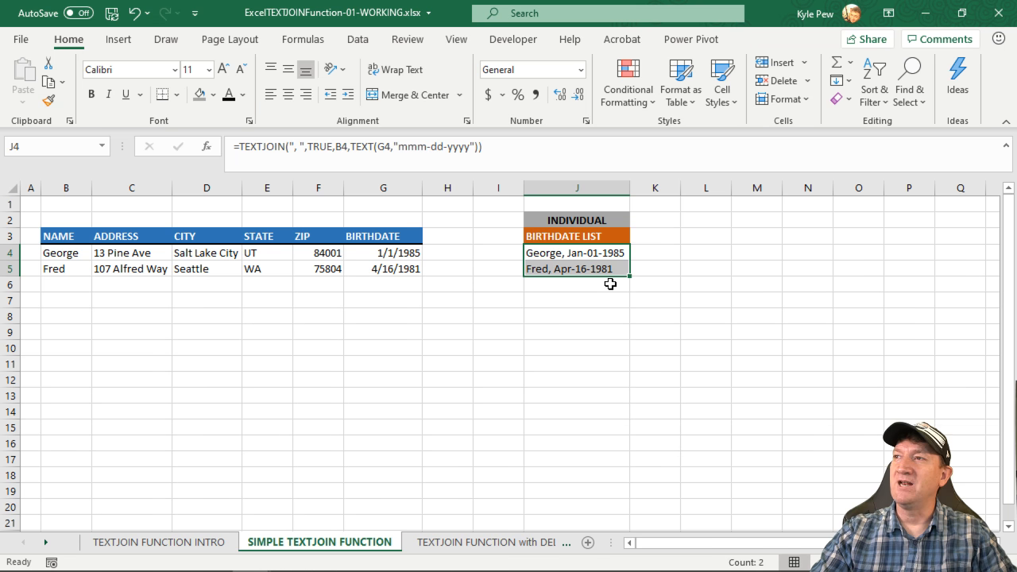
mouse_move(602, 265)
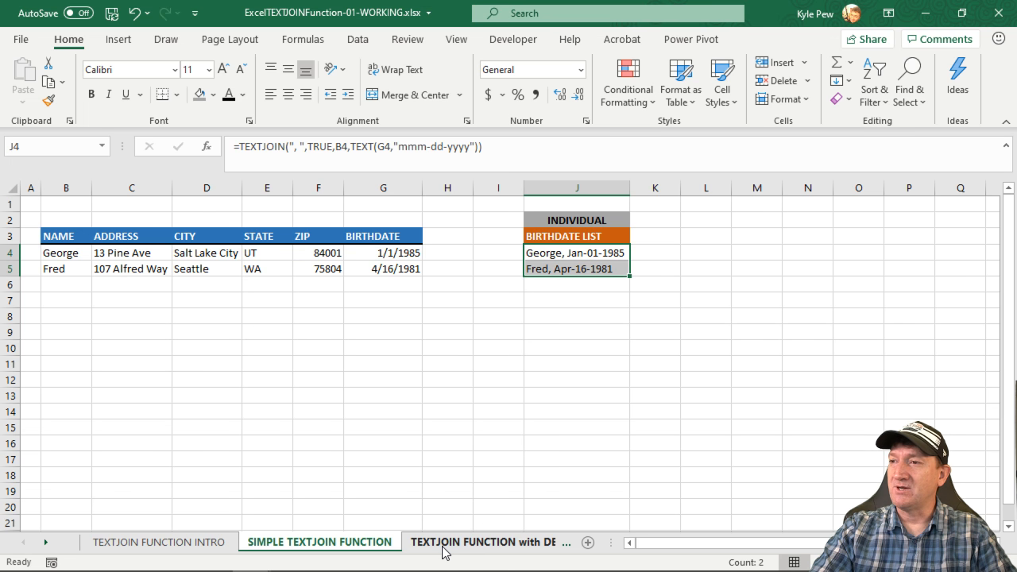
Switch to the TEXTJOIN FUNCTION with DELIMTER sheet holding the Full Address table.
click(487, 543)
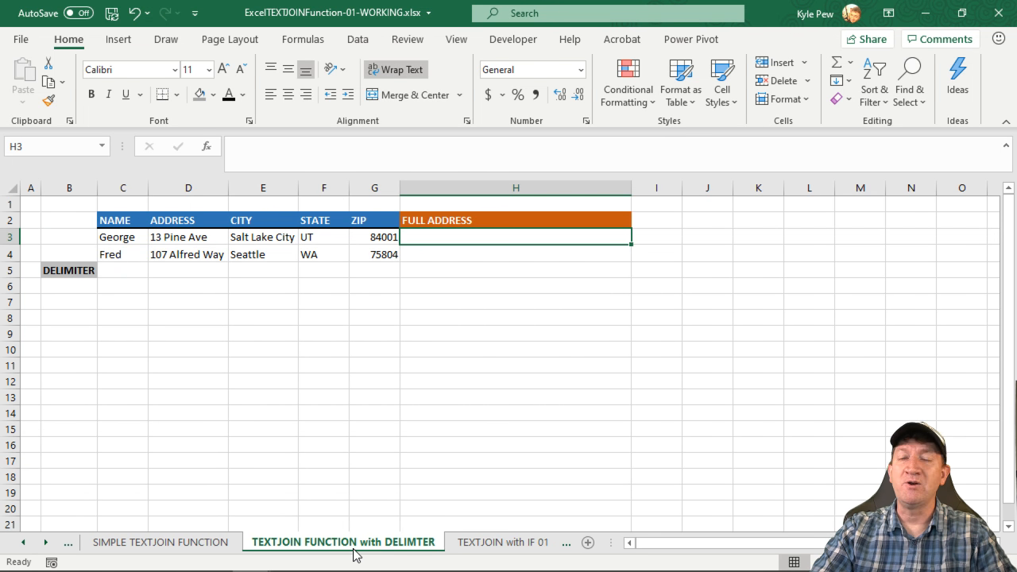
mouse_move(349, 523)
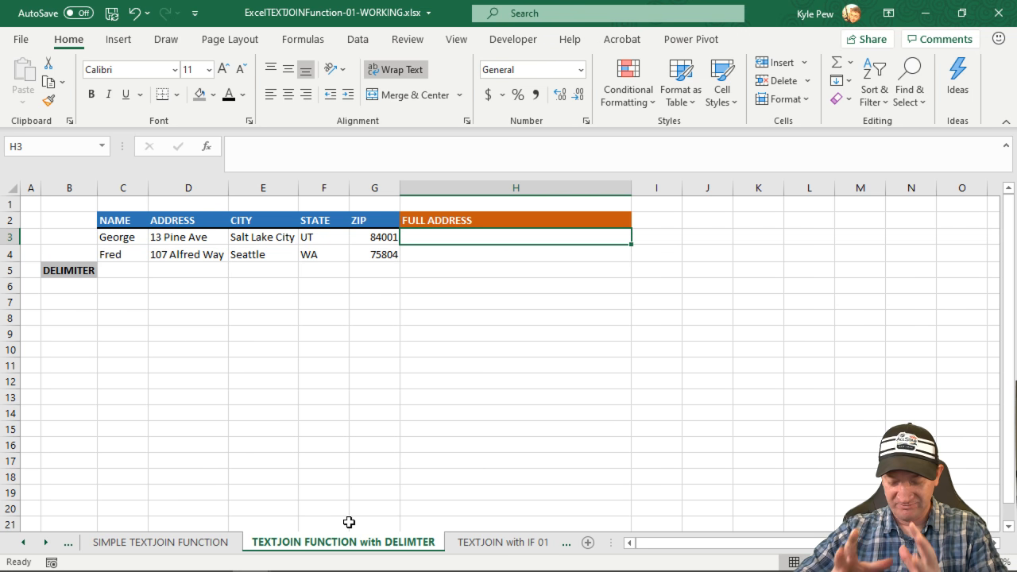
mouse_move(660, 341)
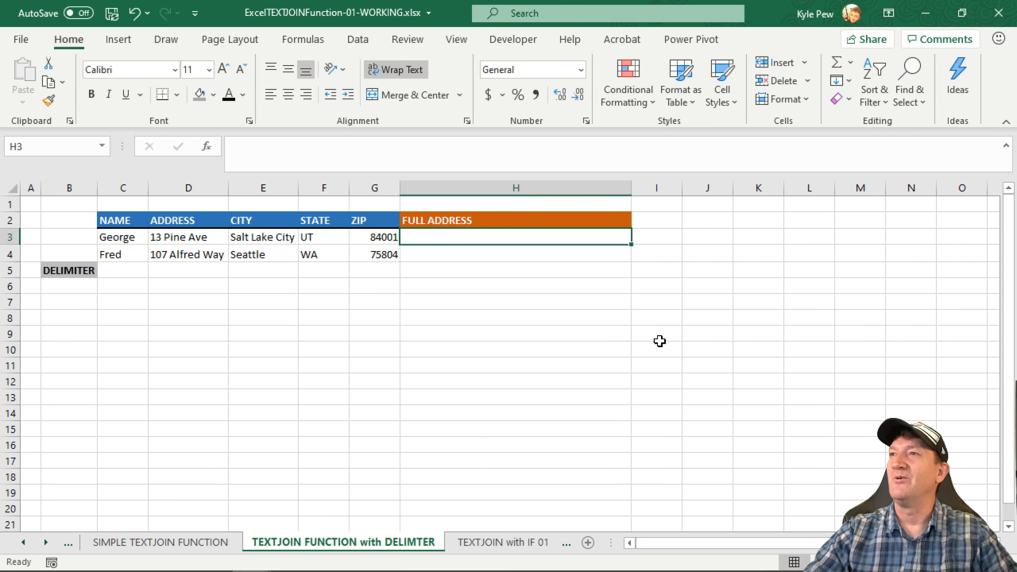
mouse_move(278, 293)
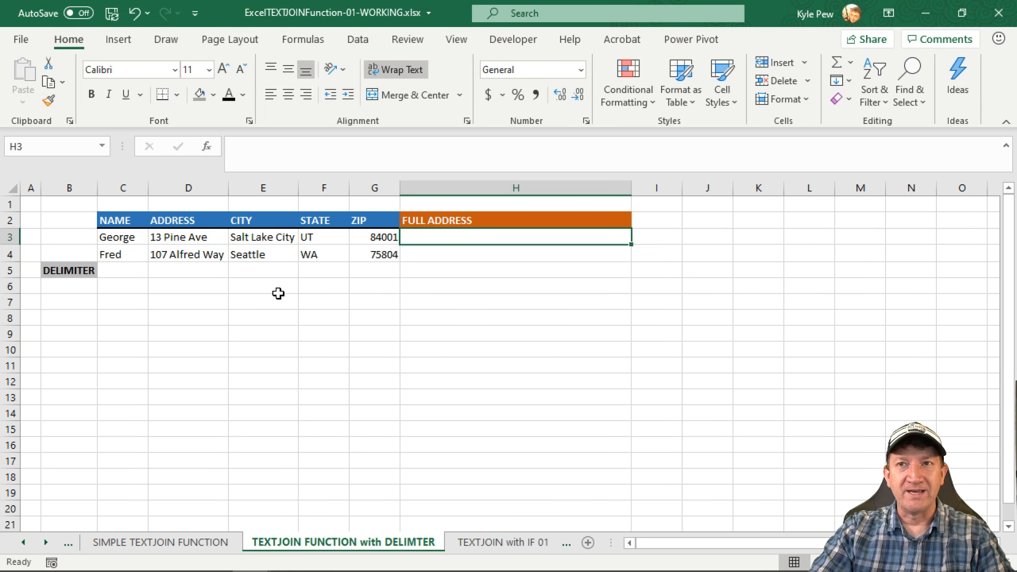
mouse_move(169, 253)
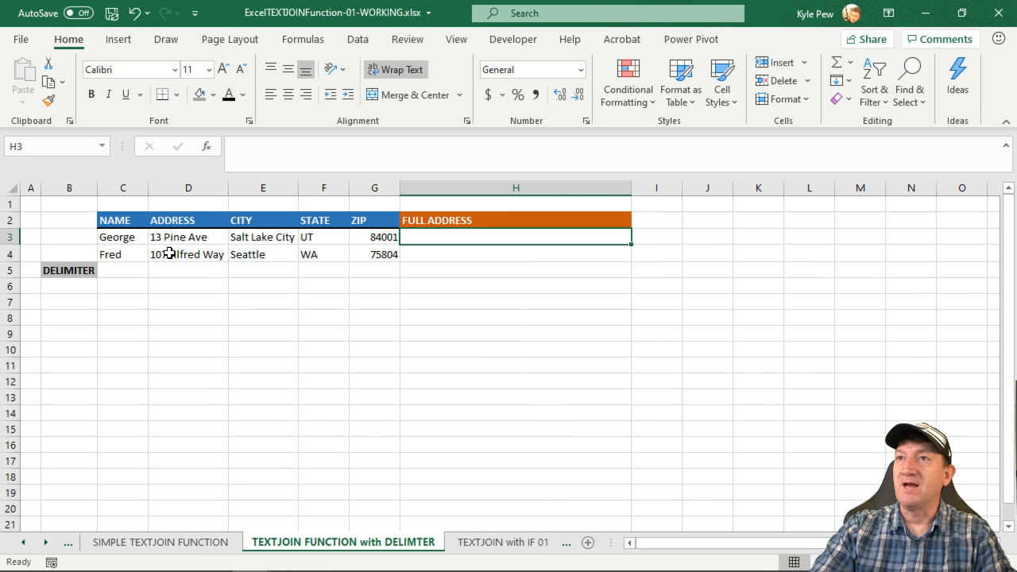
mouse_move(236, 254)
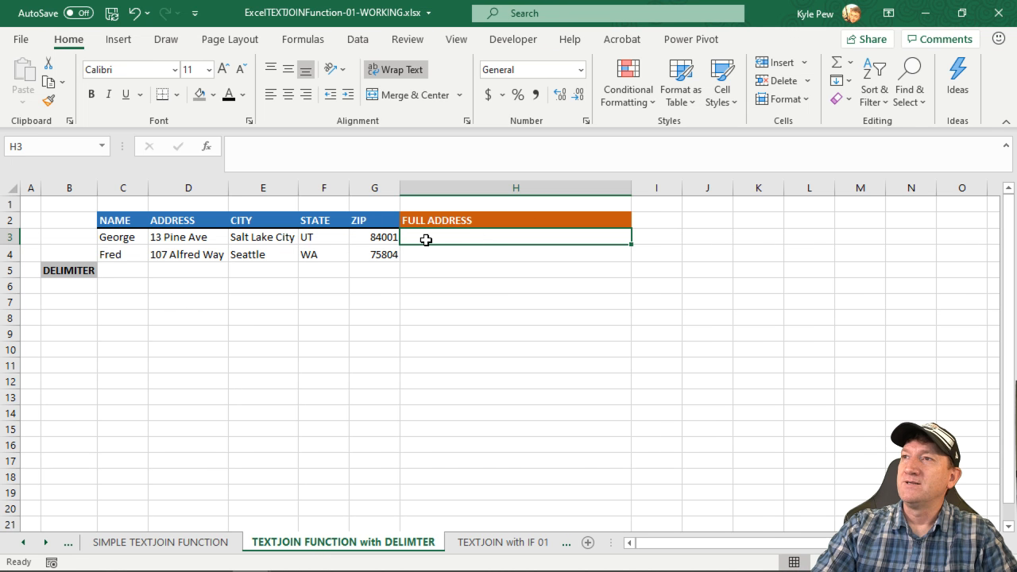
mouse_move(475, 235)
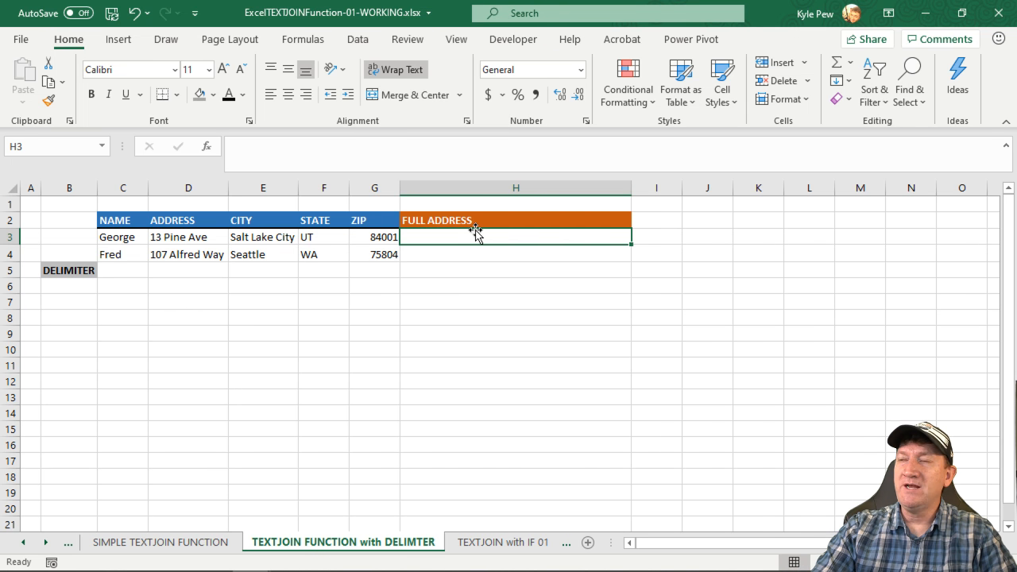
Build TEXTJOIN in H3 with delimiter " ", Ignore_empty TRUE and Text1 C3:G3 for George's full address.
text(=tex)
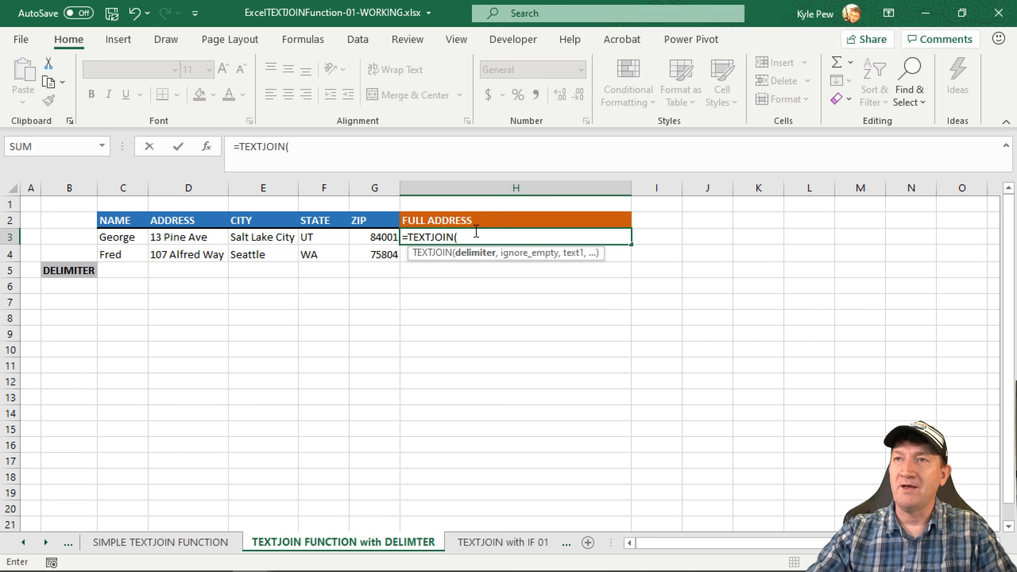
click(206, 146)
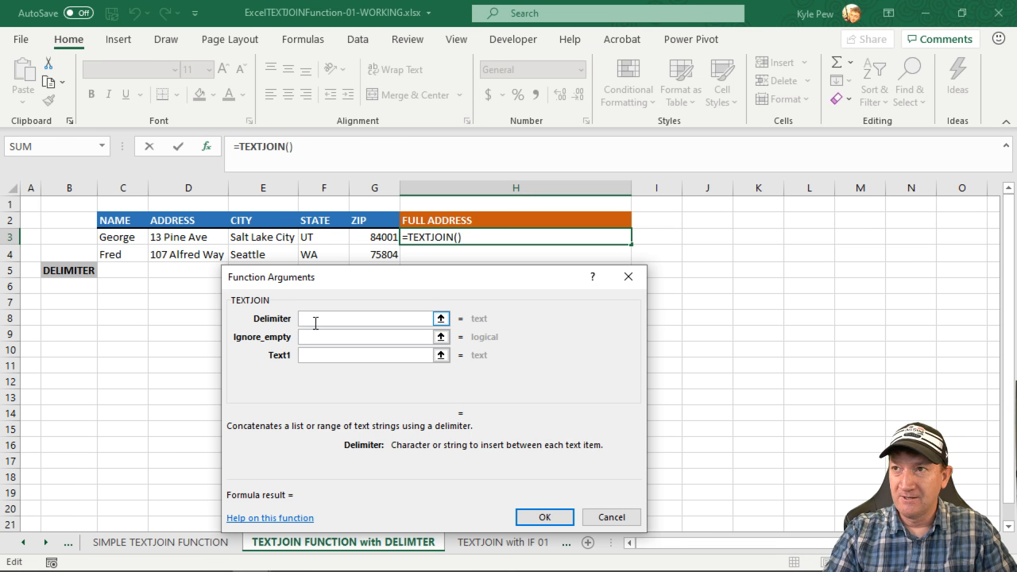
text(" ")
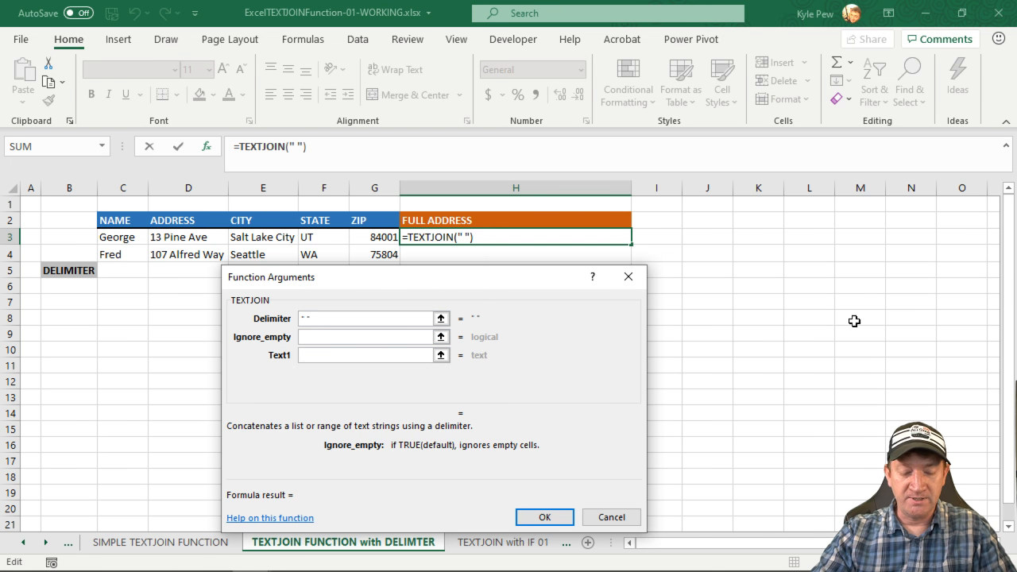
text(trur)
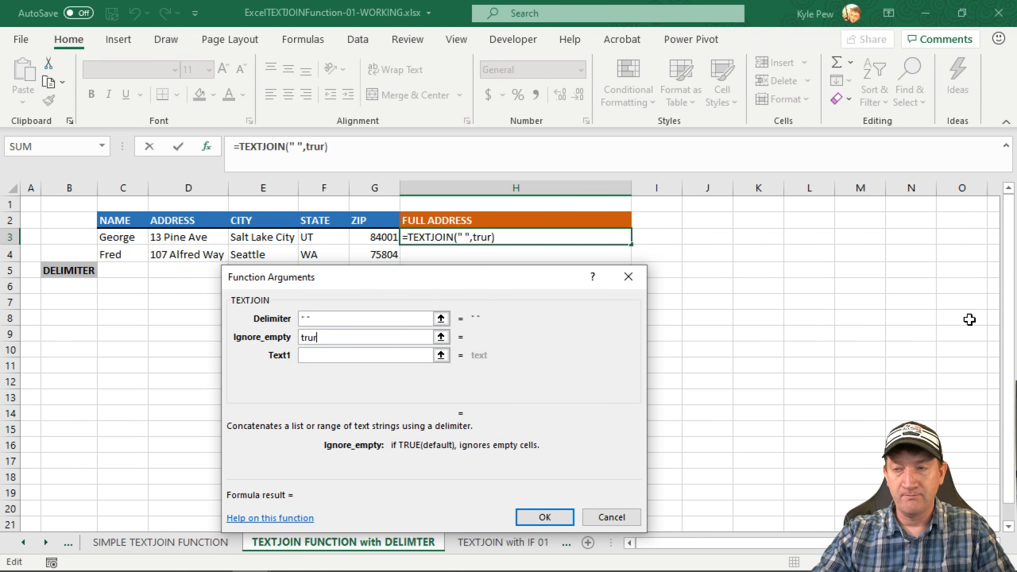
text(e)
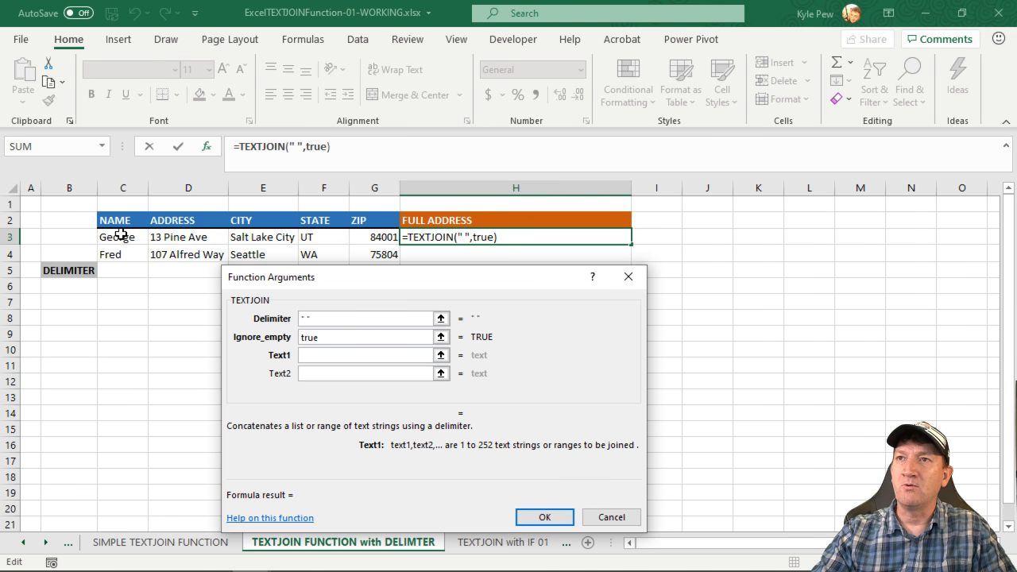
drag(123, 237, 386, 237)
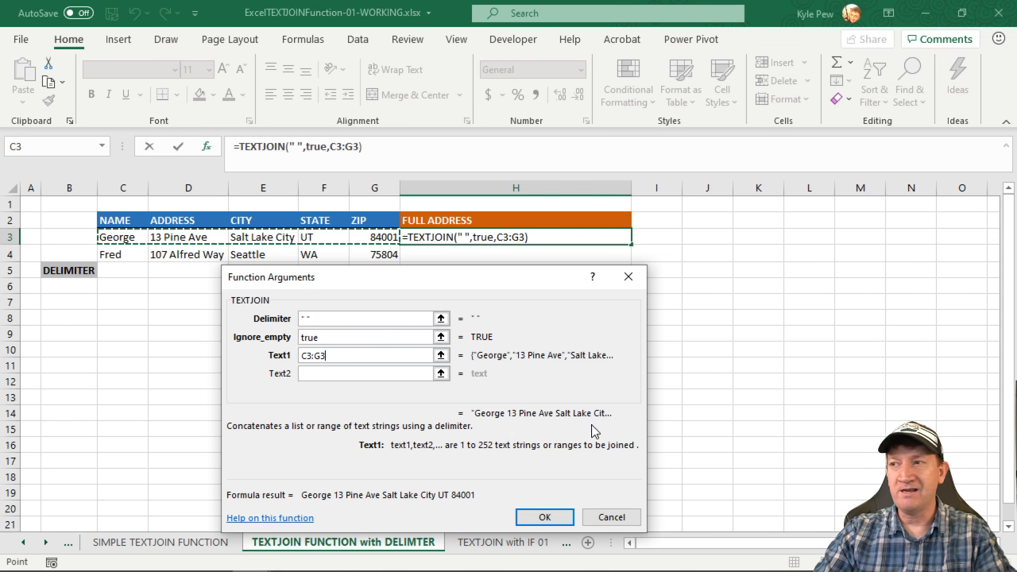
click(545, 517)
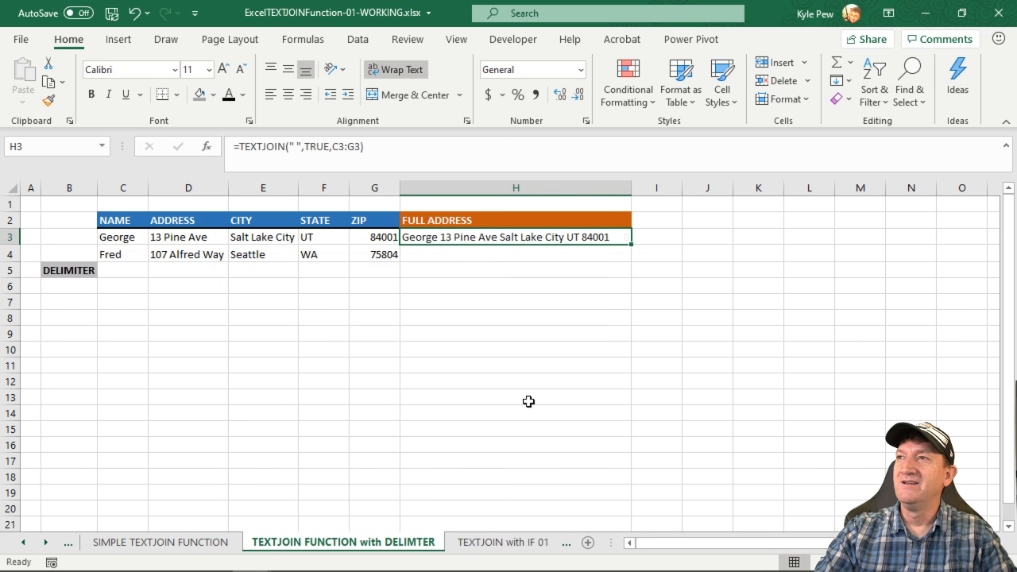
mouse_move(626, 247)
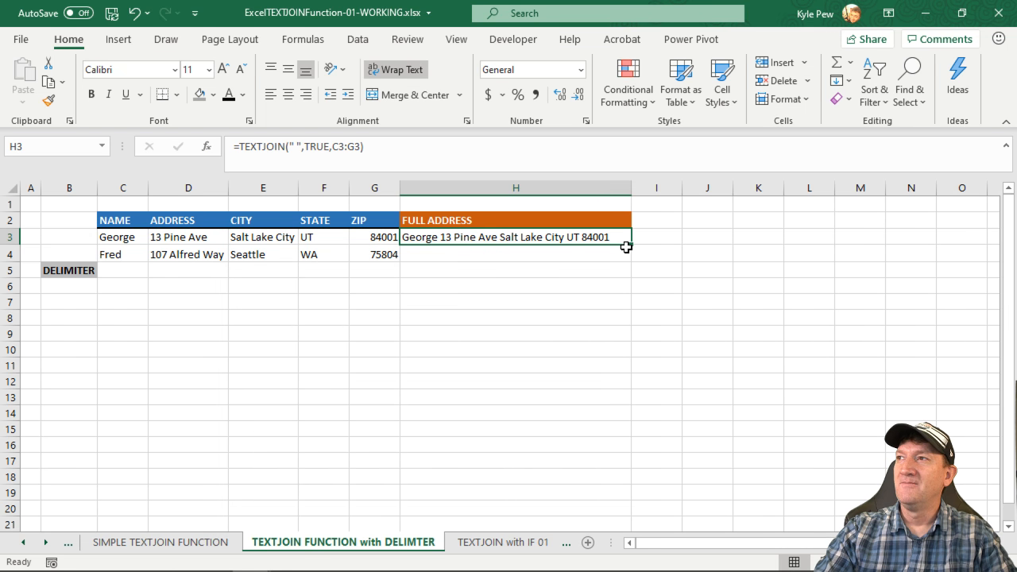
mouse_move(554, 352)
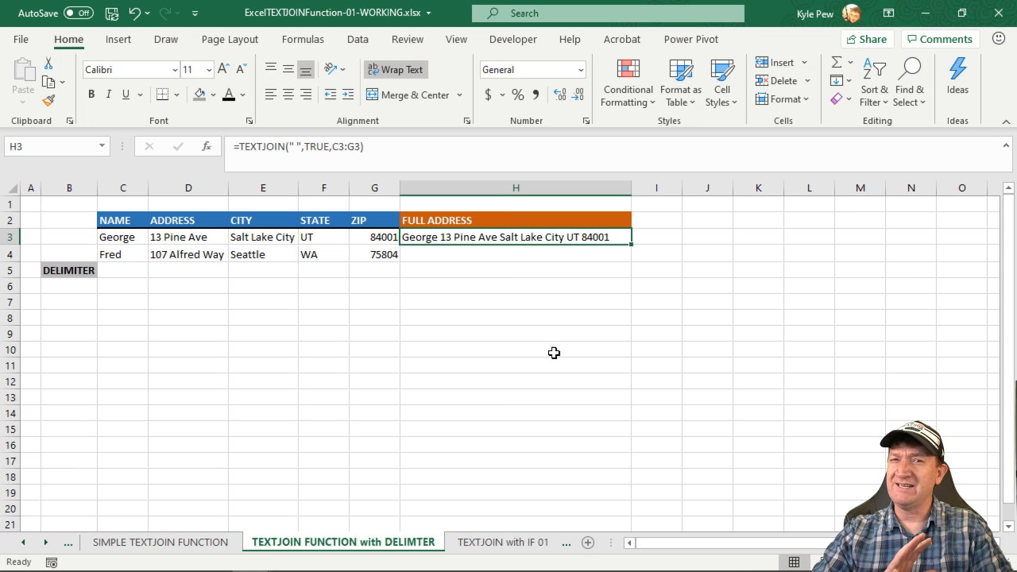
mouse_move(543, 275)
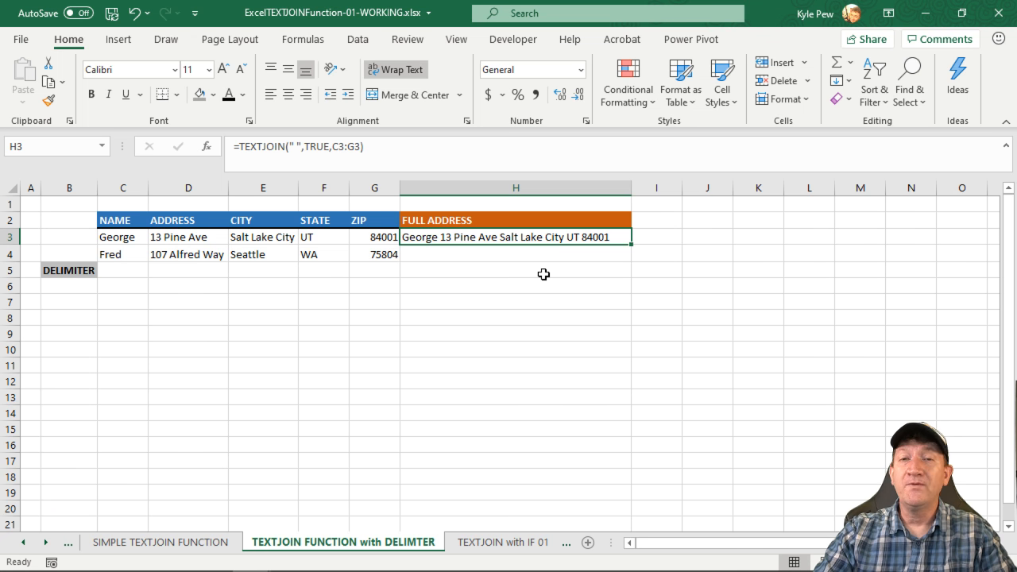
mouse_move(498, 237)
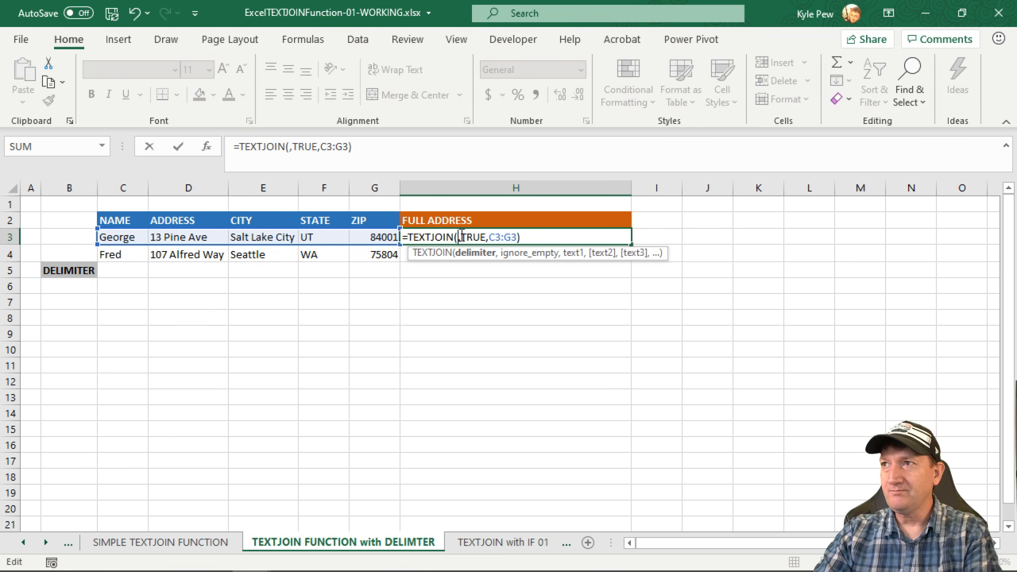
mouse_move(125, 272)
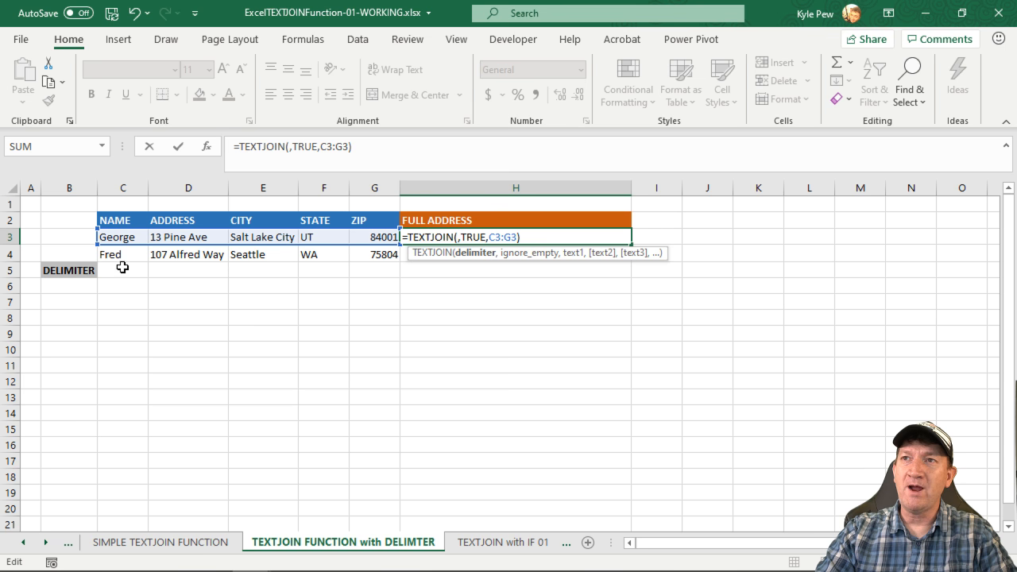
Point the H3 formula's delimiter at cell C5 and commit it.
click(123, 270)
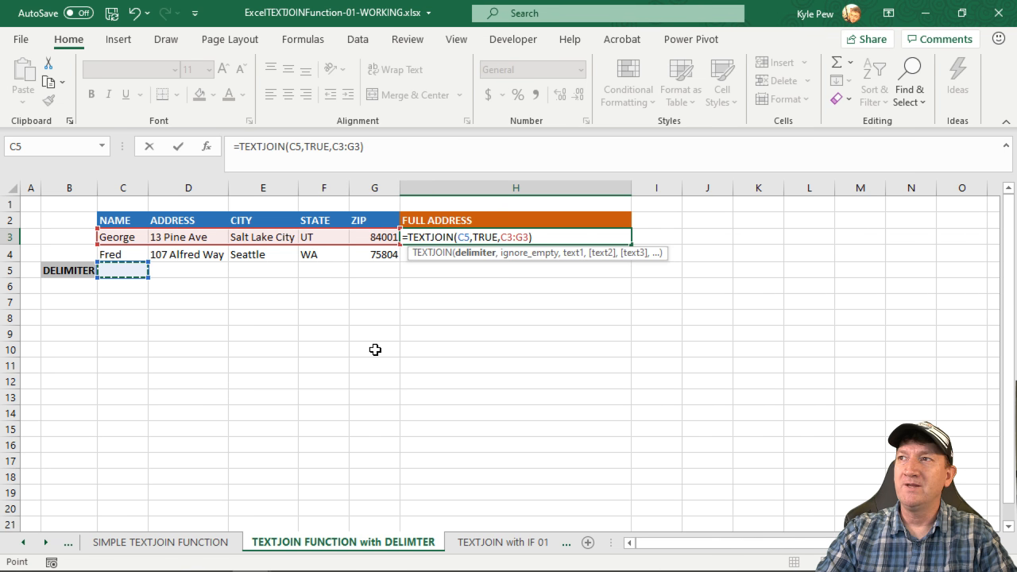
mouse_move(358, 346)
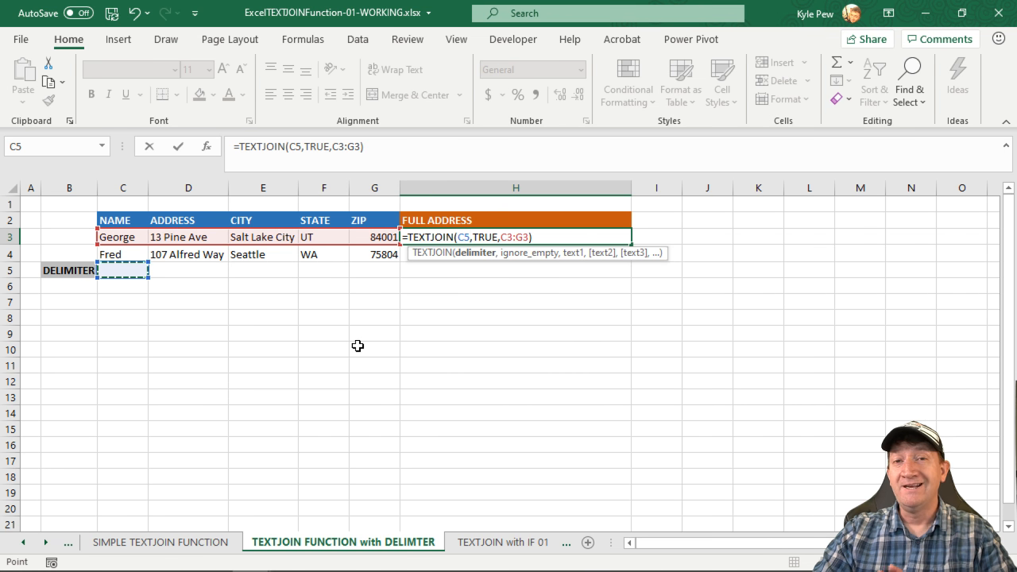
key(Return)
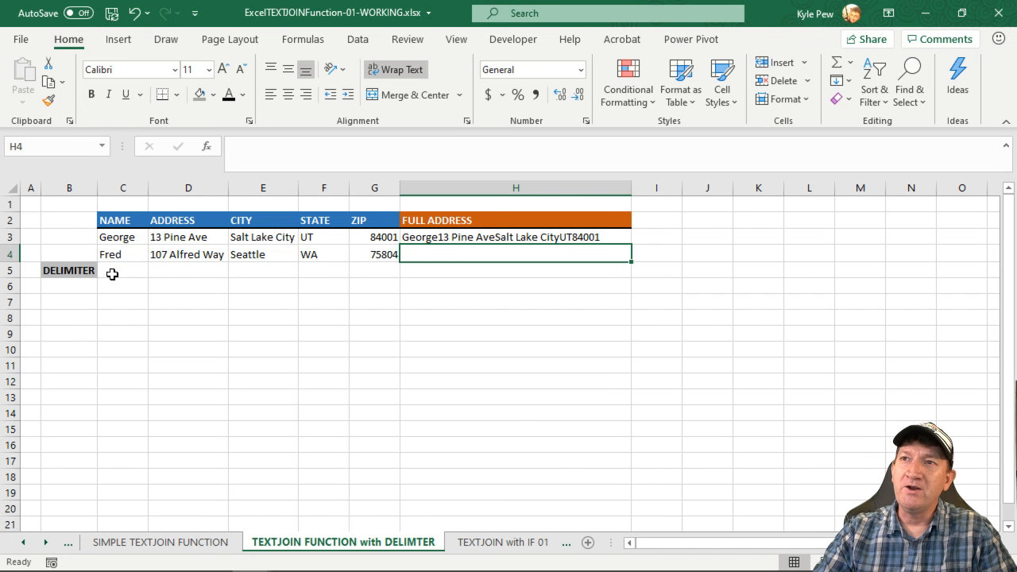
Enter a space then a hyphen in delimiter cell C5 so the address joins with hyphens.
click(122, 270)
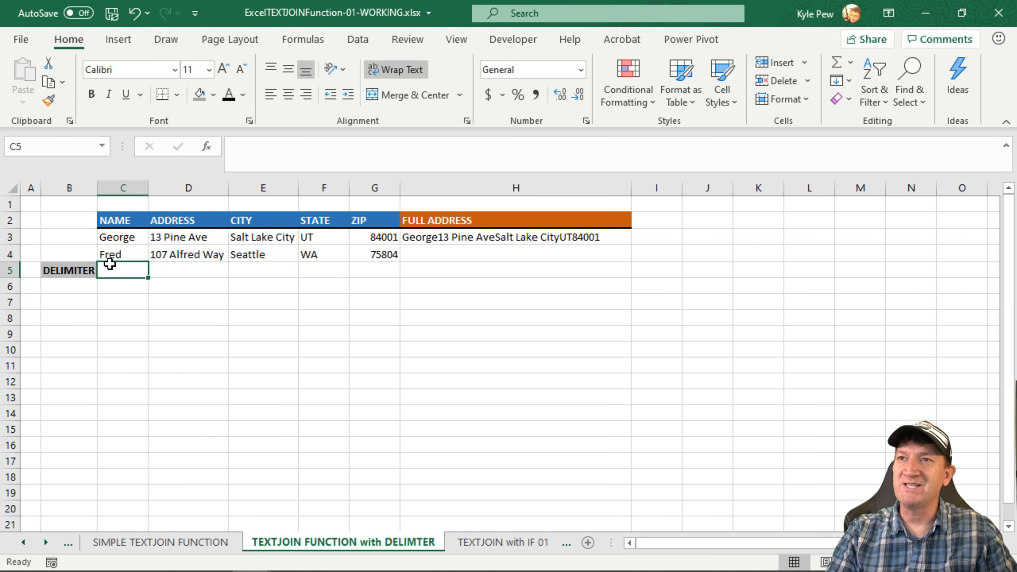
mouse_move(165, 285)
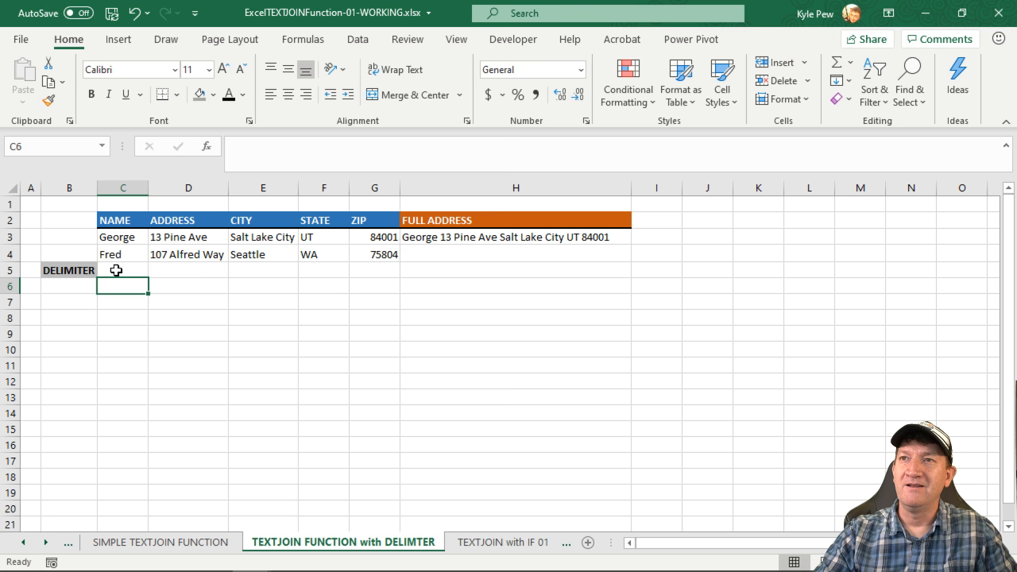
click(122, 270)
text(-)
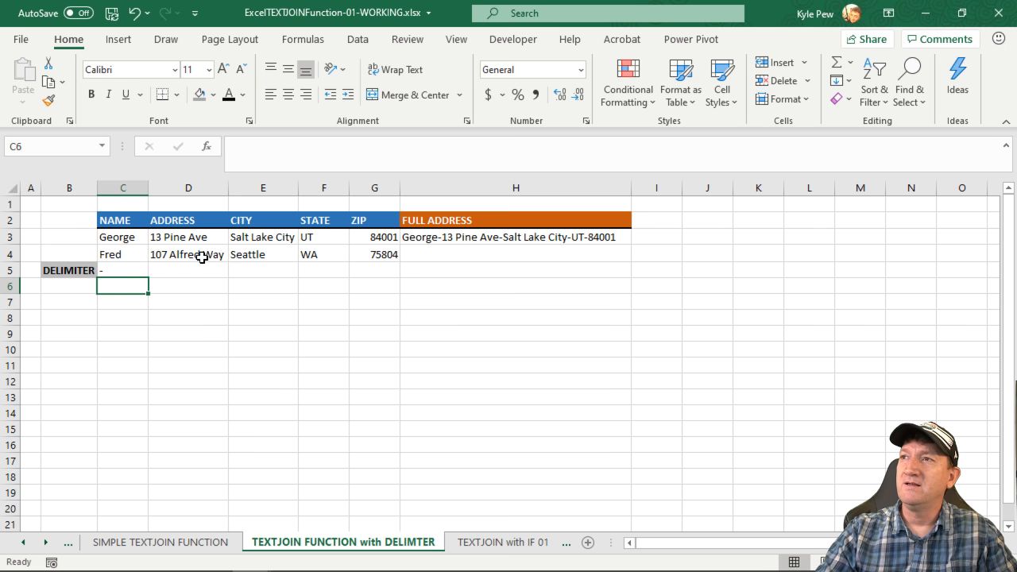
mouse_move(577, 244)
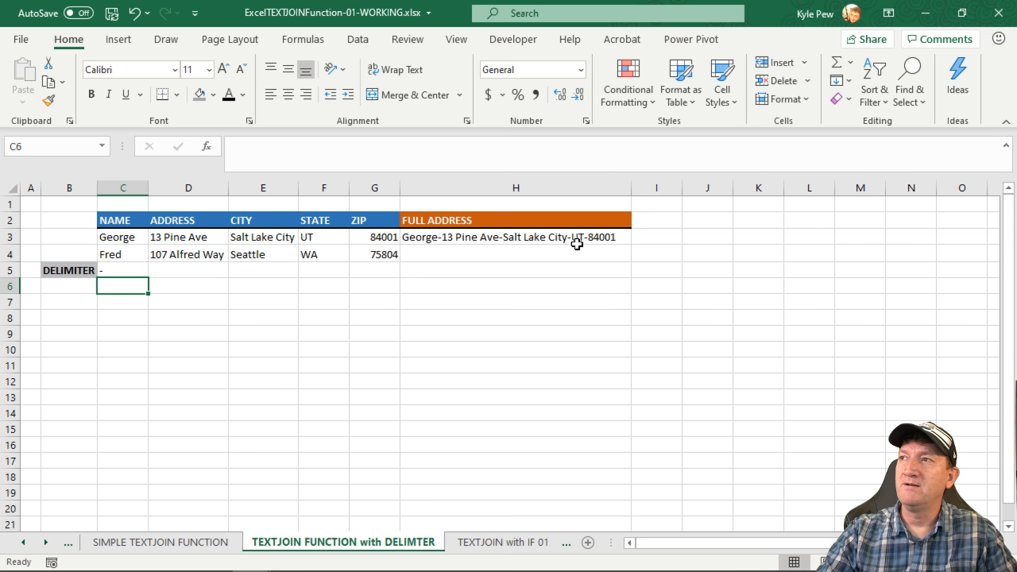
mouse_move(597, 354)
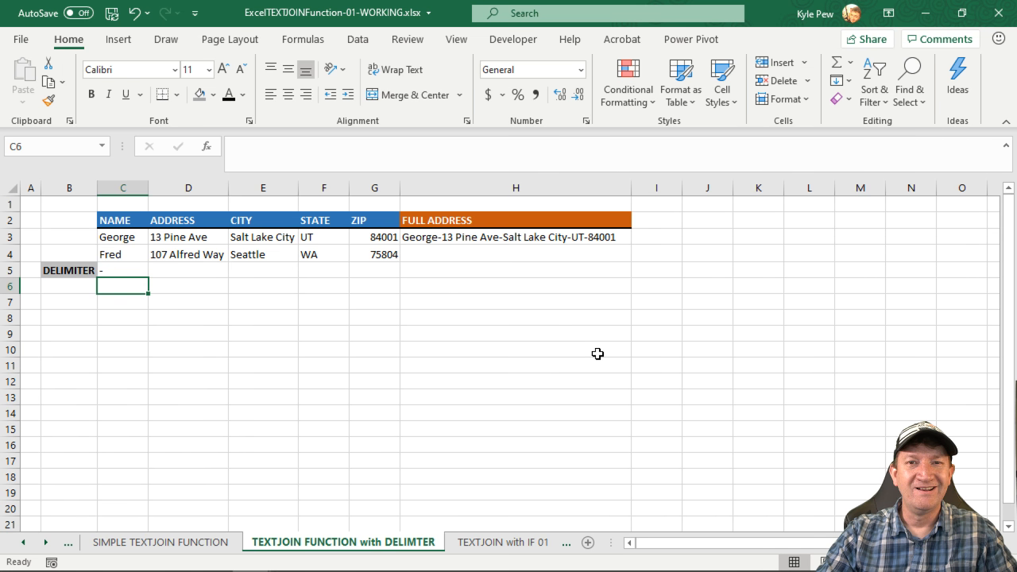
mouse_move(140, 250)
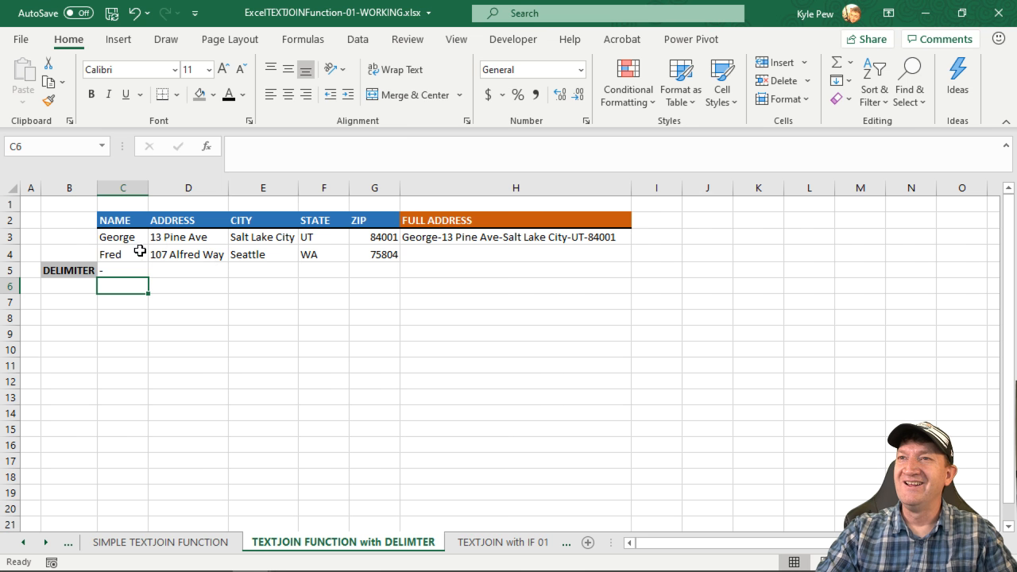
Clear the hyphen from delimiter cell C5 so George's address parts run together.
click(123, 270)
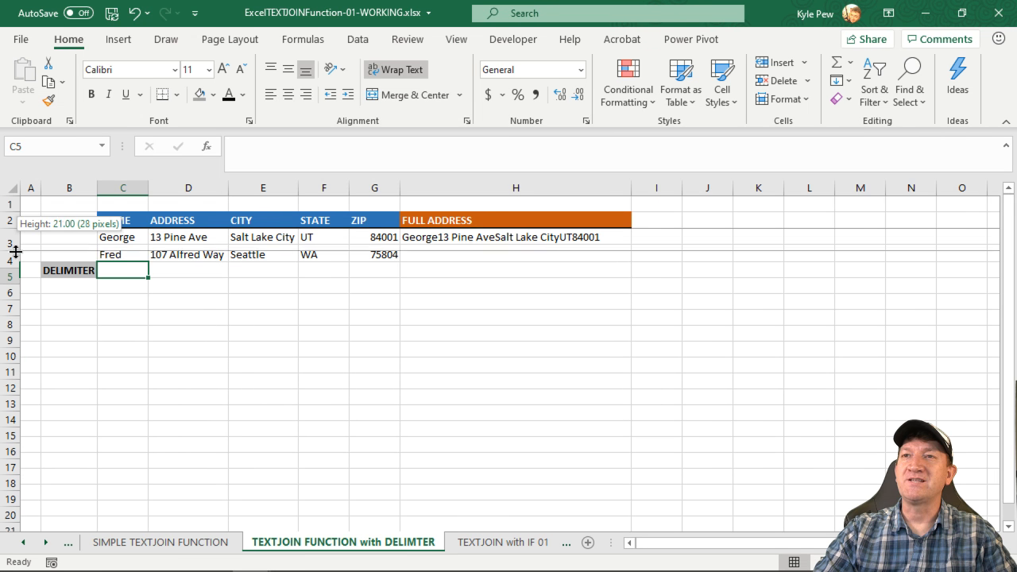
Enter a line break (Alt+Enter) in C5 and enlarge row 3 so H3 stacks George's address on five lines.
drag(15, 253, 16, 274)
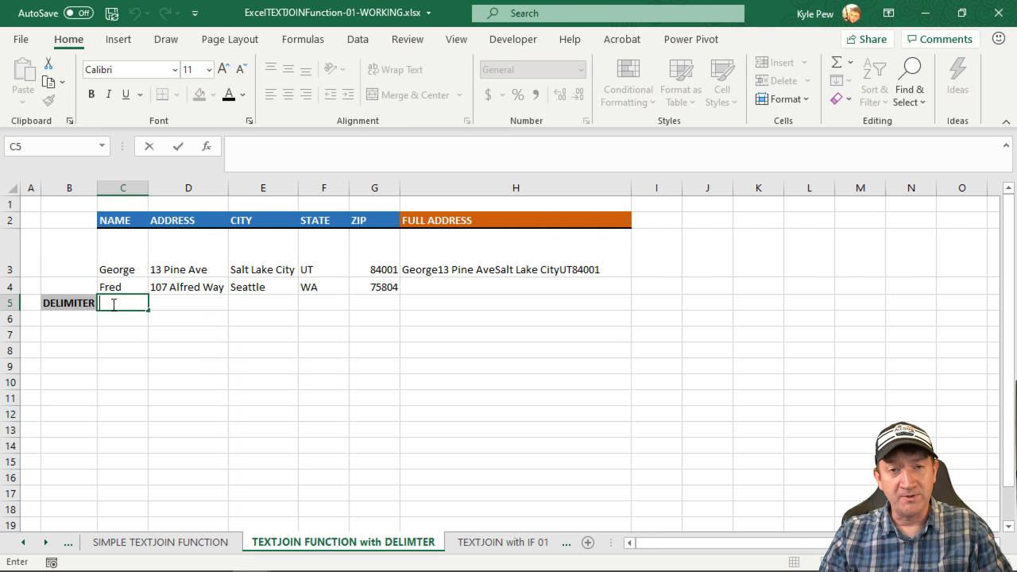
key(alt)
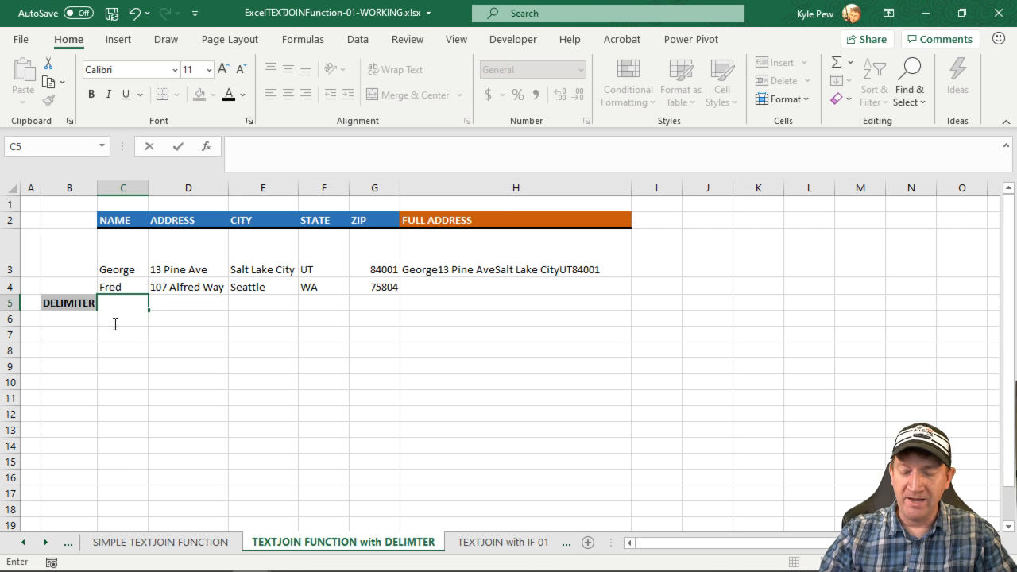
key(Return)
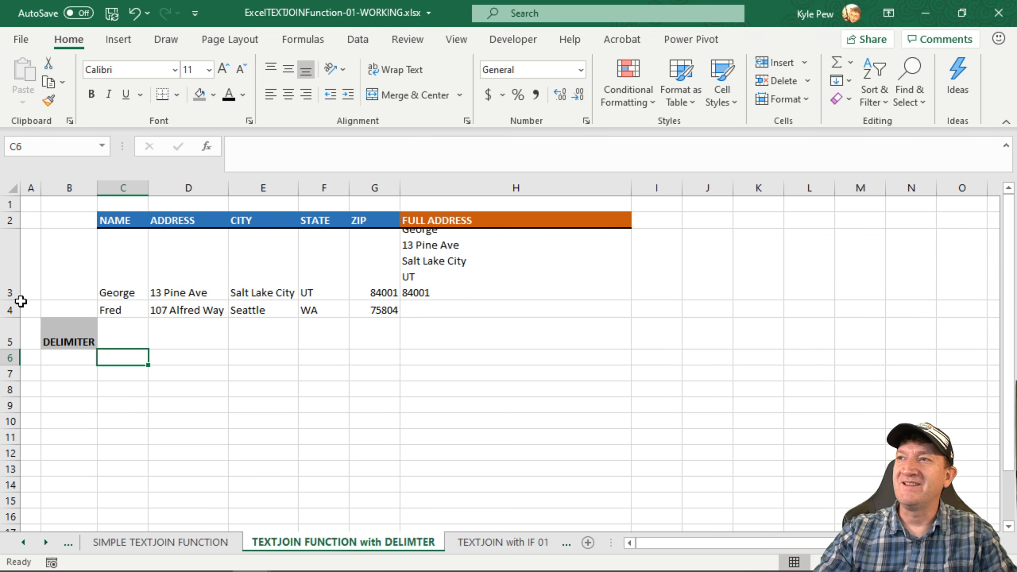
drag(8, 292, 8, 310)
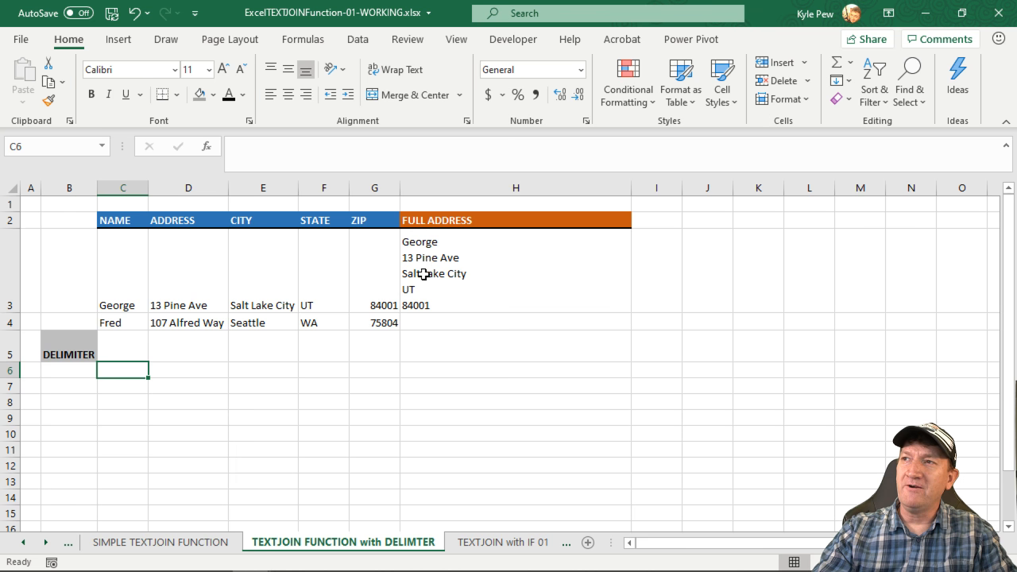
mouse_move(435, 302)
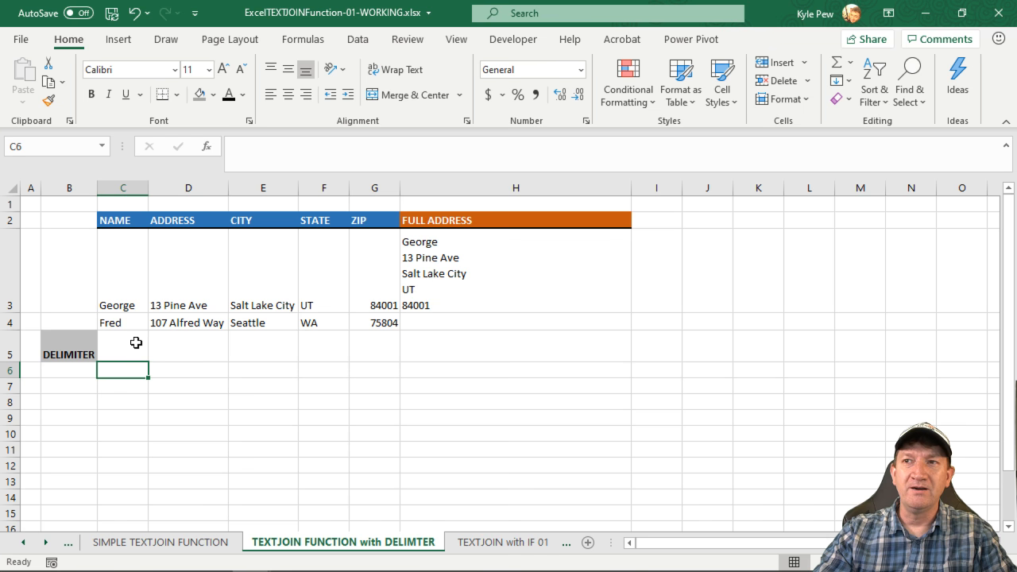
click(123, 354)
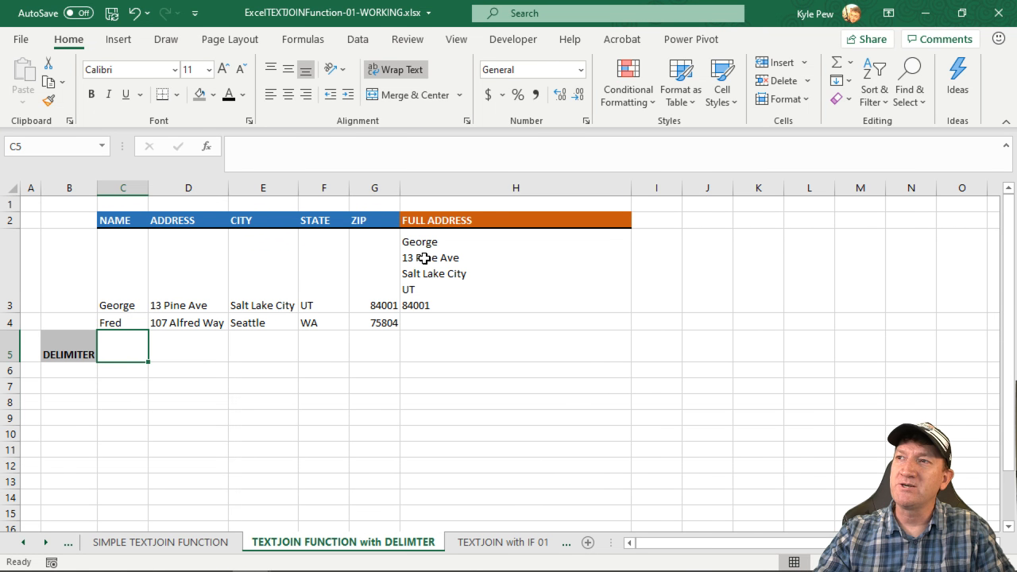
mouse_move(467, 273)
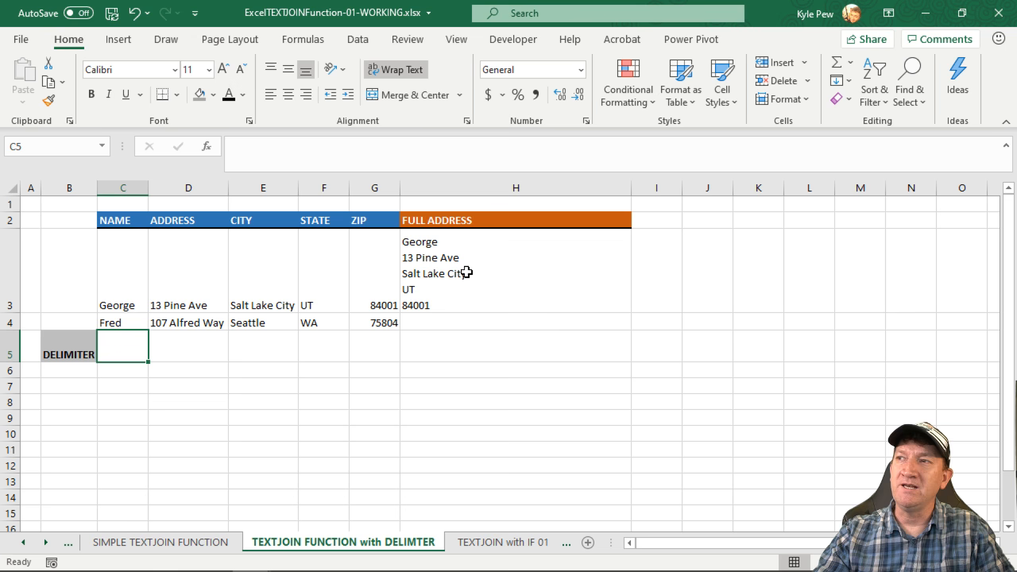
mouse_move(525, 274)
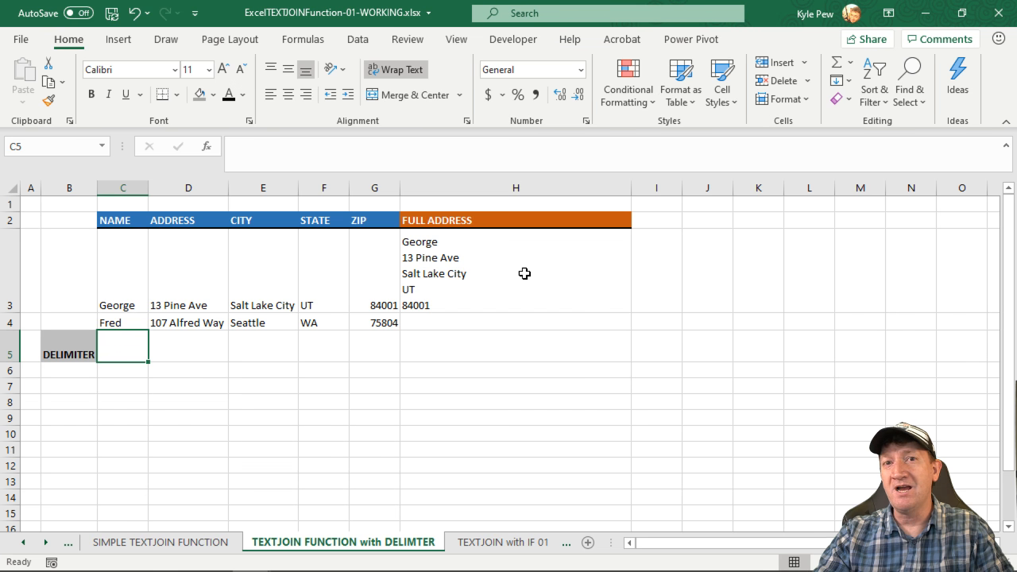
mouse_move(568, 276)
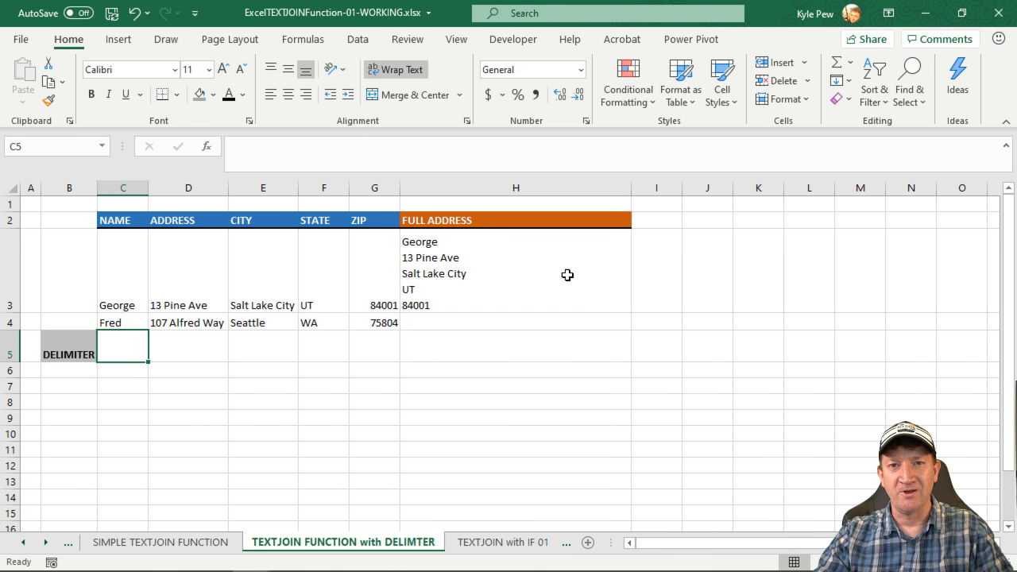
mouse_move(403, 290)
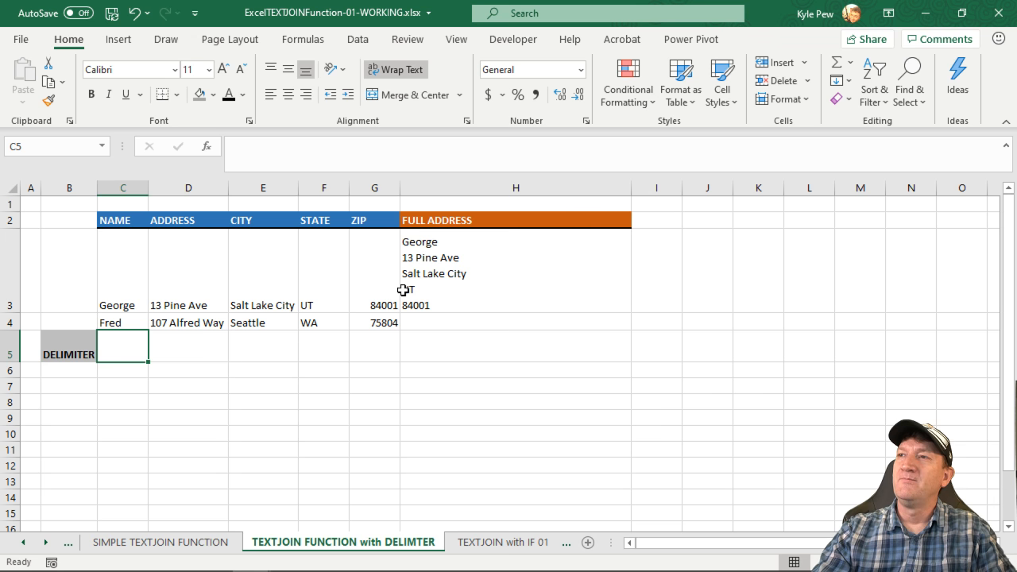
Change H3 to =TEXTJOIN(C5:G5,TRUE,C3:G3) so each delimiter comes from the row under C through G.
text(=TEXTJOIN(C5,TRUE,C3:G3)
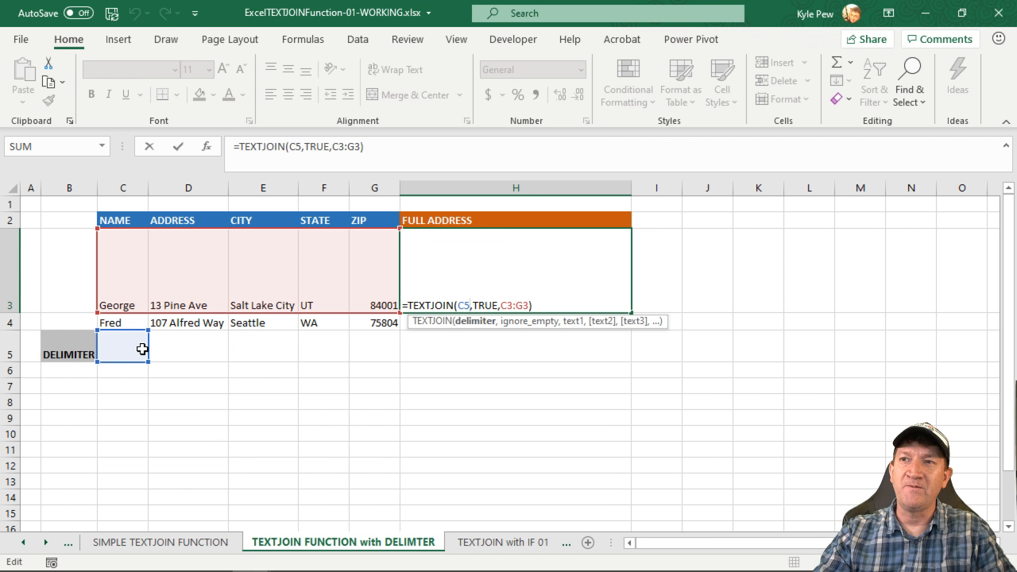
mouse_move(131, 351)
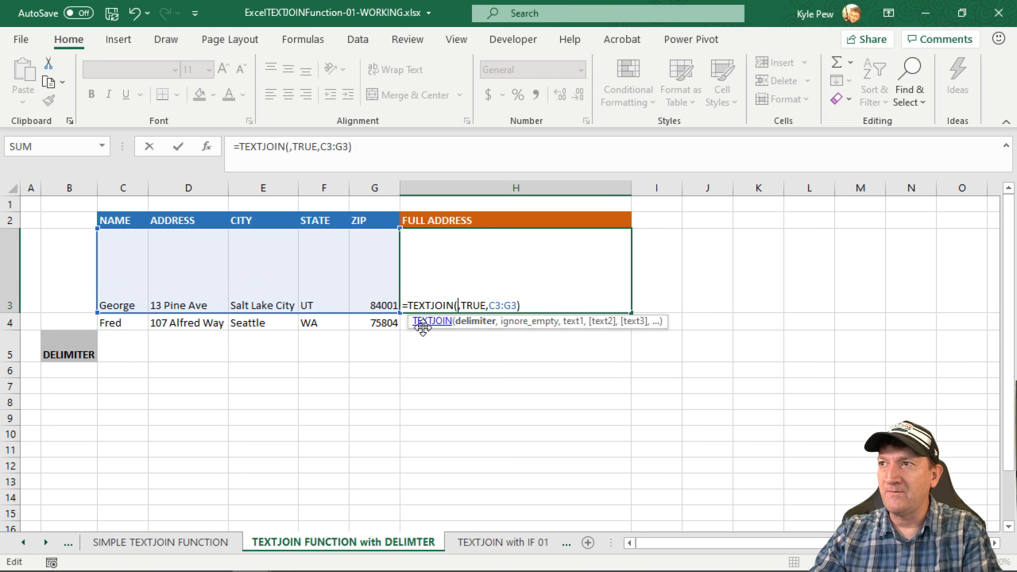
drag(123, 348, 323, 348)
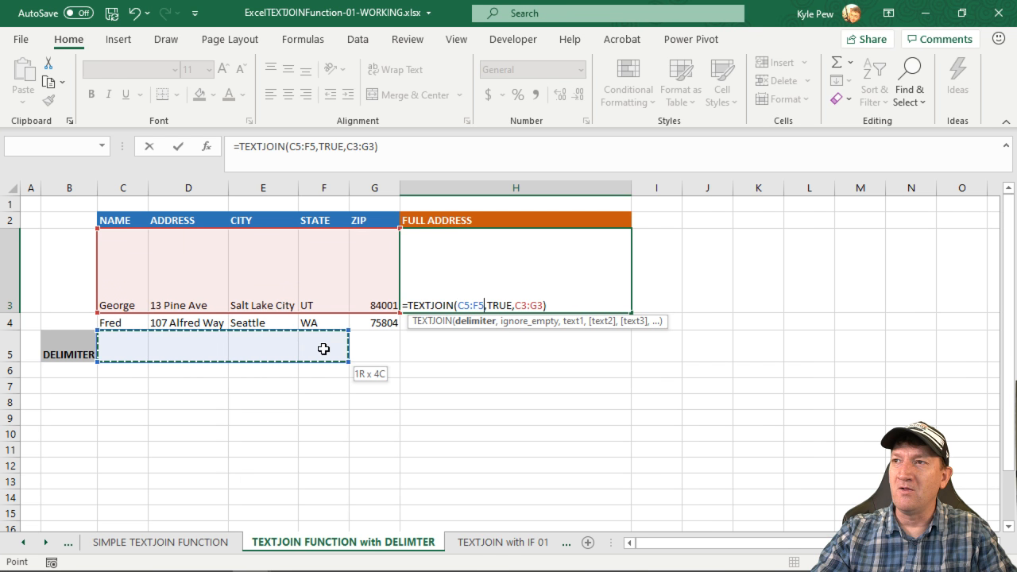
drag(324, 348, 375, 348)
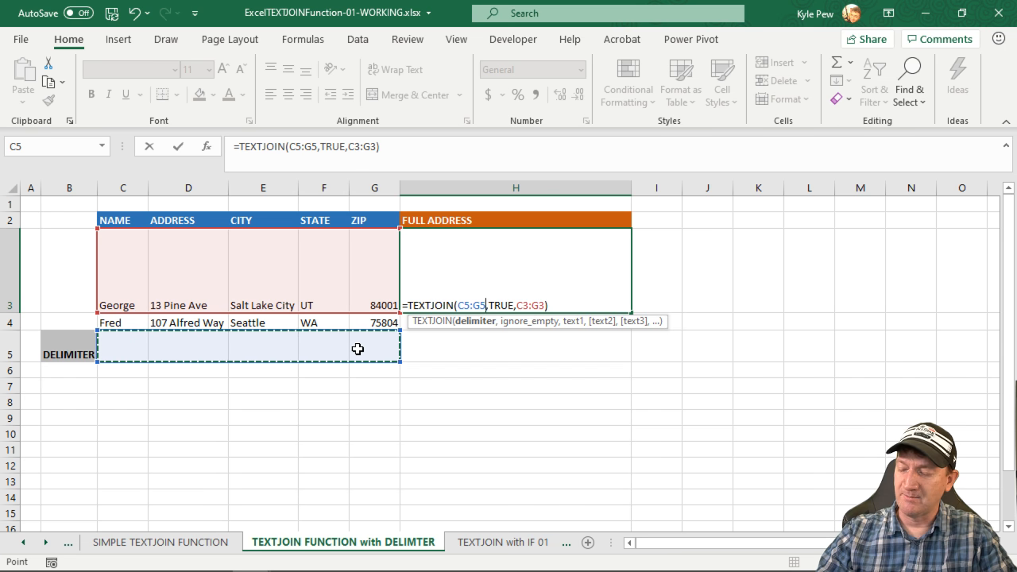
key(Return)
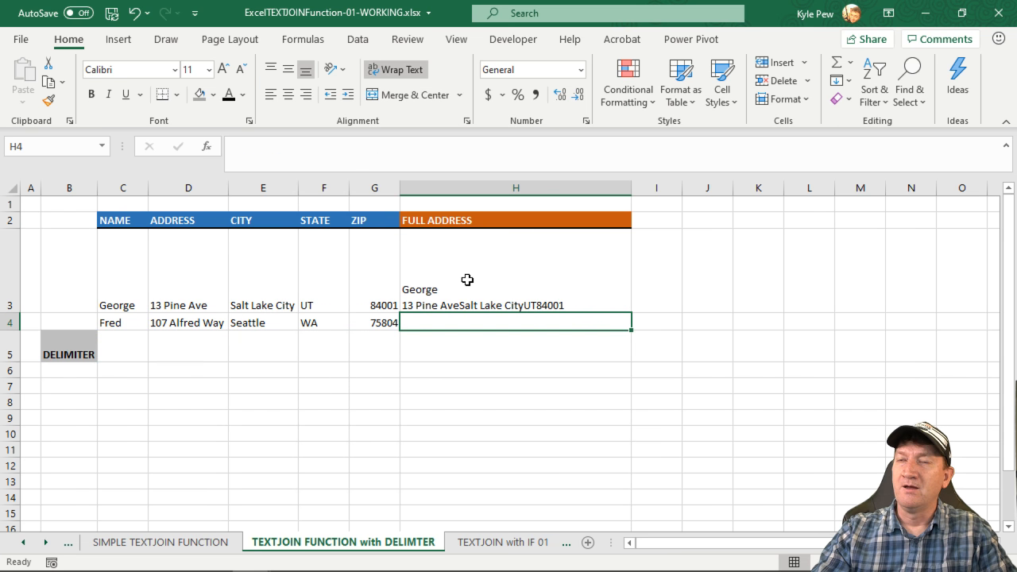
mouse_move(124, 305)
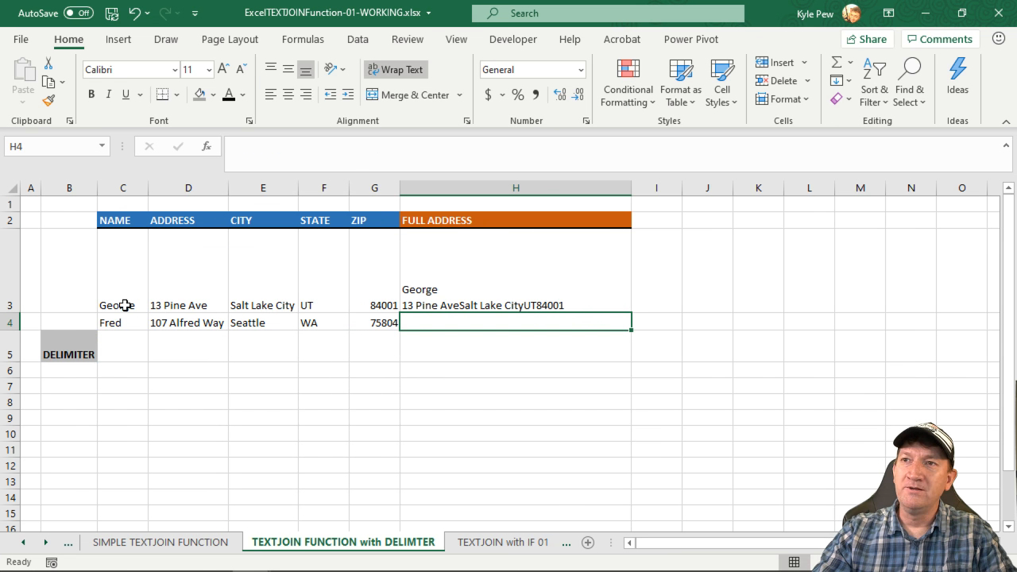
mouse_move(114, 351)
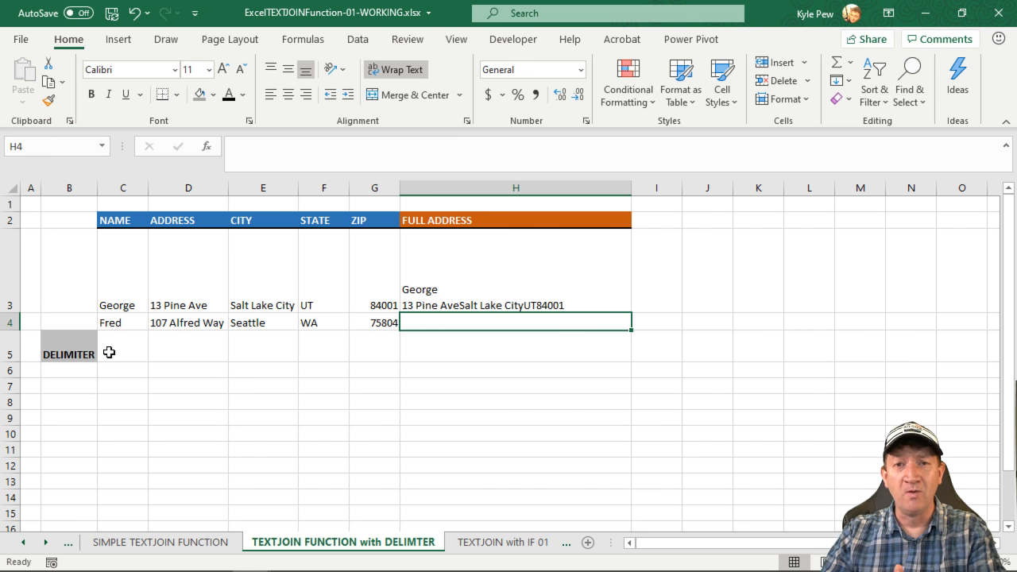
mouse_move(455, 295)
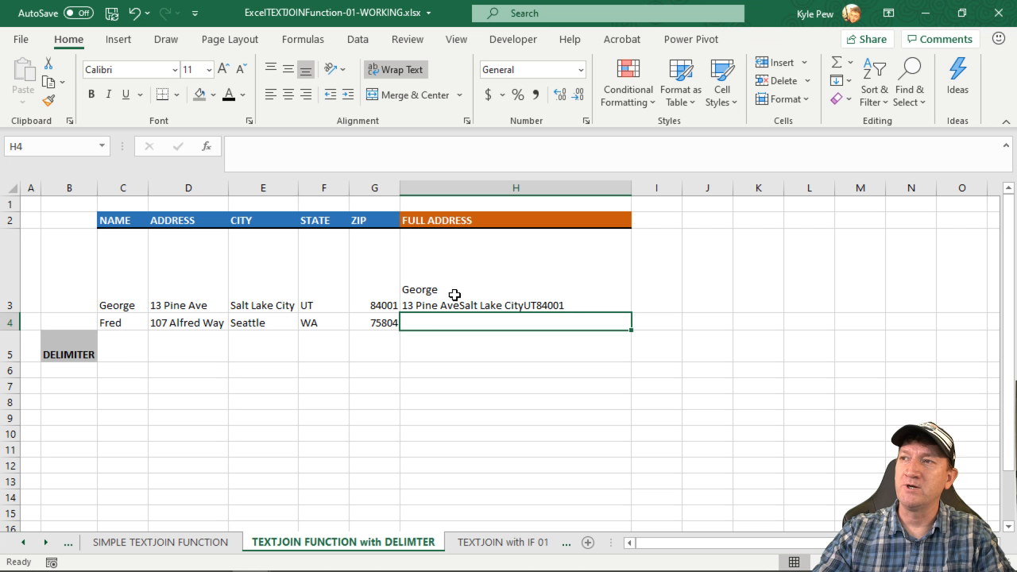
mouse_move(414, 314)
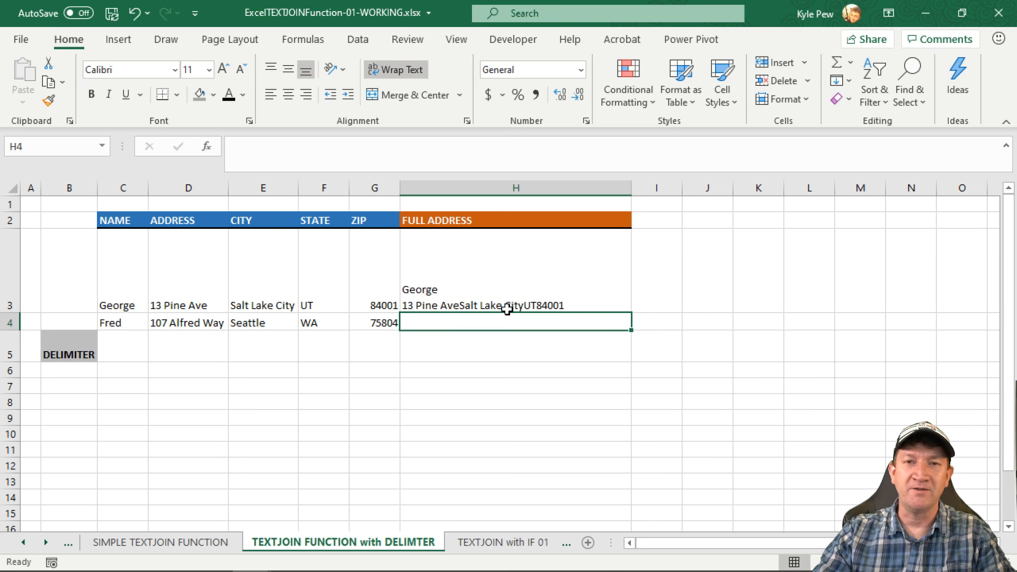
mouse_move(172, 352)
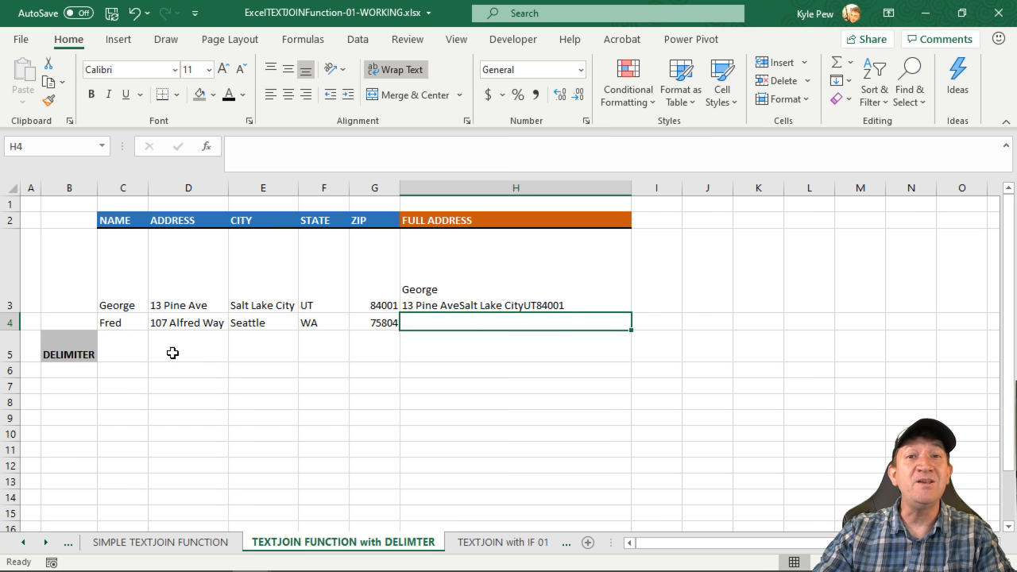
Put a line break in D5, a comma in E5 and a space in F5 so the address ends Salt Lake City, UT 84001.
click(188, 346)
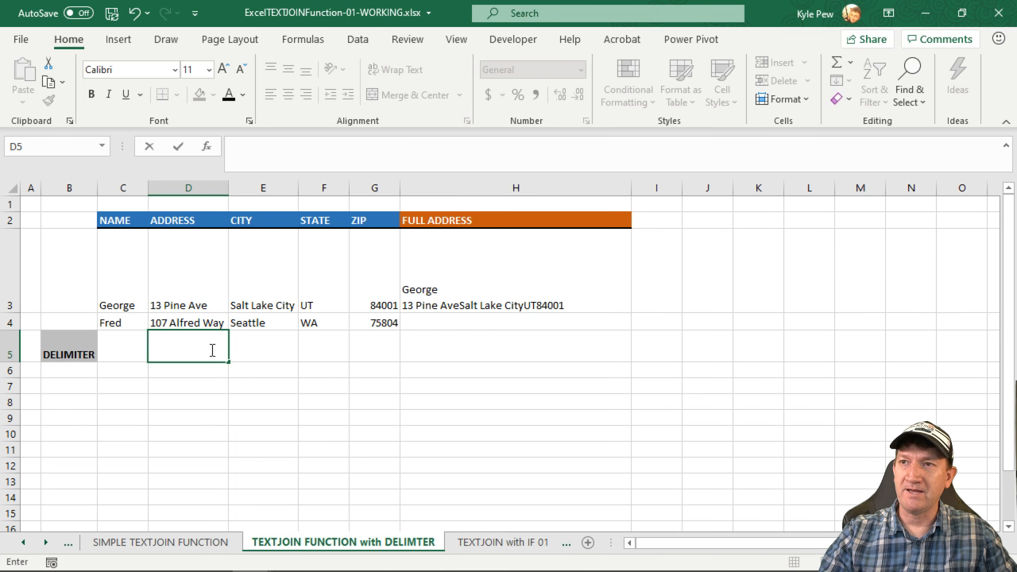
key(enter)
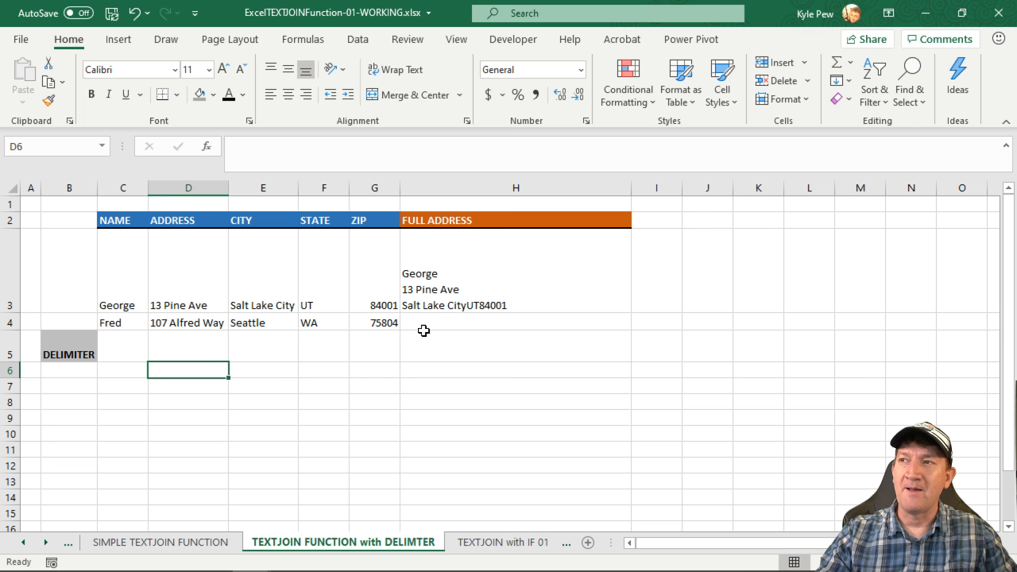
mouse_move(255, 353)
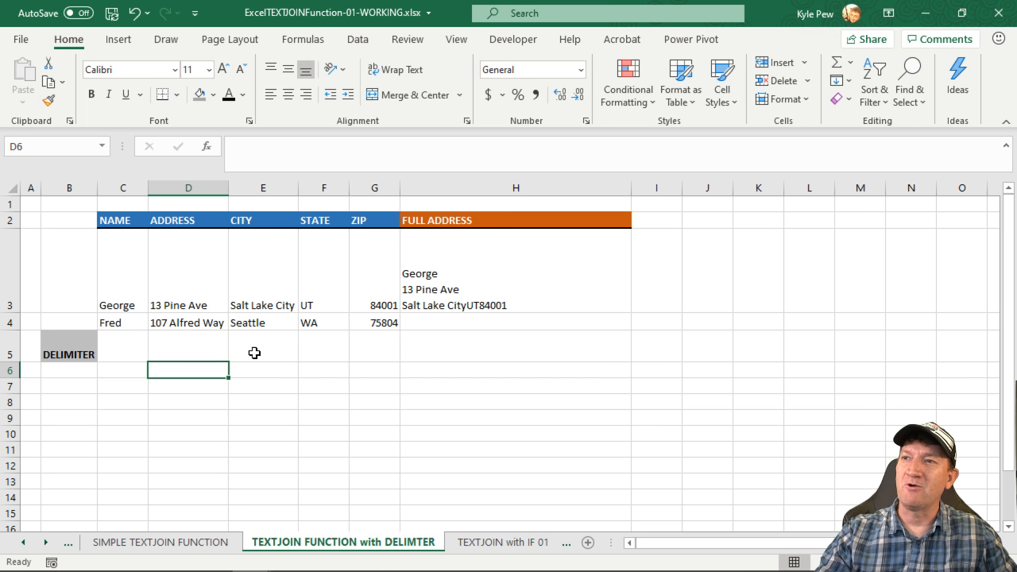
click(263, 349)
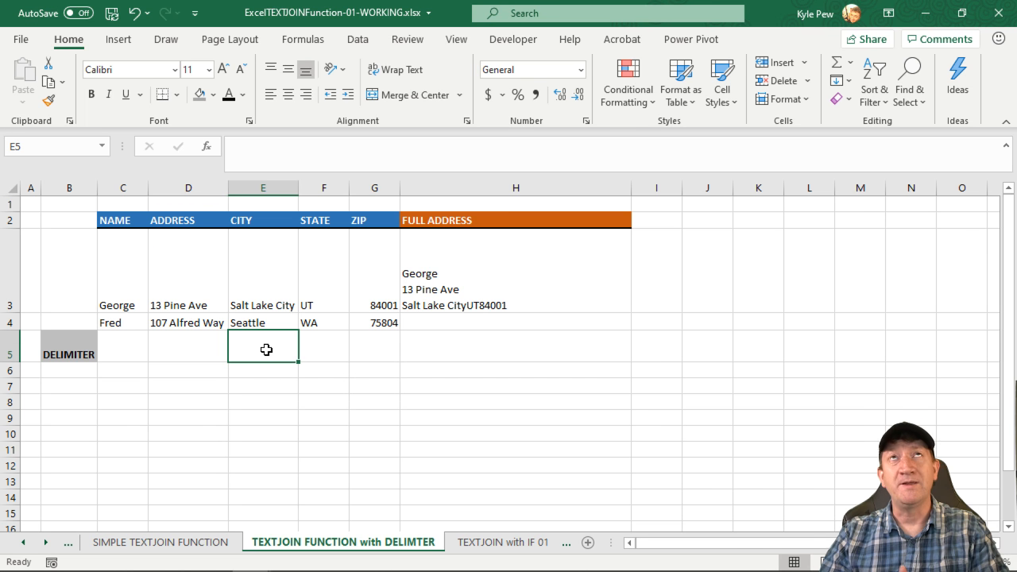
text(,)
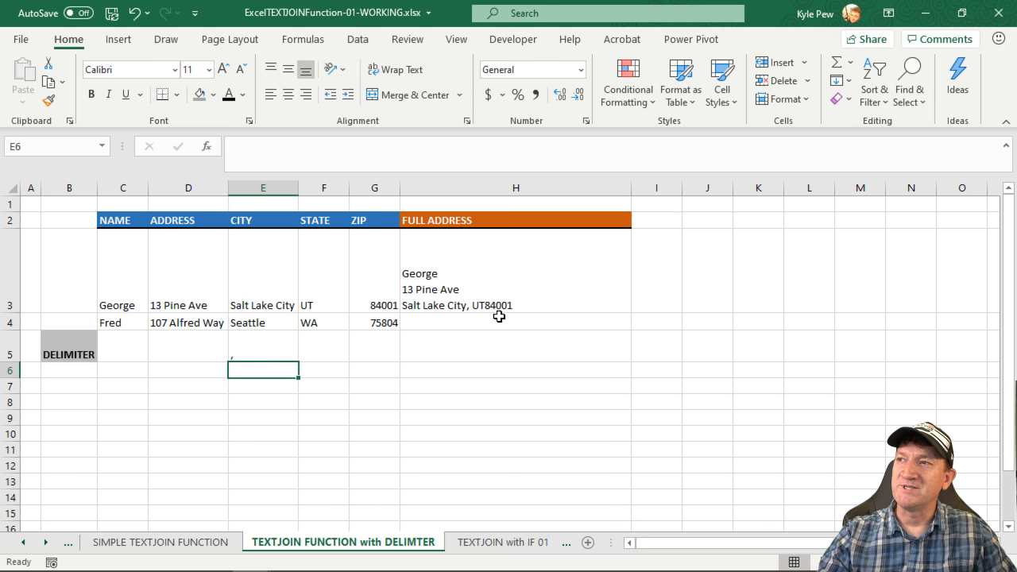
click(324, 347)
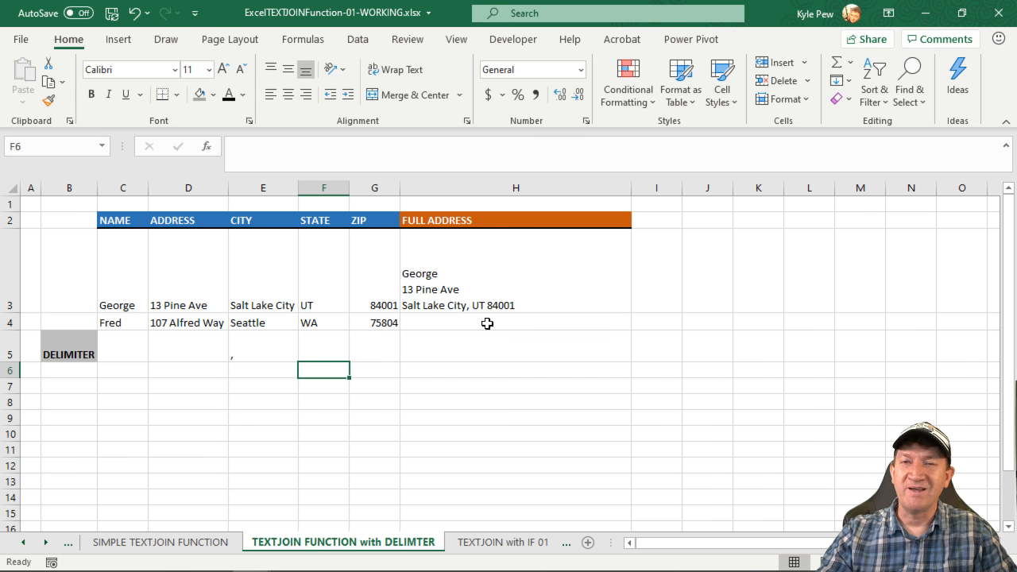
click(516, 305)
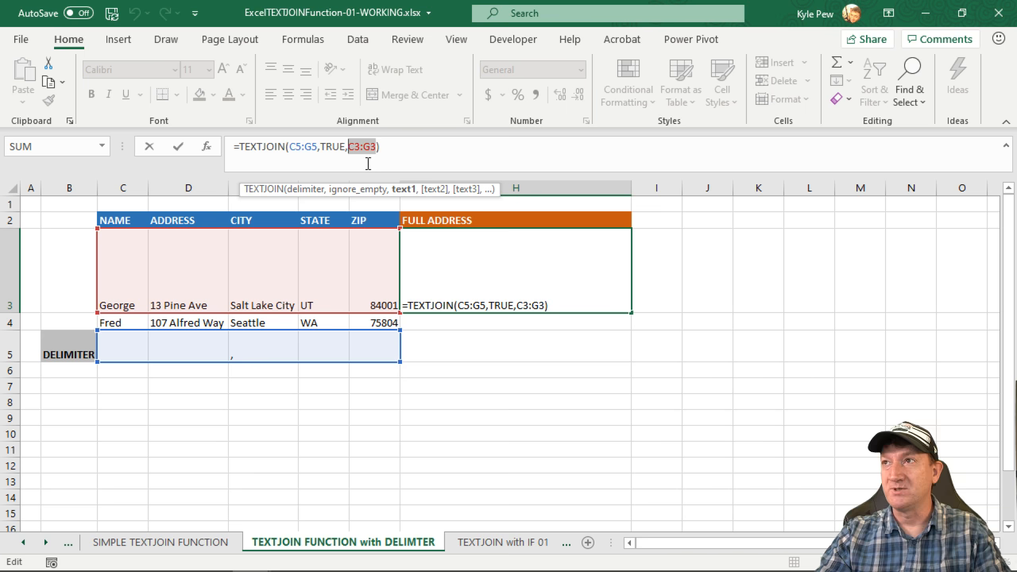
Lock C3:G3 as $C$3:$G$3 with F4, fill H3 down to Fred's row and adjust column H width.
key(f4)
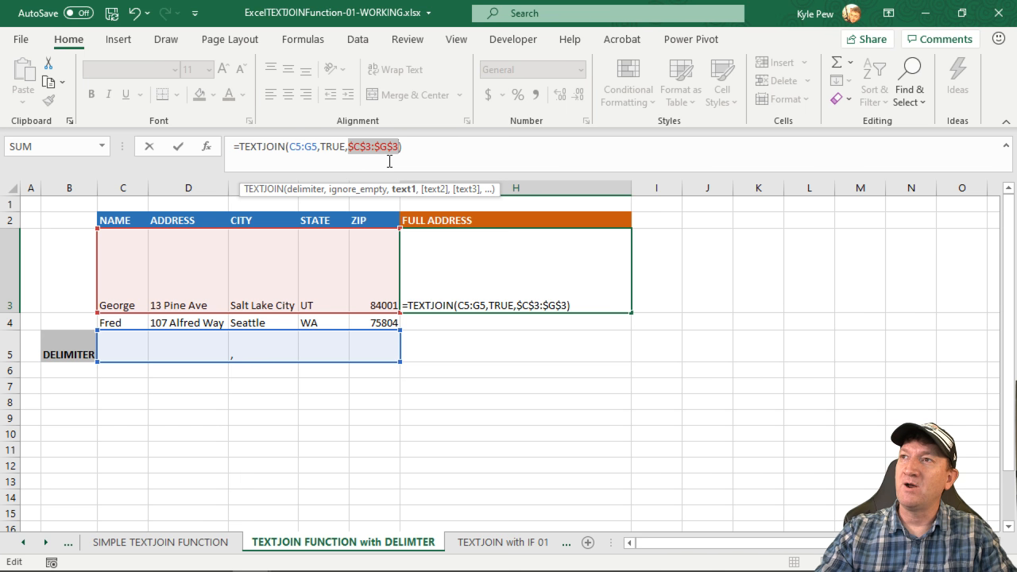
key(Return)
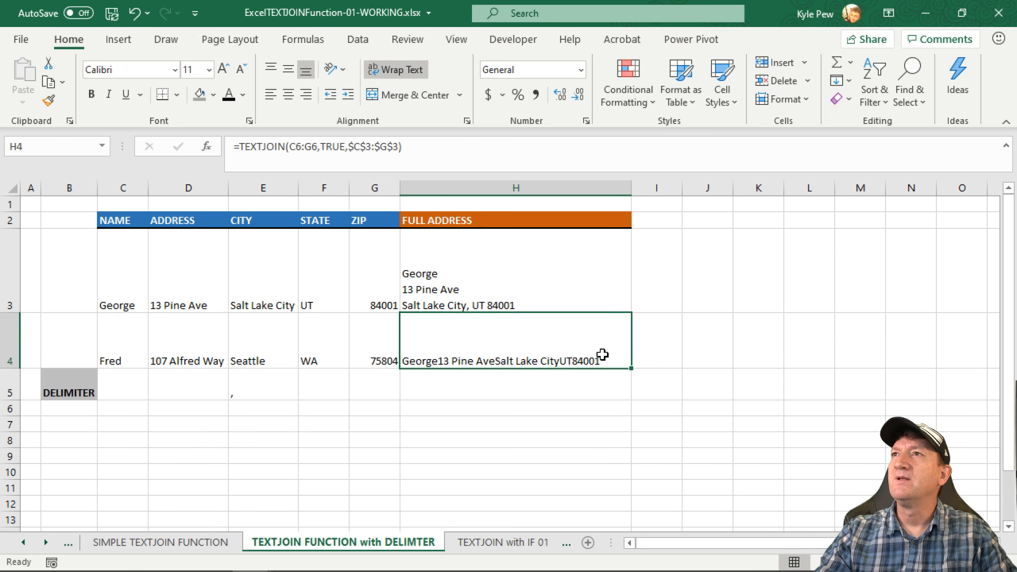
mouse_move(492, 229)
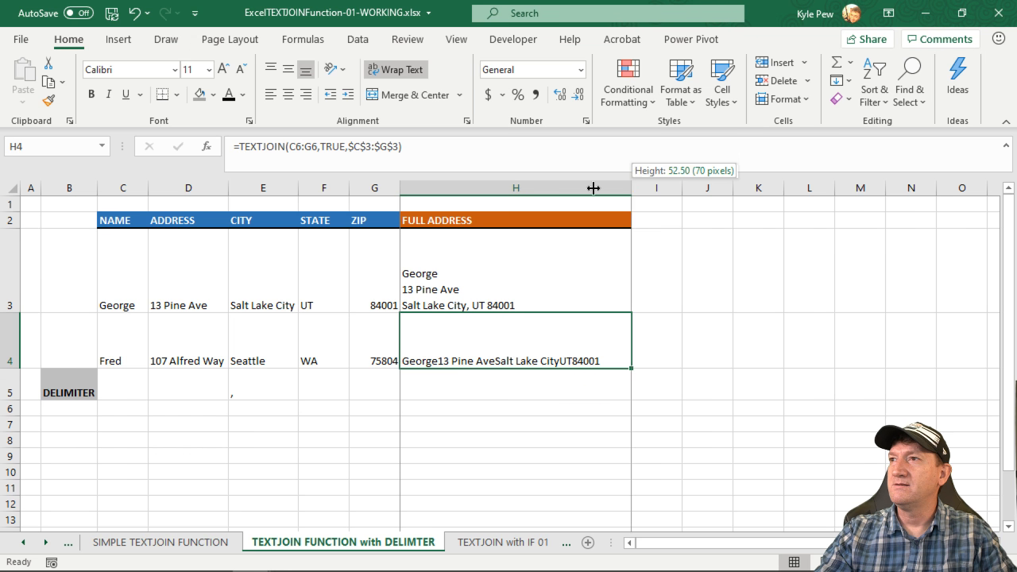
drag(632, 187, 594, 187)
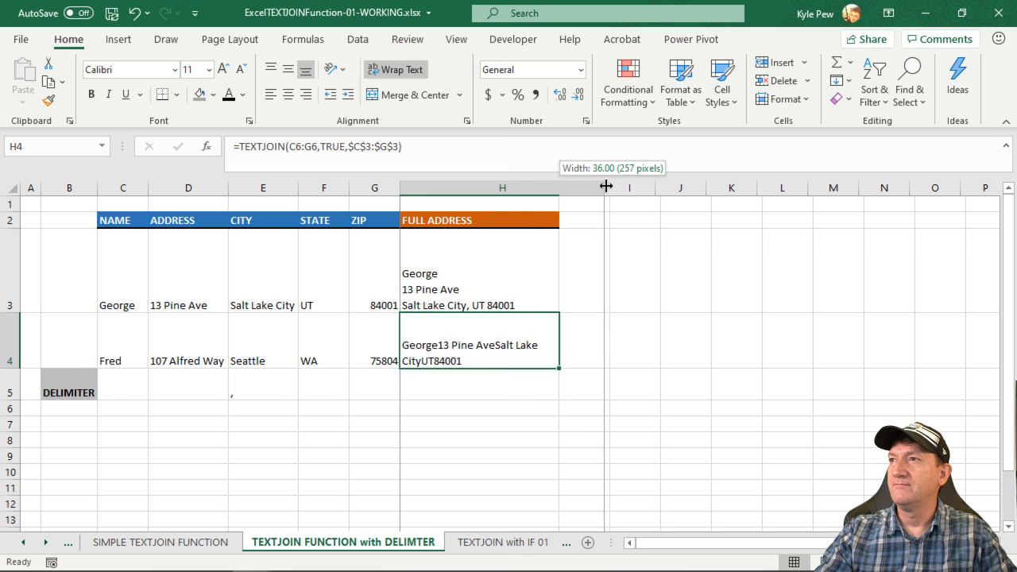
drag(560, 187, 608, 188)
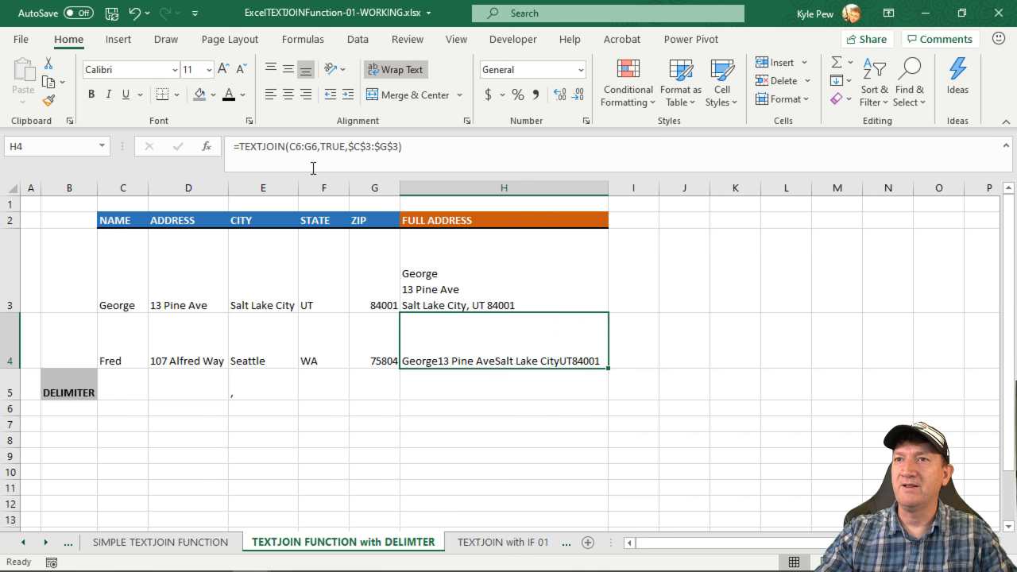
mouse_move(310, 167)
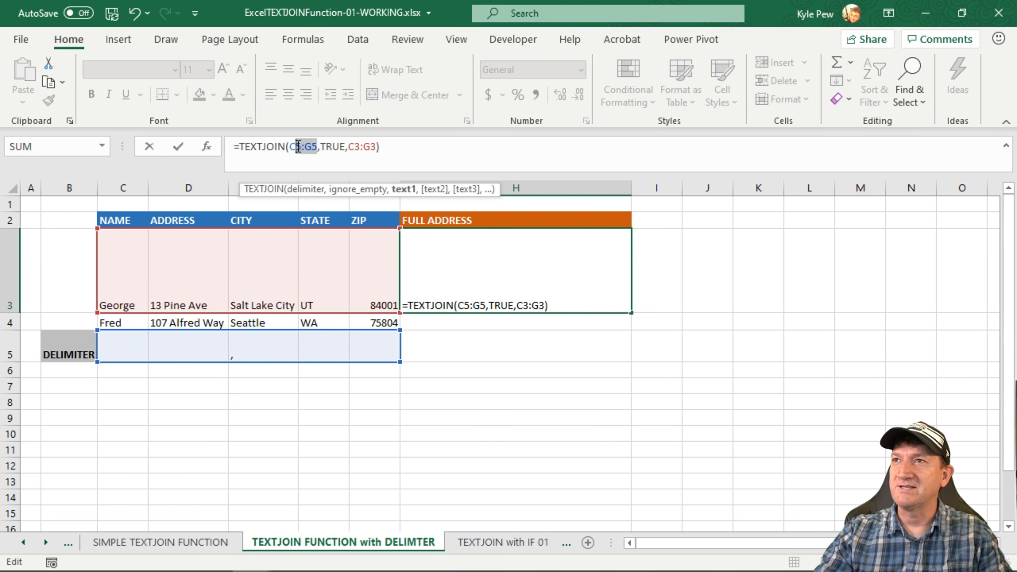
Lock the delimiter row as $C$5:$G$5, fill H3 down so Fred's address stacks on three lines.
key(f4)
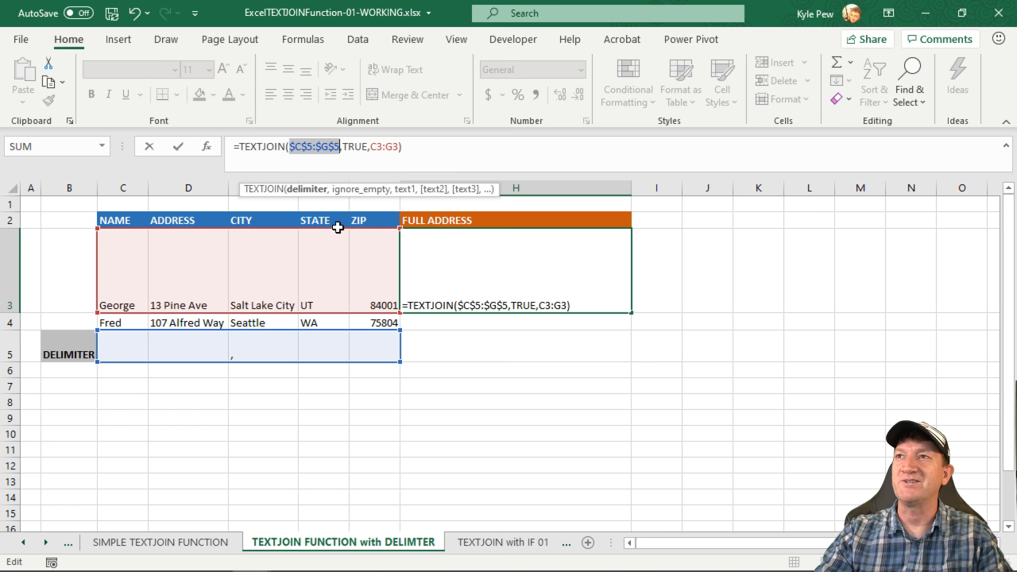
key(Return)
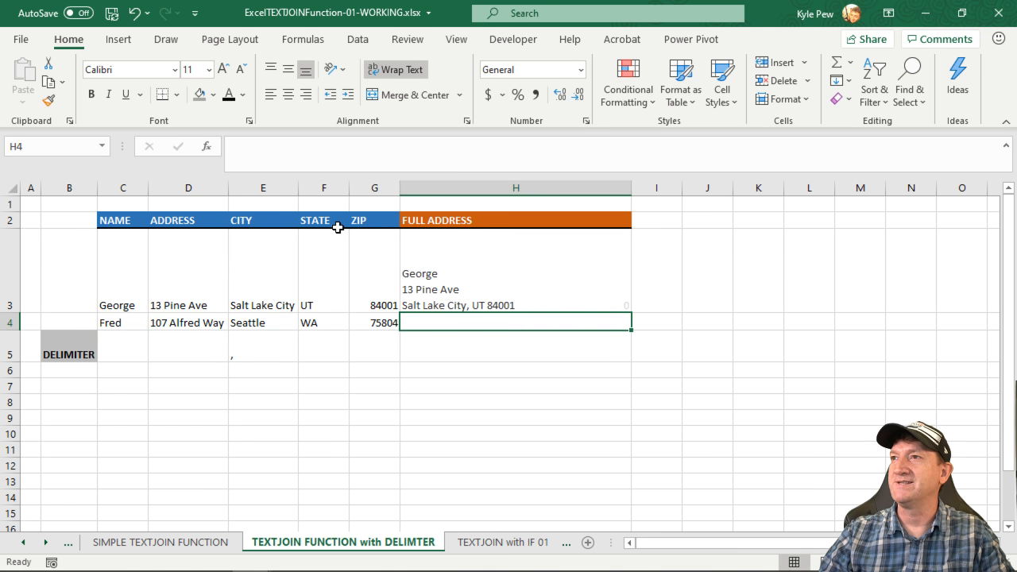
click(515, 306)
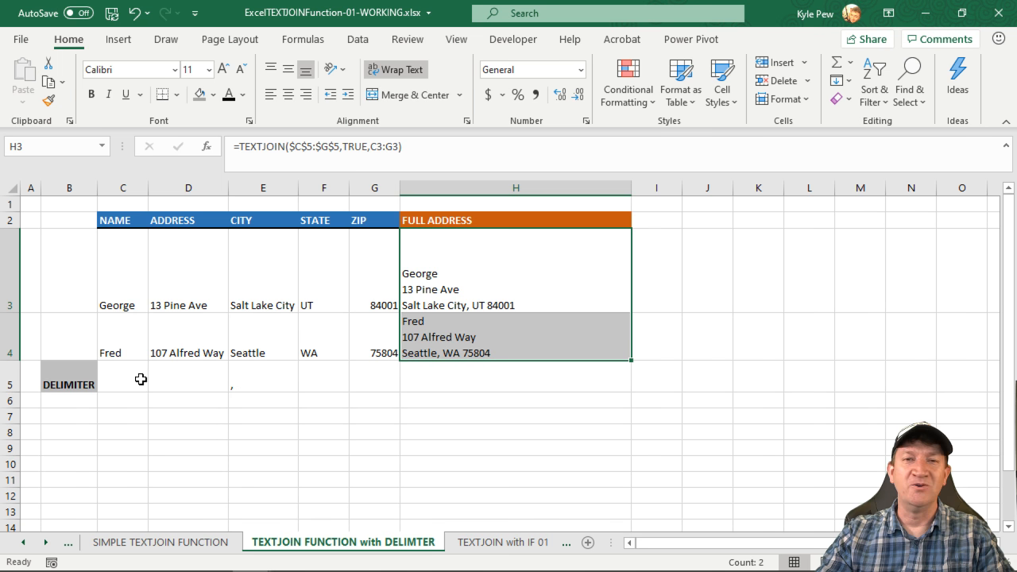
mouse_move(290, 383)
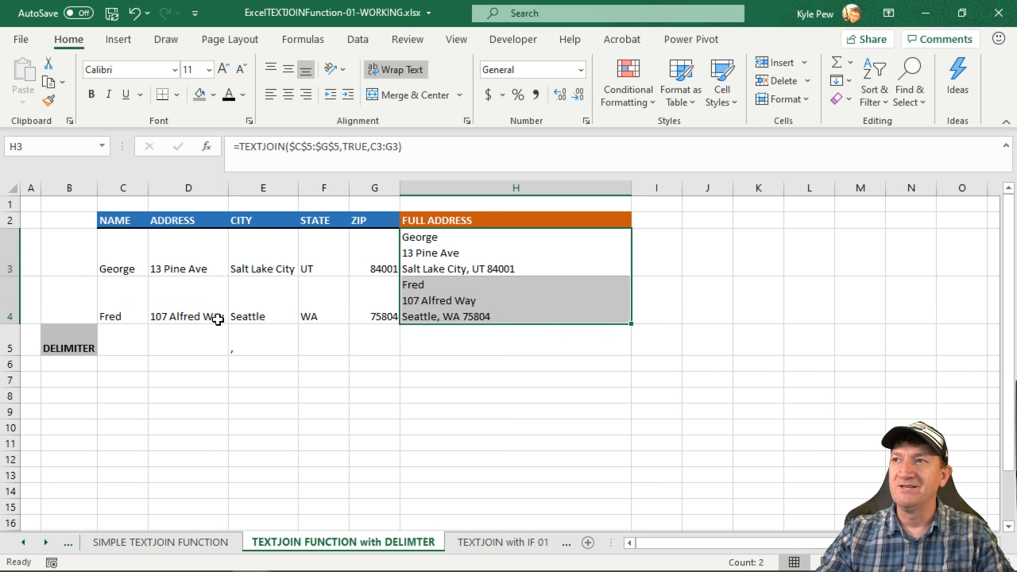
mouse_move(256, 241)
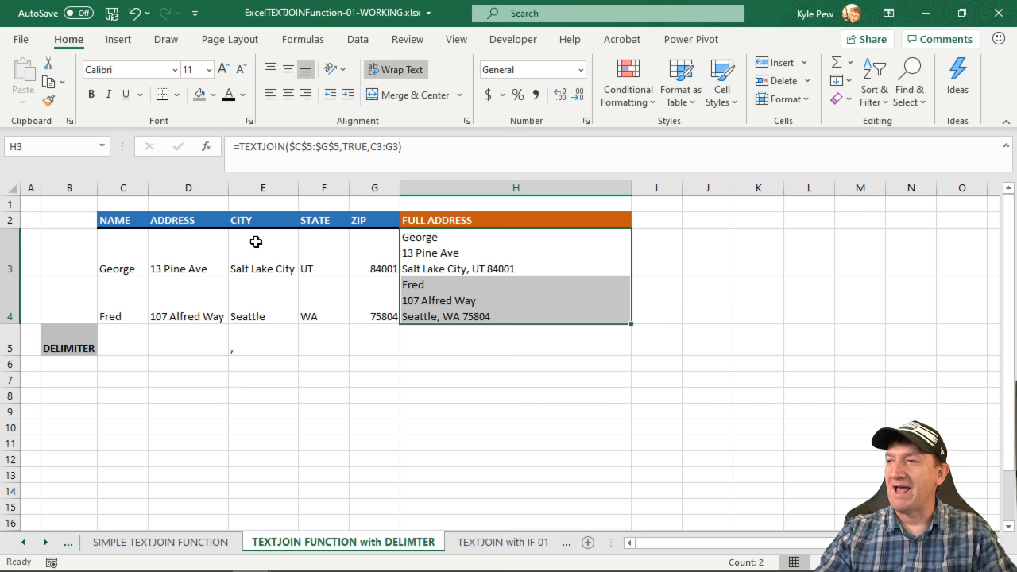
click(442, 542)
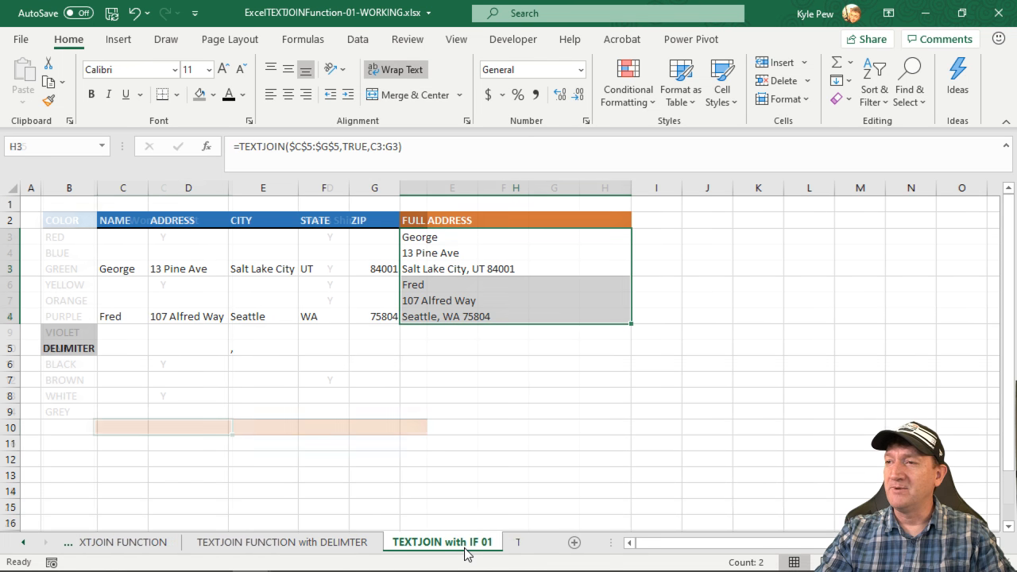
click(442, 542)
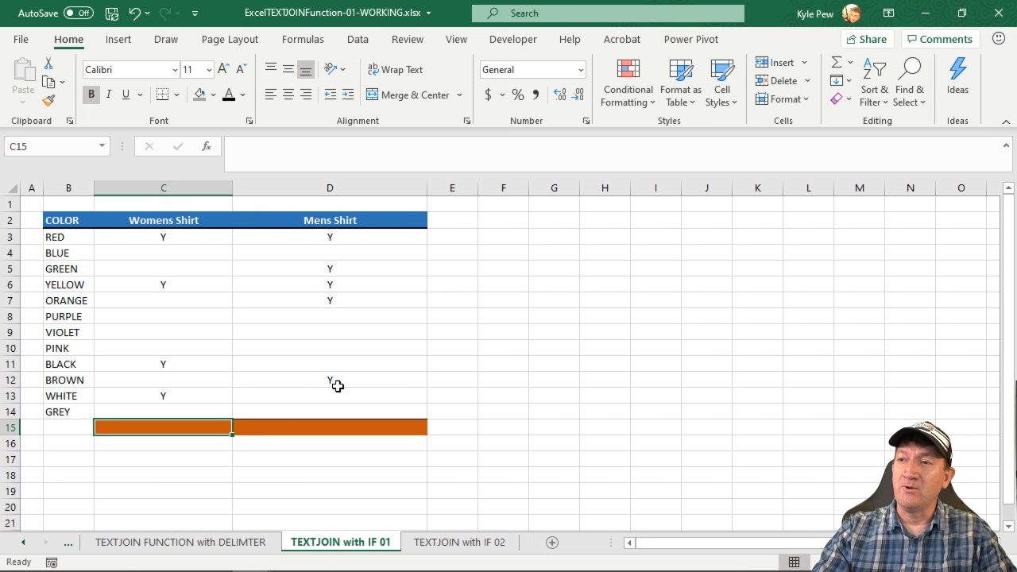
mouse_move(70, 244)
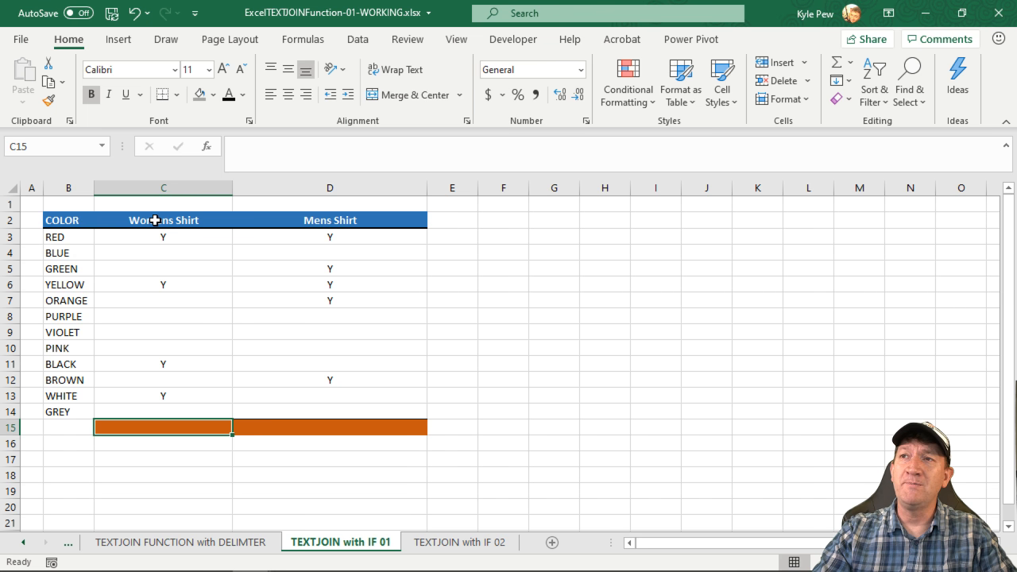
mouse_move(363, 220)
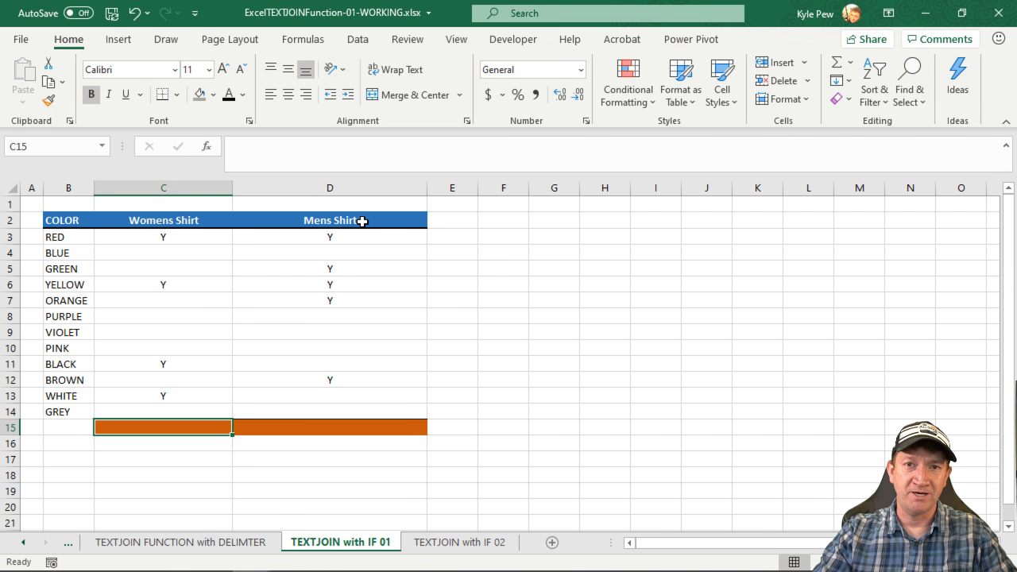
mouse_move(201, 242)
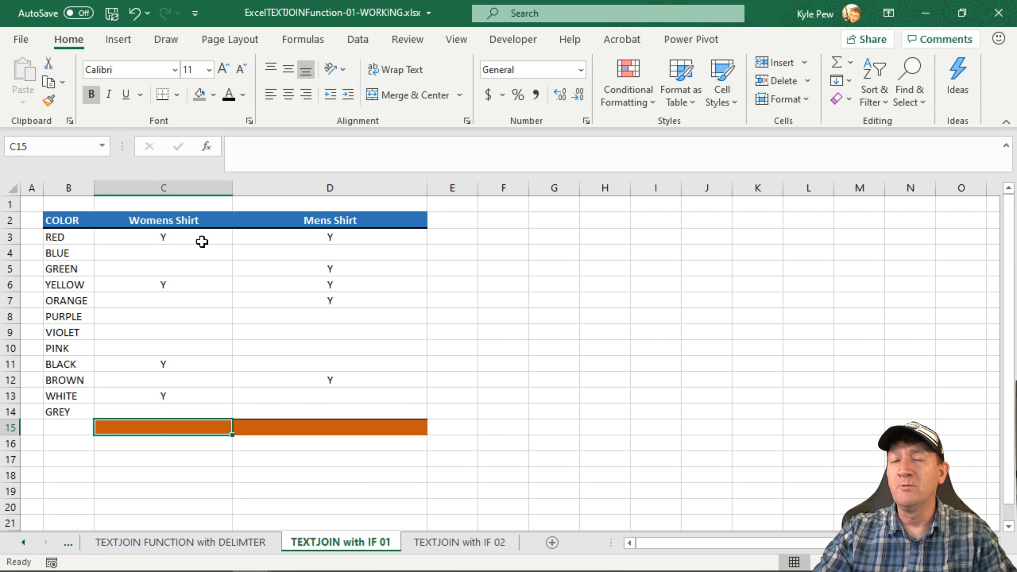
mouse_move(143, 308)
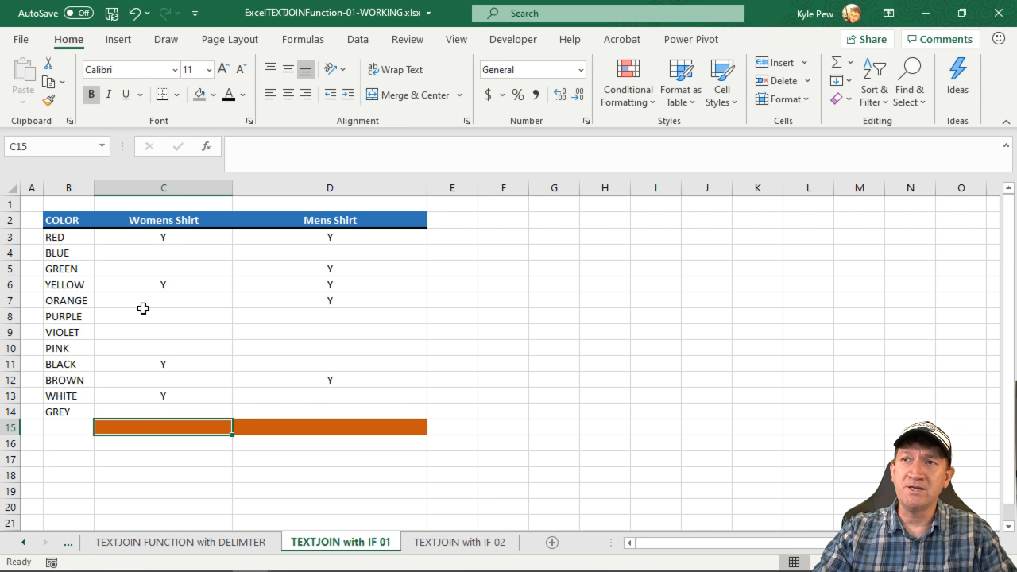
mouse_move(180, 250)
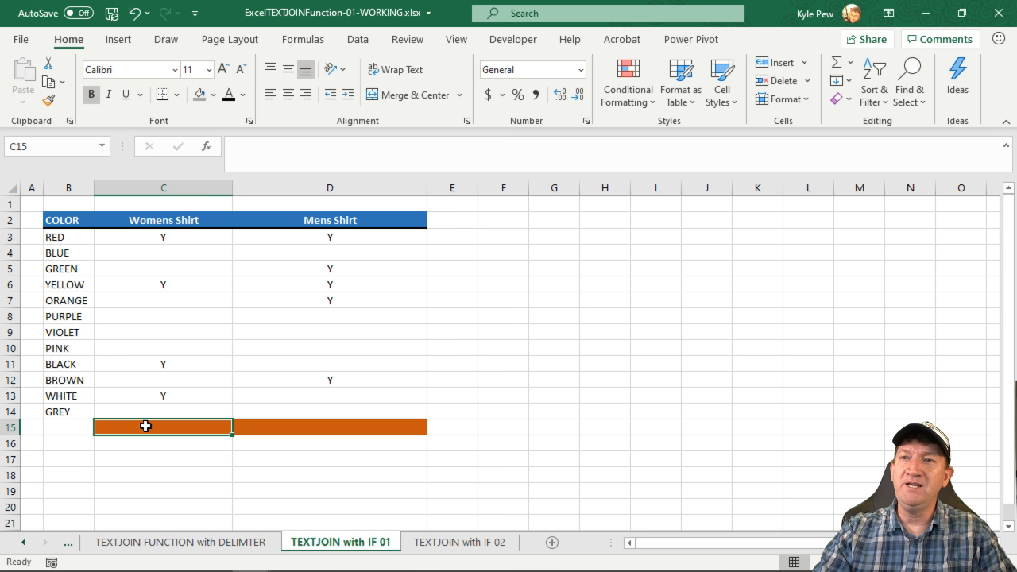
text(=te)
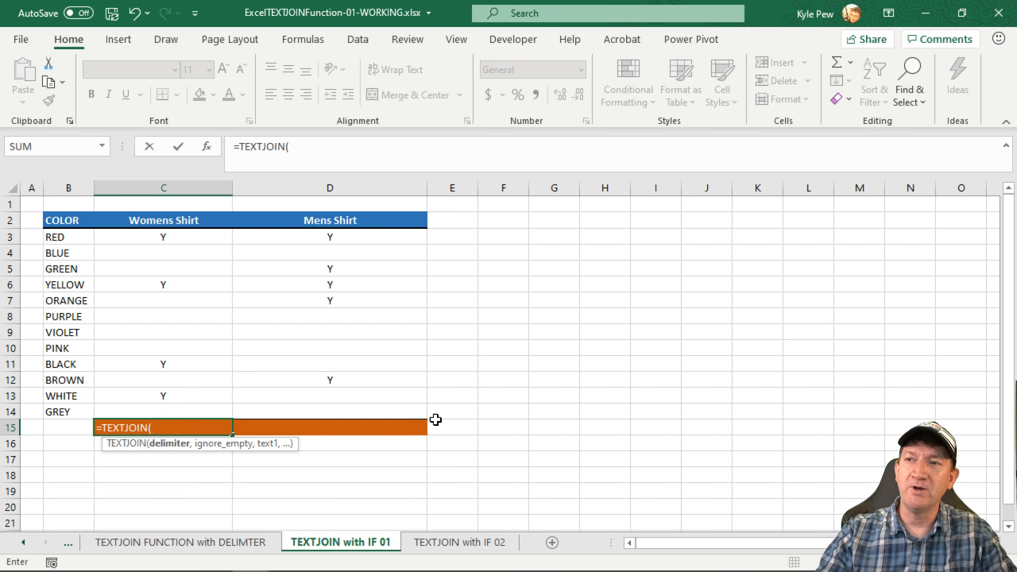
mouse_move(424, 429)
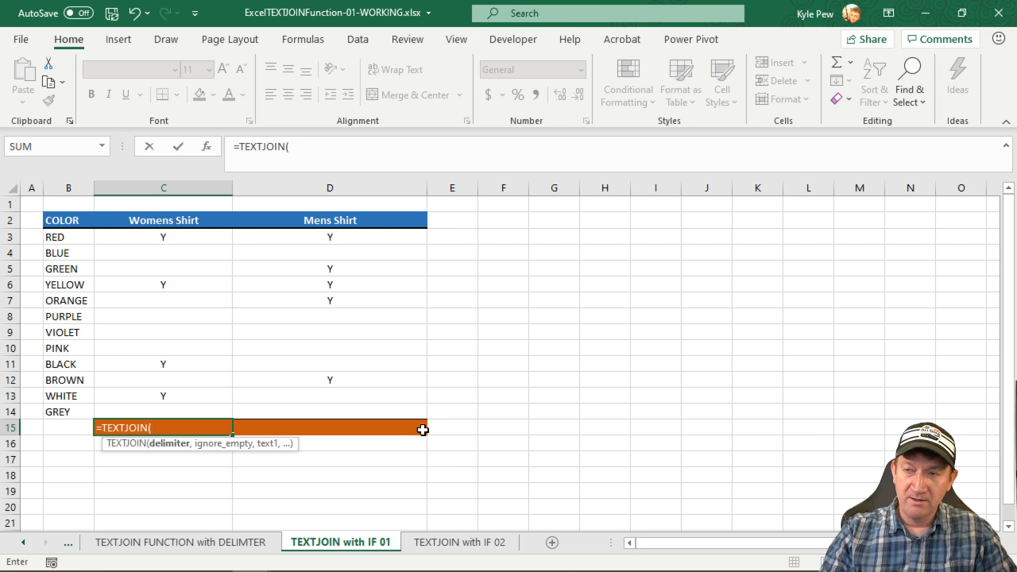
Give the C15 TEXTJOIN a ";" delimiter and TRUE for ignore-empty, reaching =TEXTJOIN(";",TRUE,.
text(")
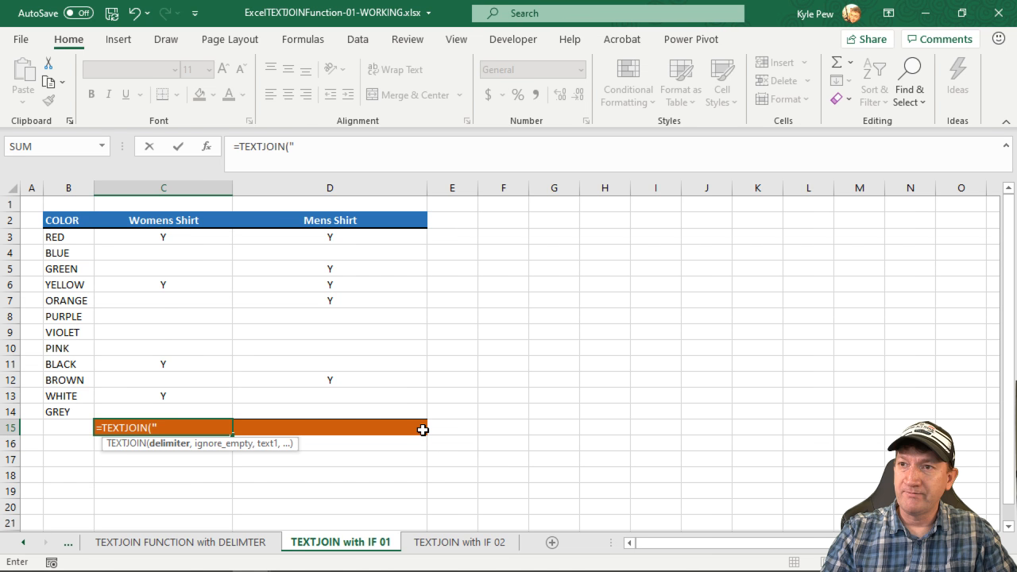
text(;")
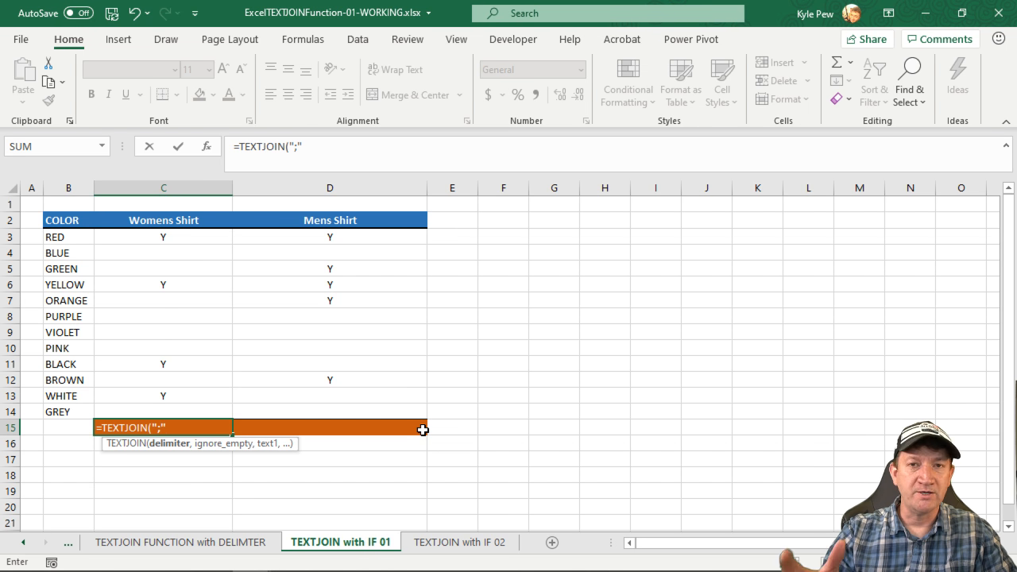
text(,TRUE)
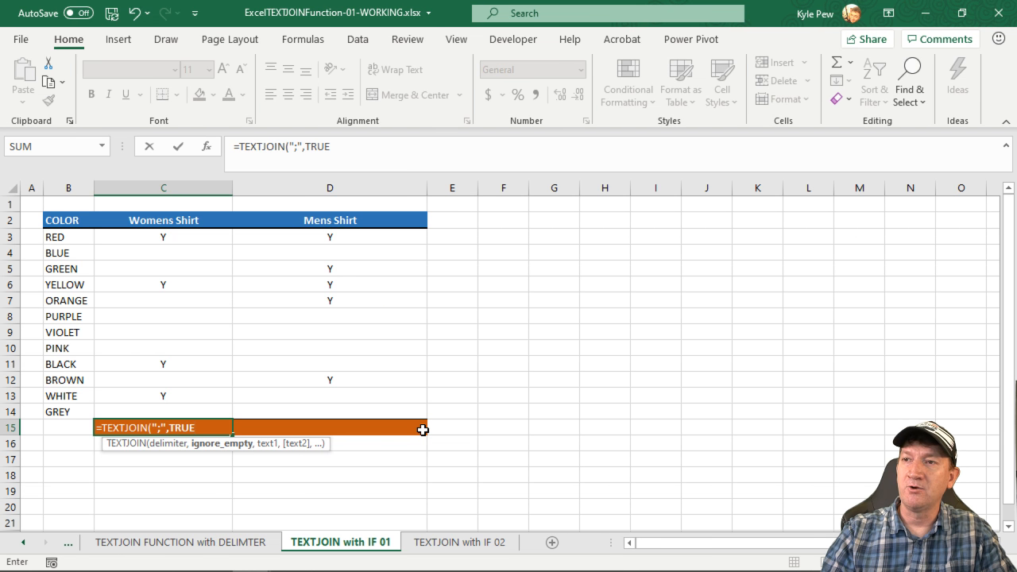
text(,)
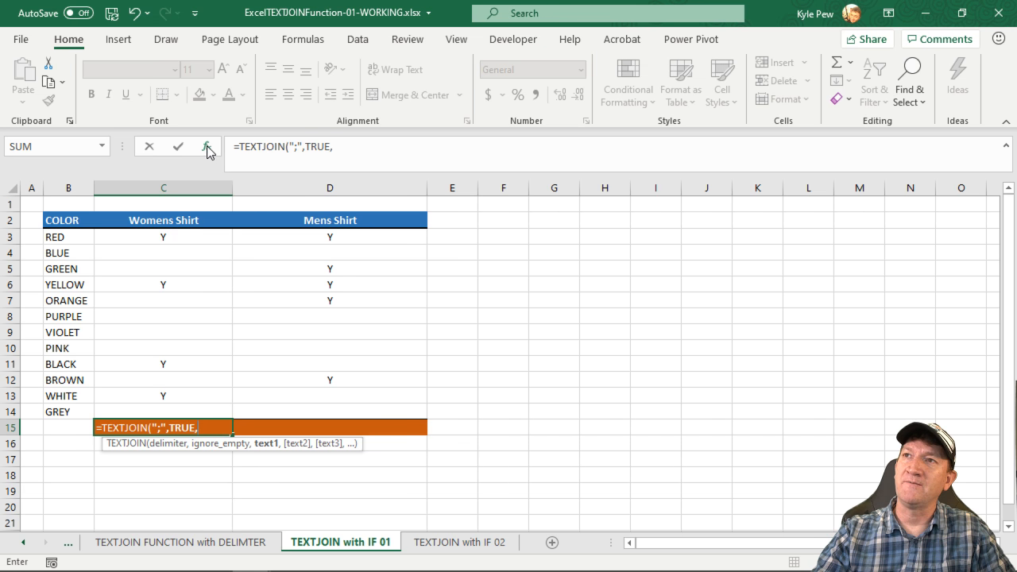
click(206, 146)
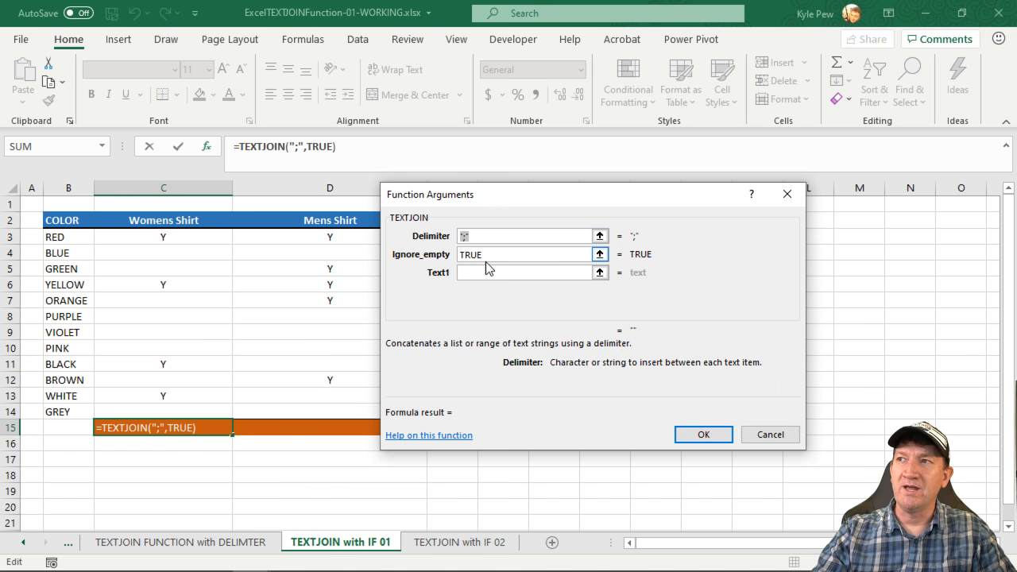
In the Text1 argument begin if( testing the Womens Shirt marks C3:C14.
click(524, 273)
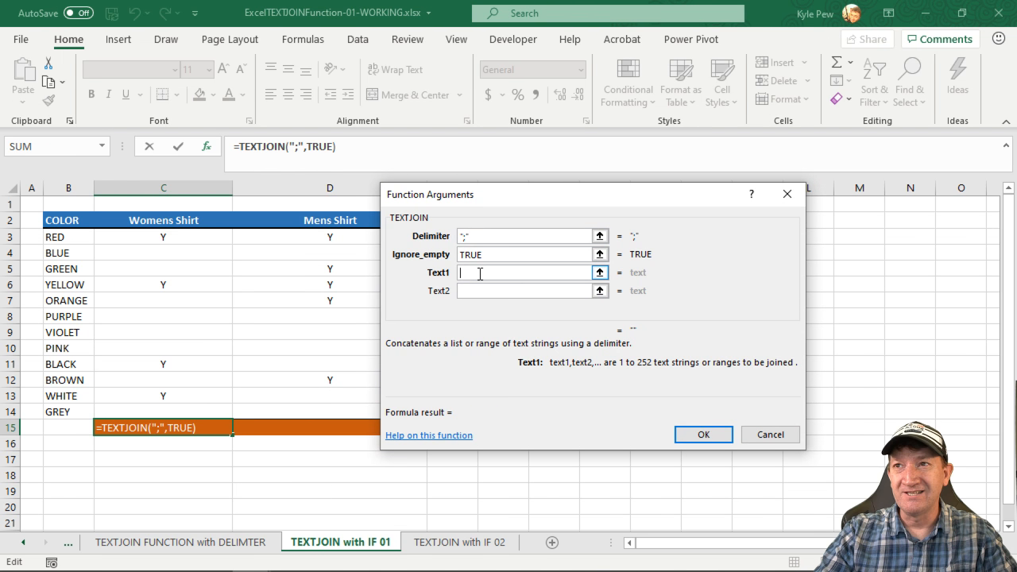
mouse_move(169, 409)
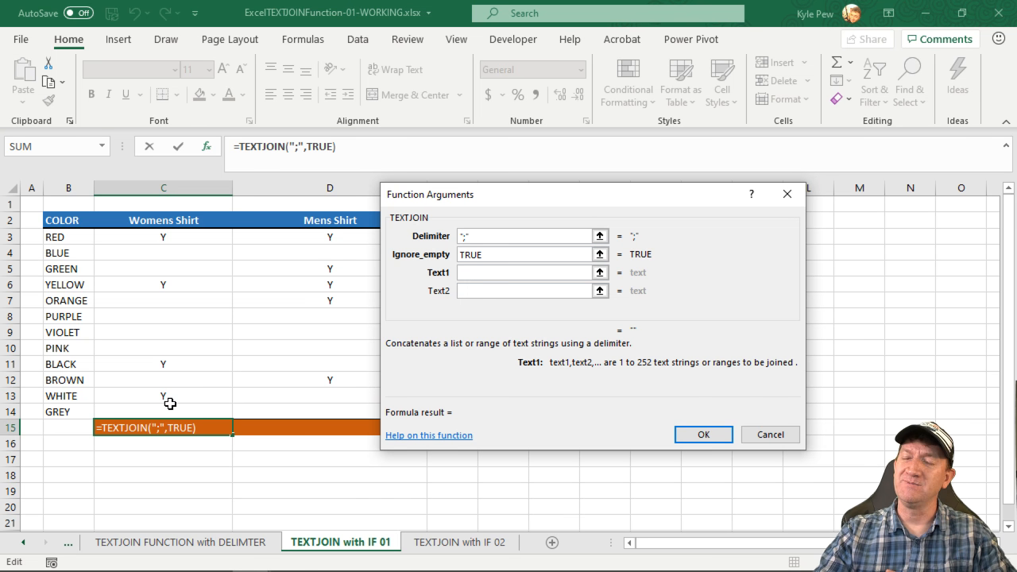
click(525, 272)
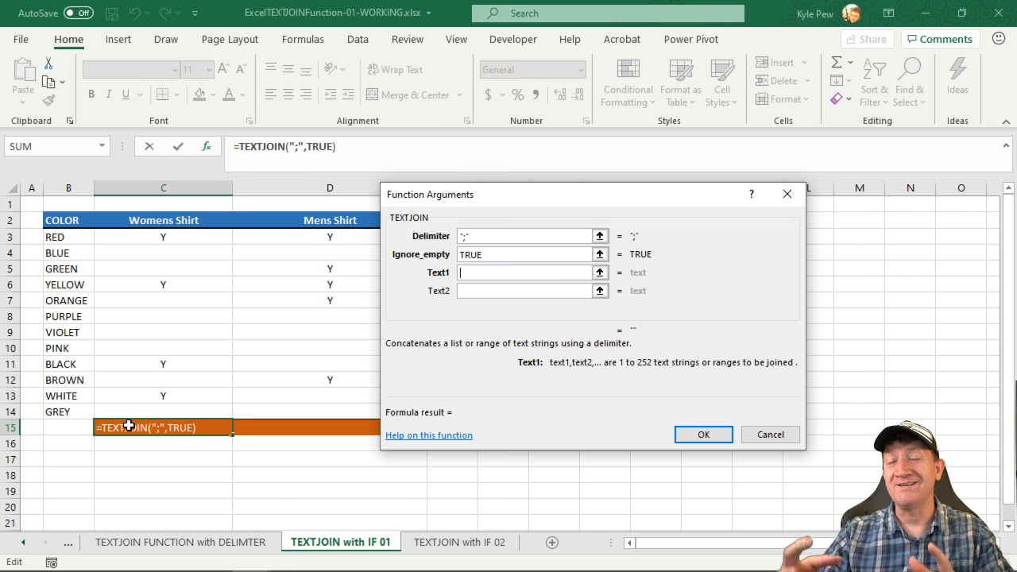
mouse_move(273, 389)
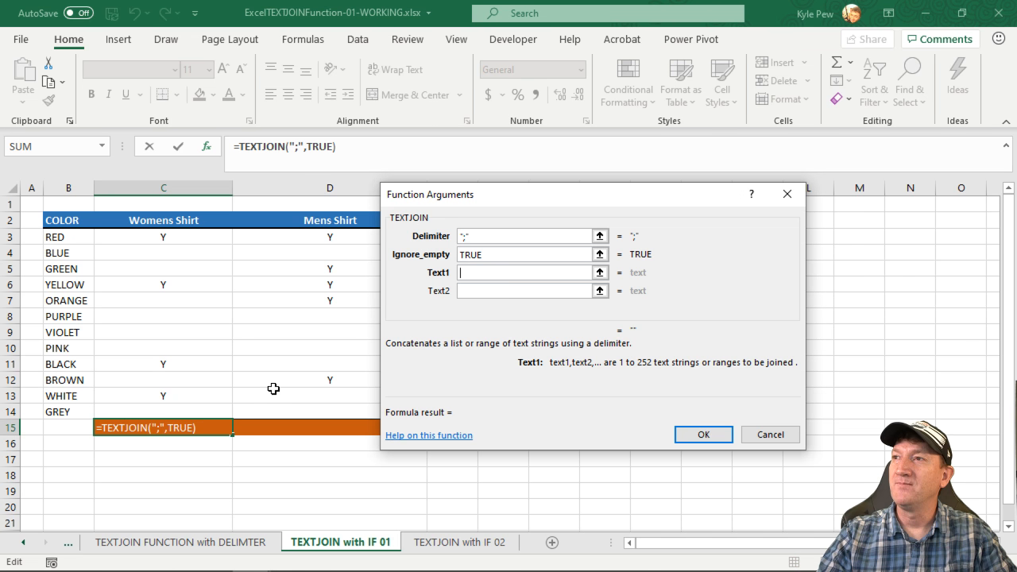
text(if)
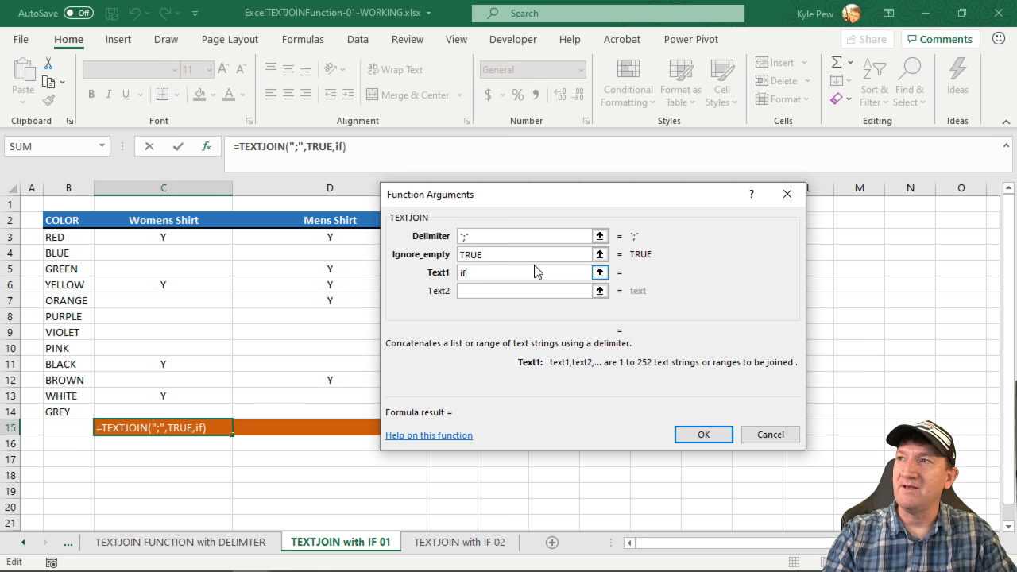
text(()
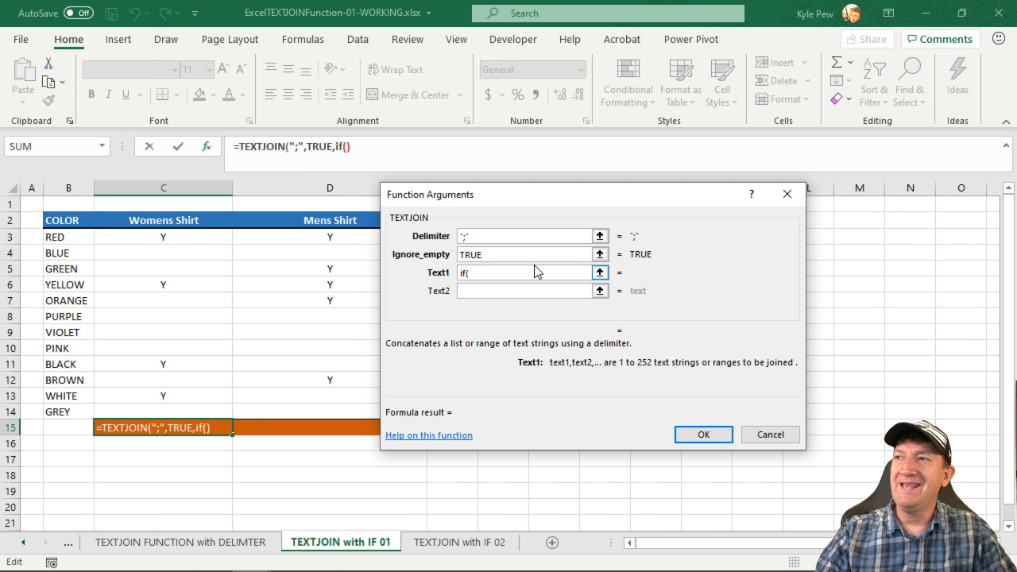
click(163, 237)
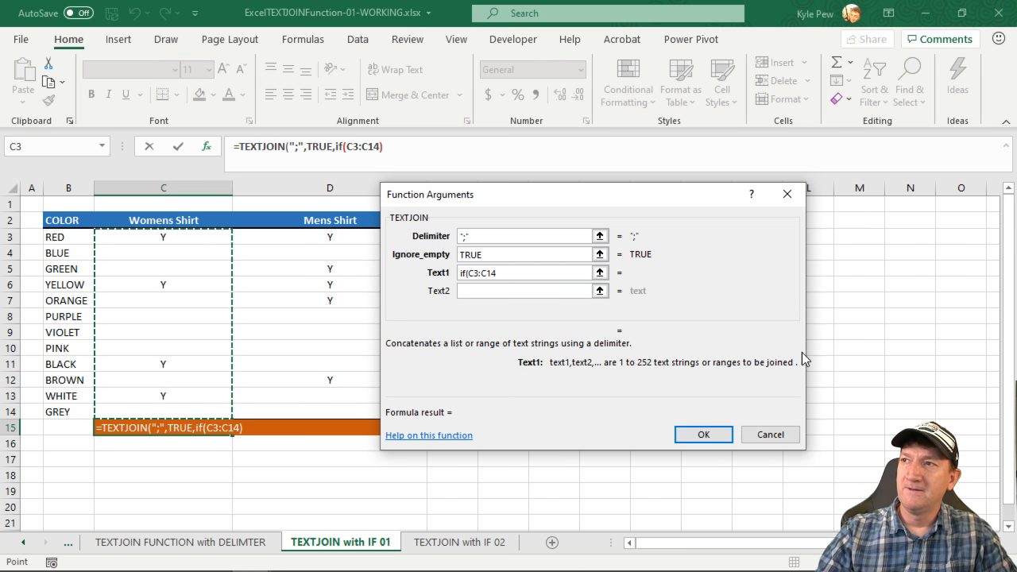
Complete IF(C3:C14="Y",$B$3:$B$14,"") with the colour range absolute, previewing RED;YELLOW;BLACK;WHITE.
text(="Y)
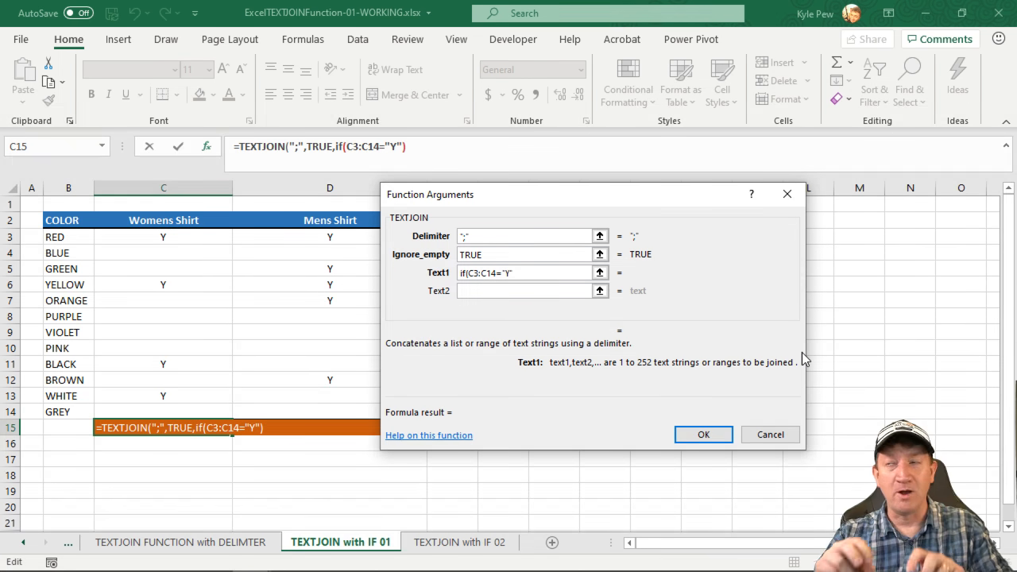
mouse_move(919, 347)
text(,B3:B14,)
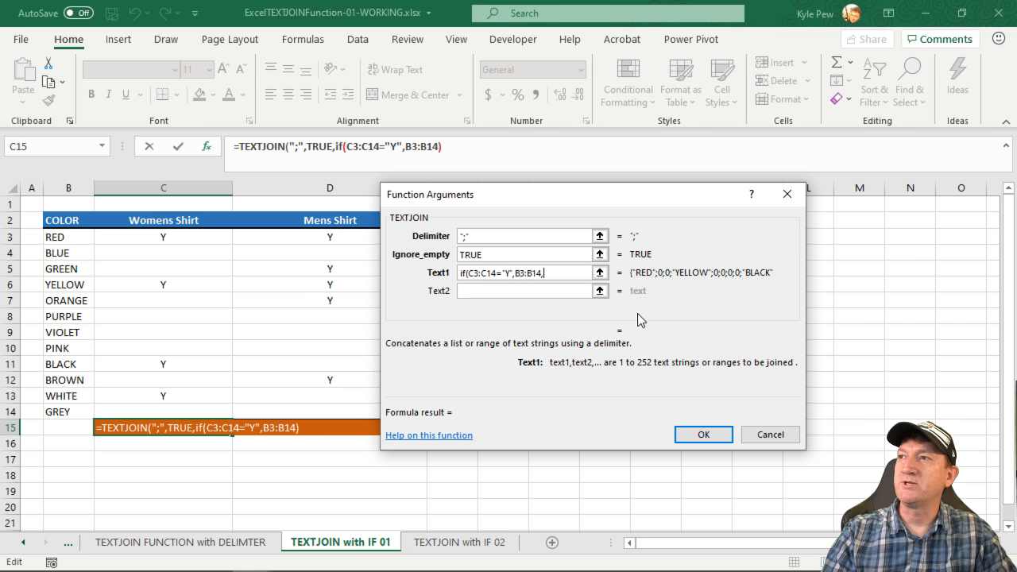
text(""))
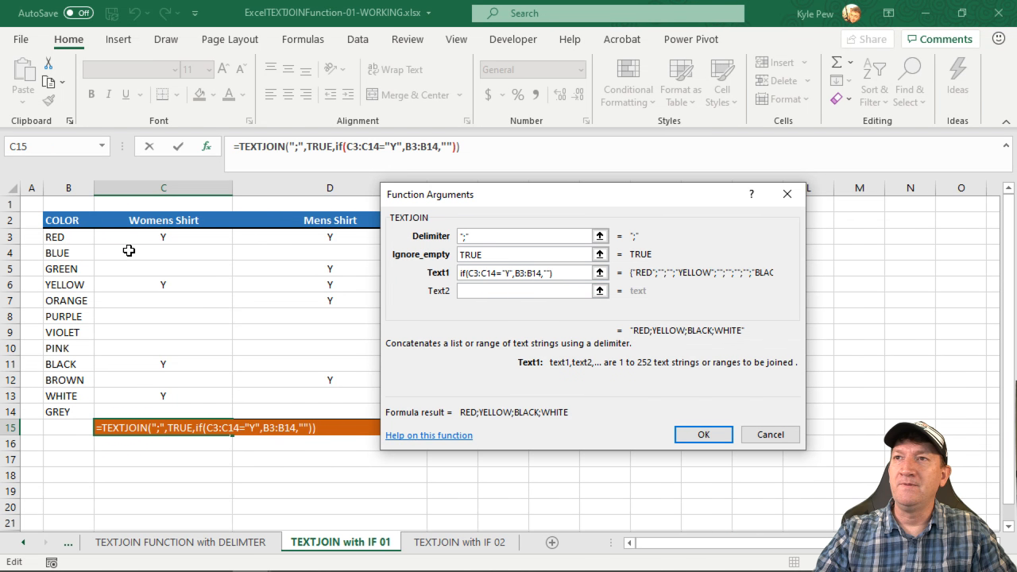
mouse_move(145, 394)
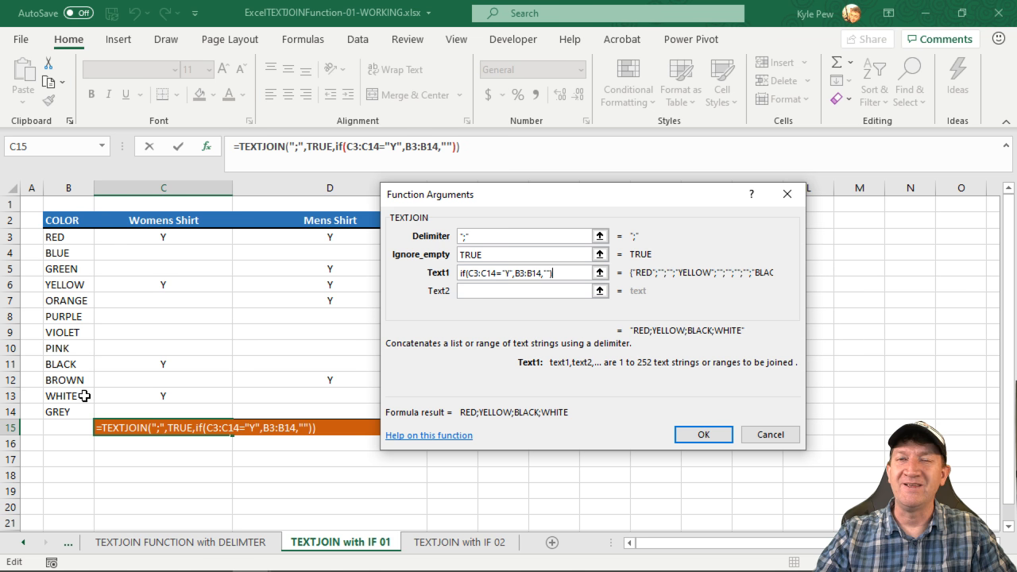
mouse_move(386, 374)
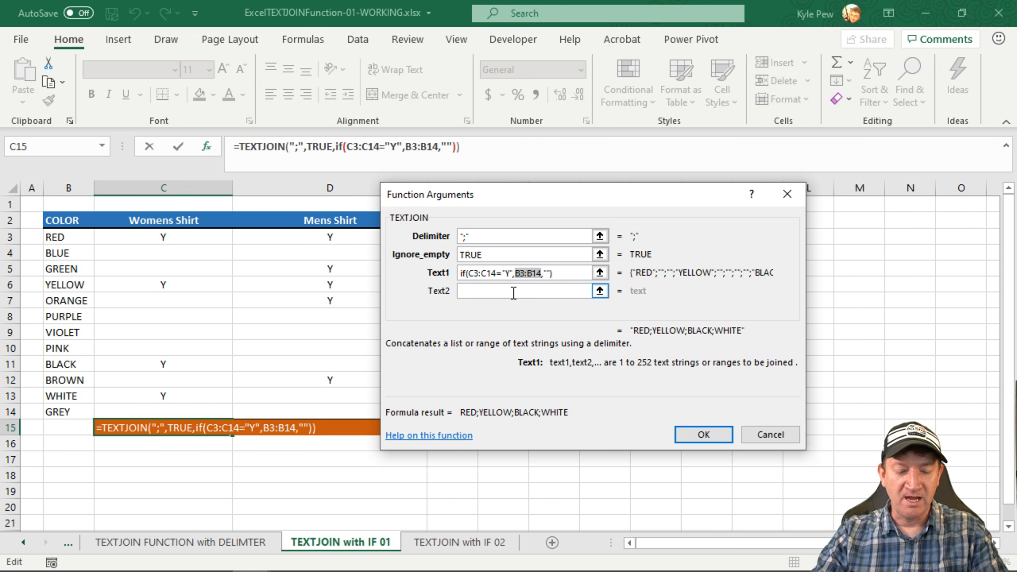
key(f4)
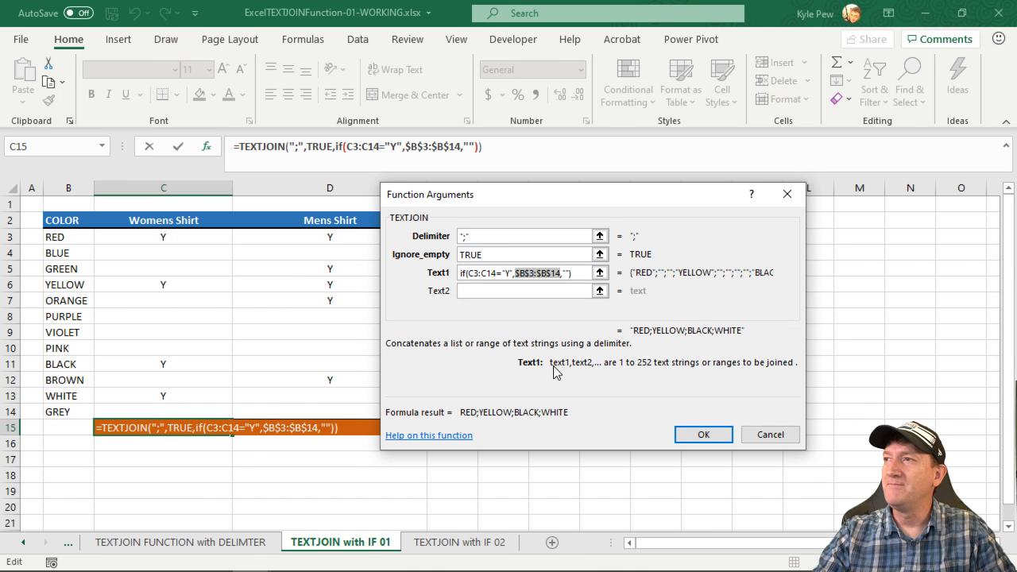
Confirm the formula so C15 lists RED;YELLOW;BLACK;WHITE, fill to D15 for mens colours, and move to TEXTJOIN with IF 02.
click(703, 435)
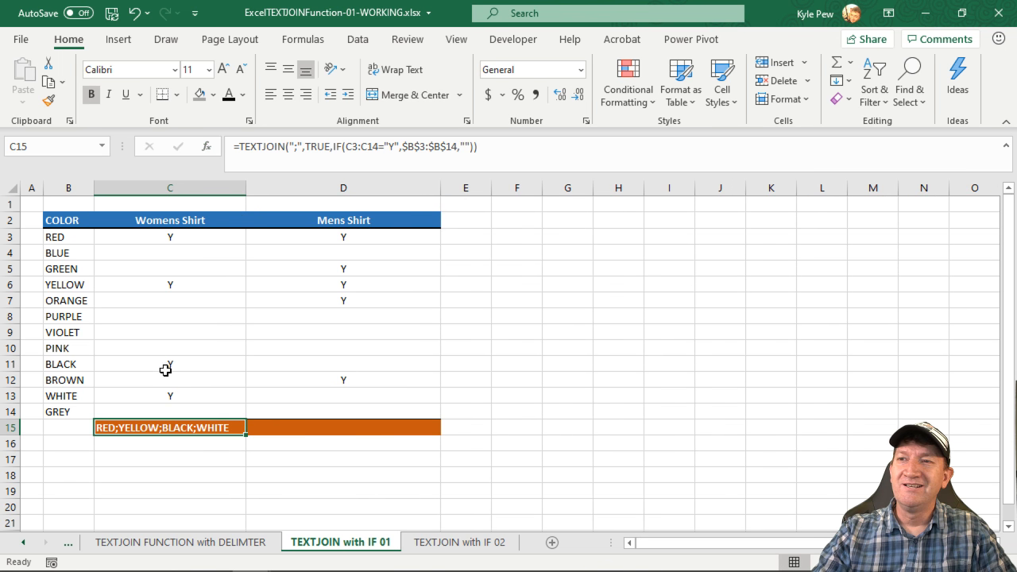
mouse_move(131, 247)
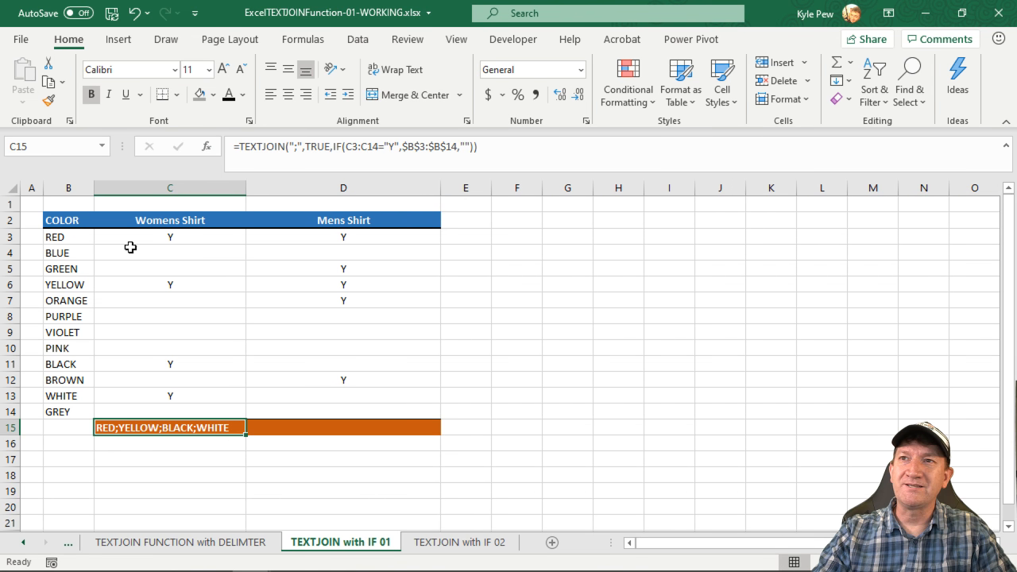
mouse_move(88, 366)
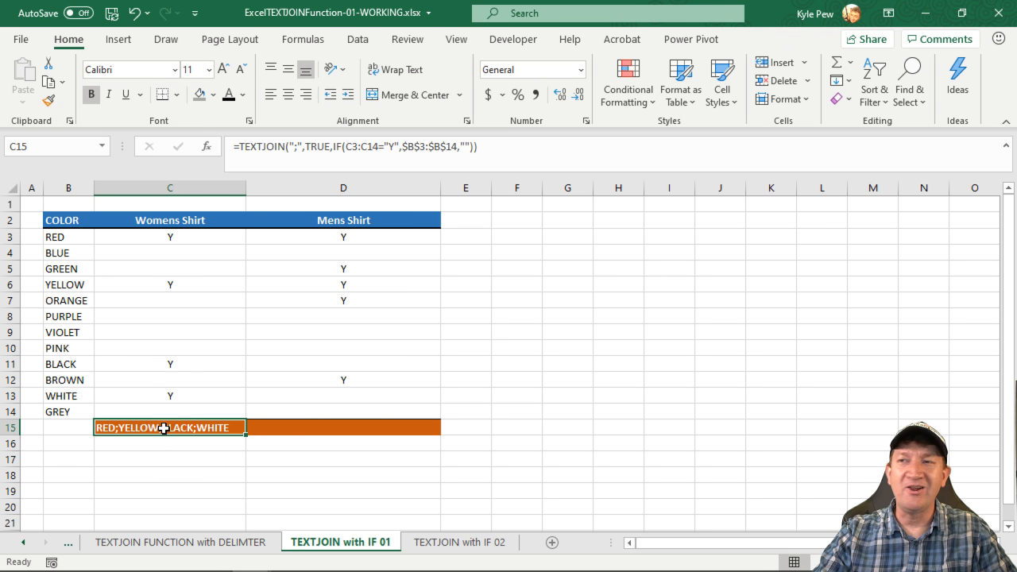
mouse_move(183, 412)
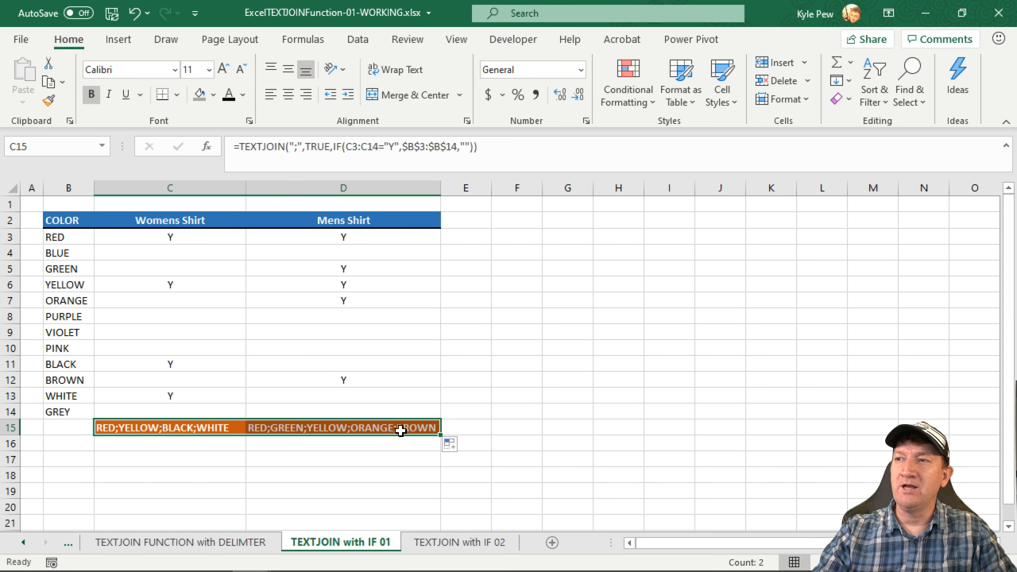
mouse_move(347, 281)
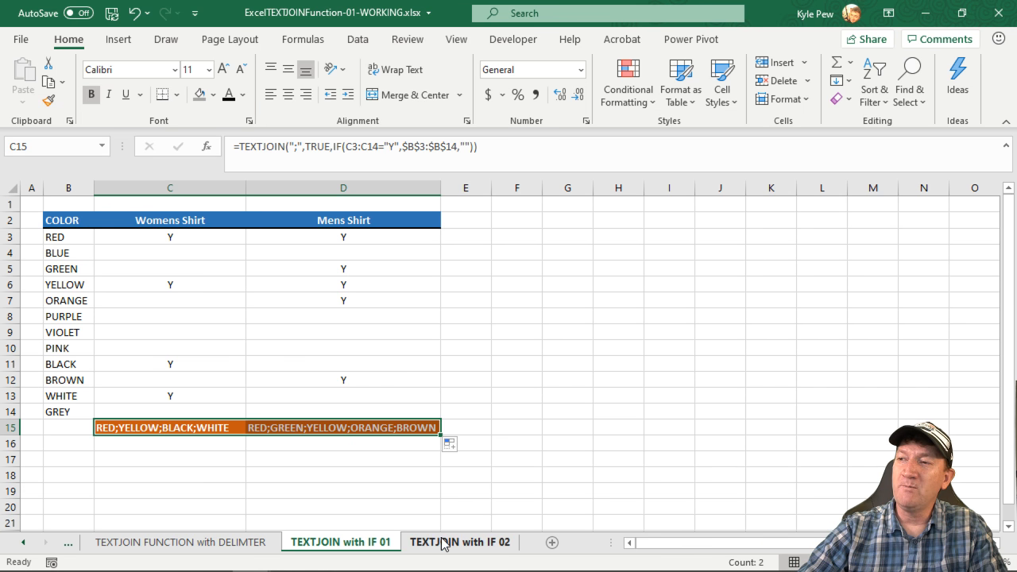
click(459, 542)
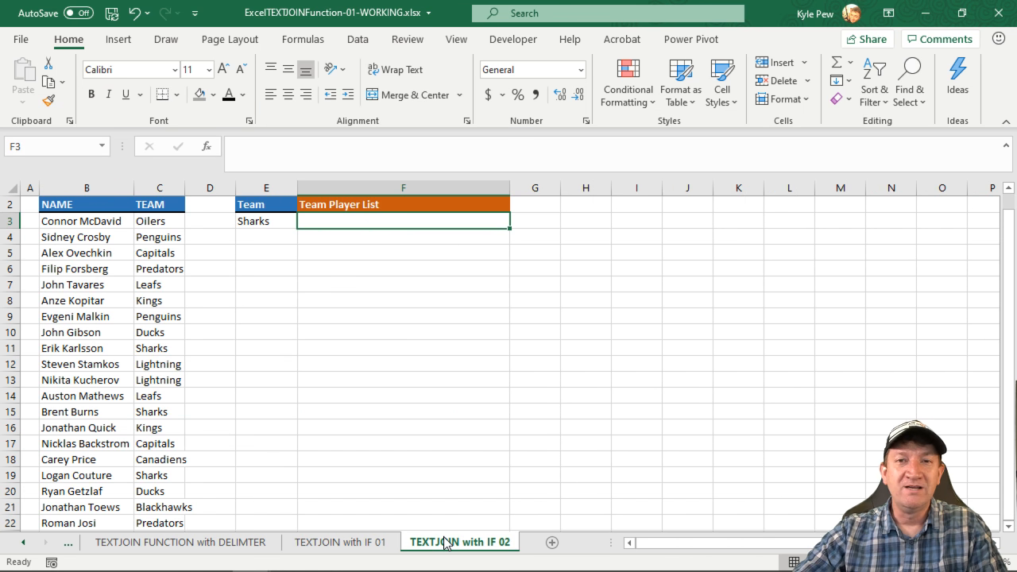